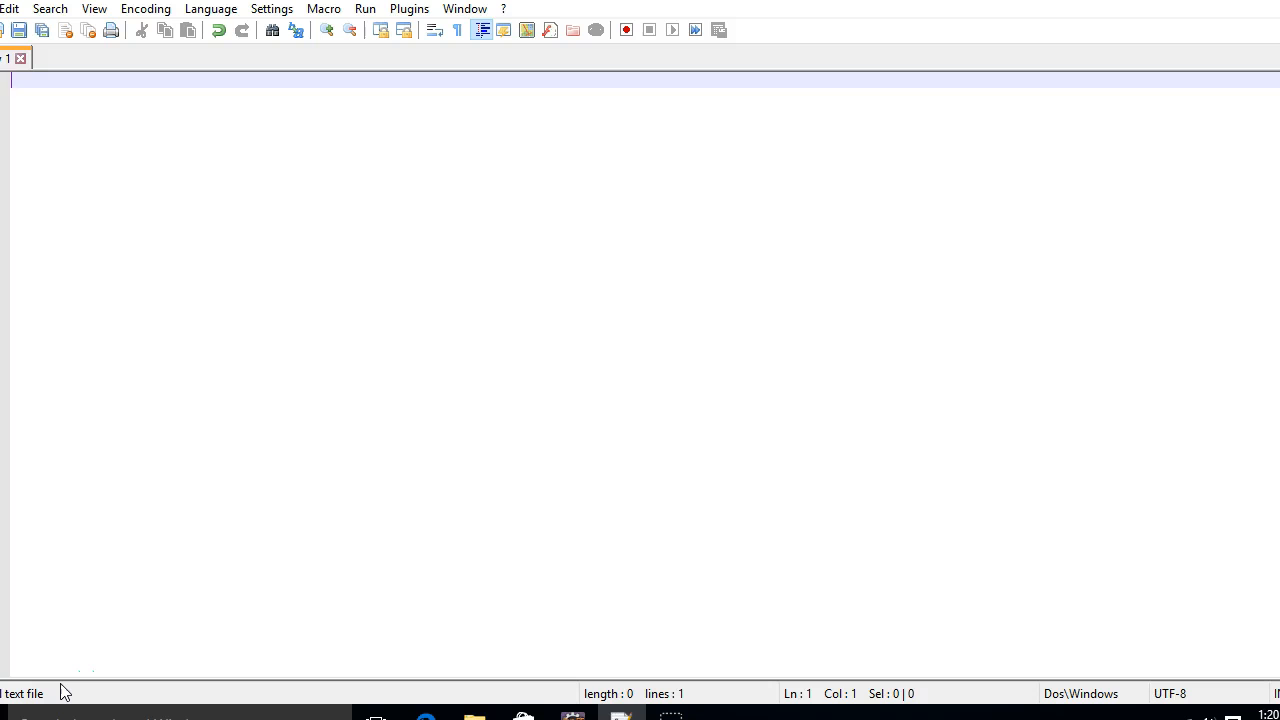
Step: Type the note 'objective-> for a jewellery shop give discount using drools.'
{"action": "type", "text": "obje"}
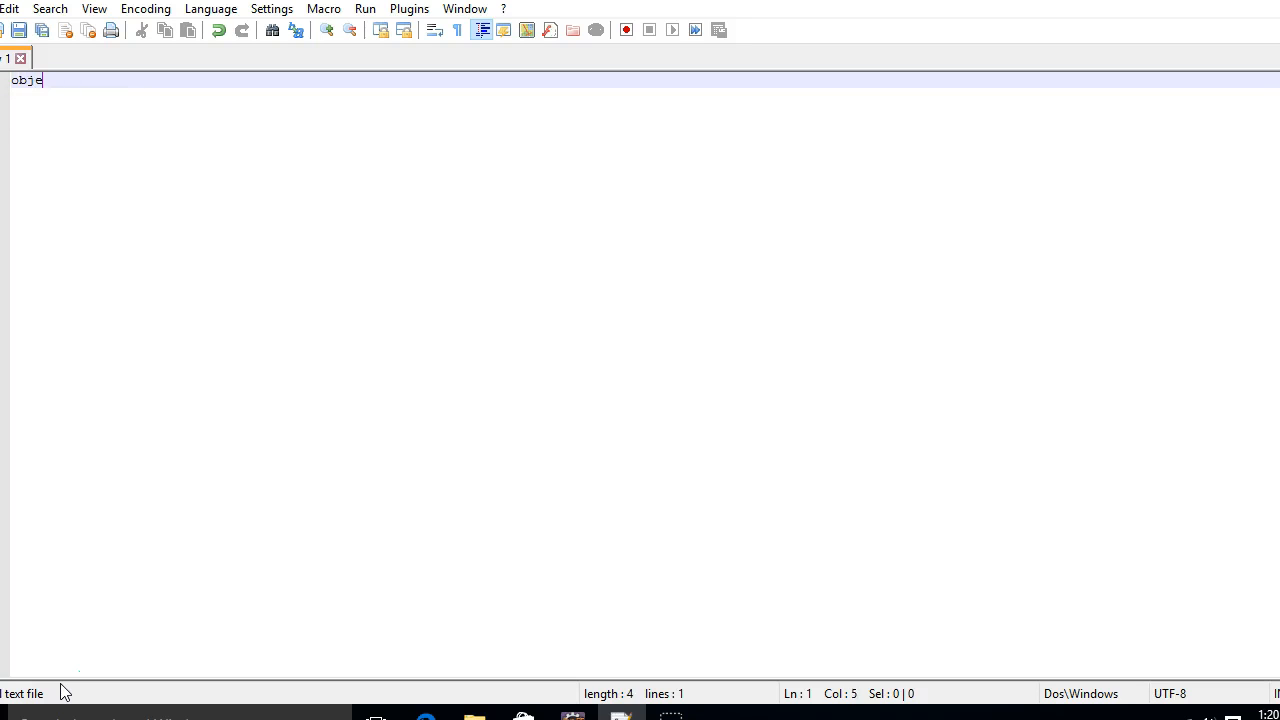
{"action": "type", "text": "ctive-"}
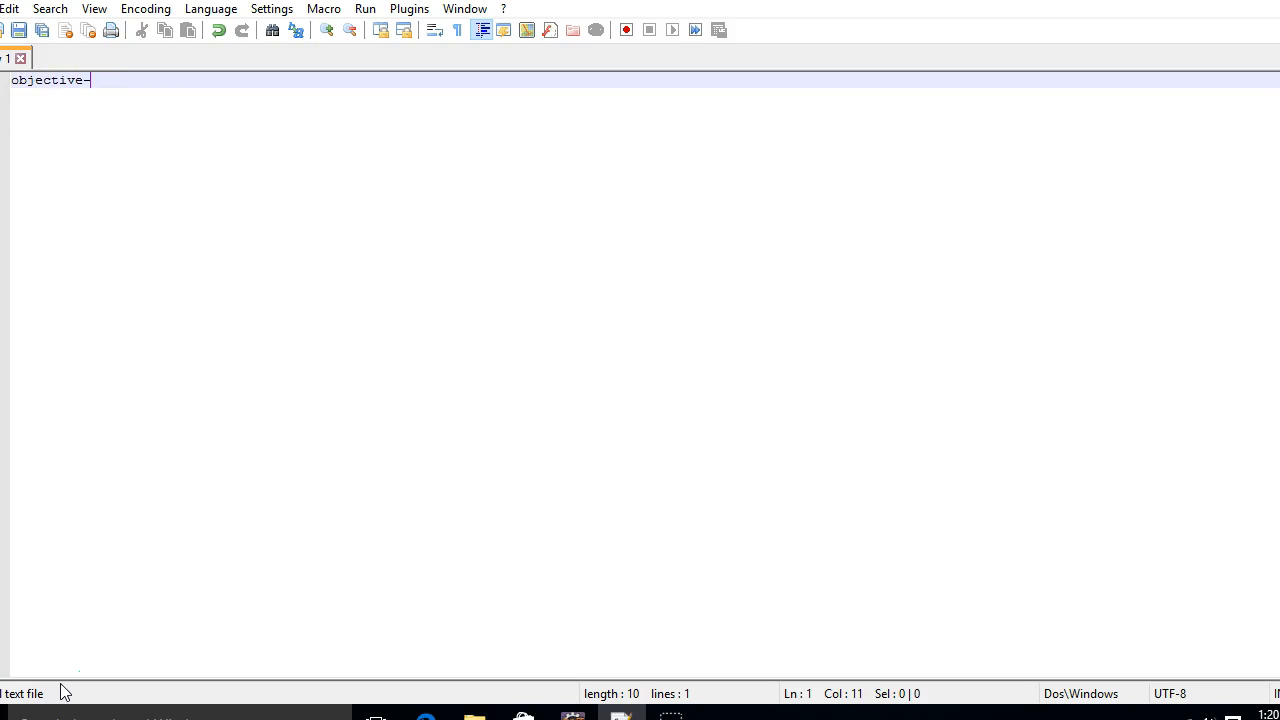
{"action": "type", "text": ">"}
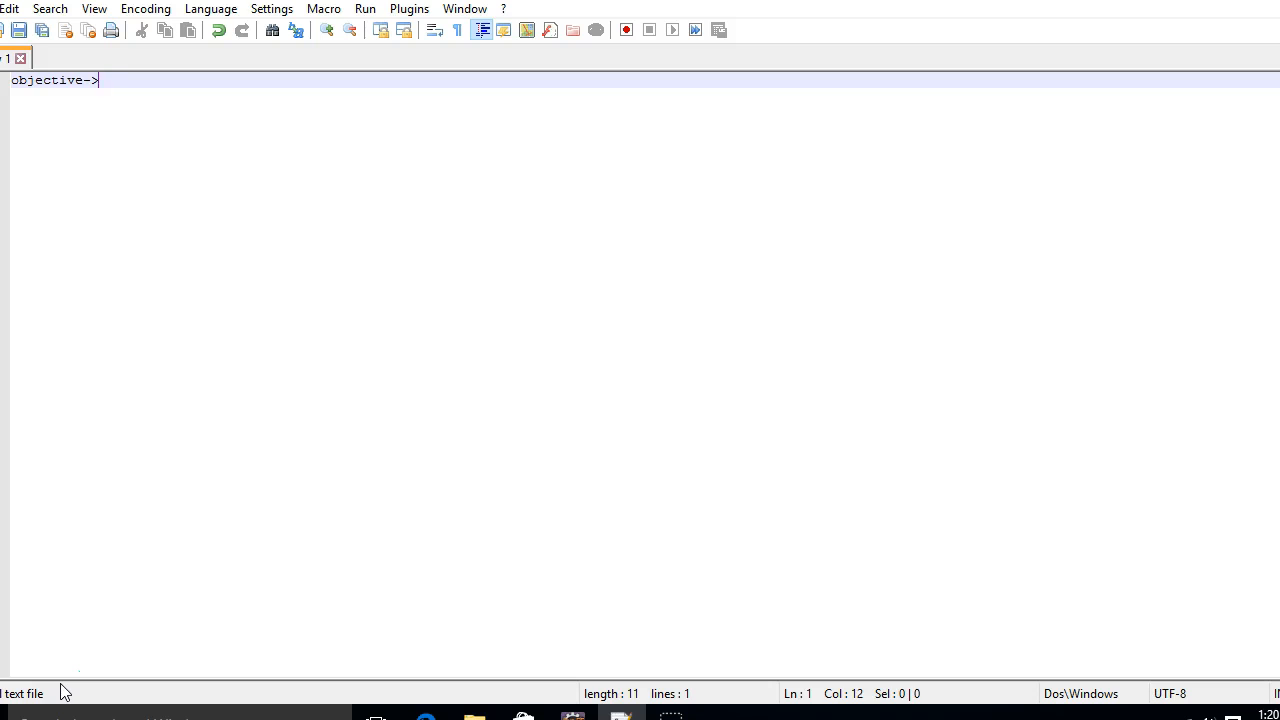
{"action": "type", "text": "for a j"}
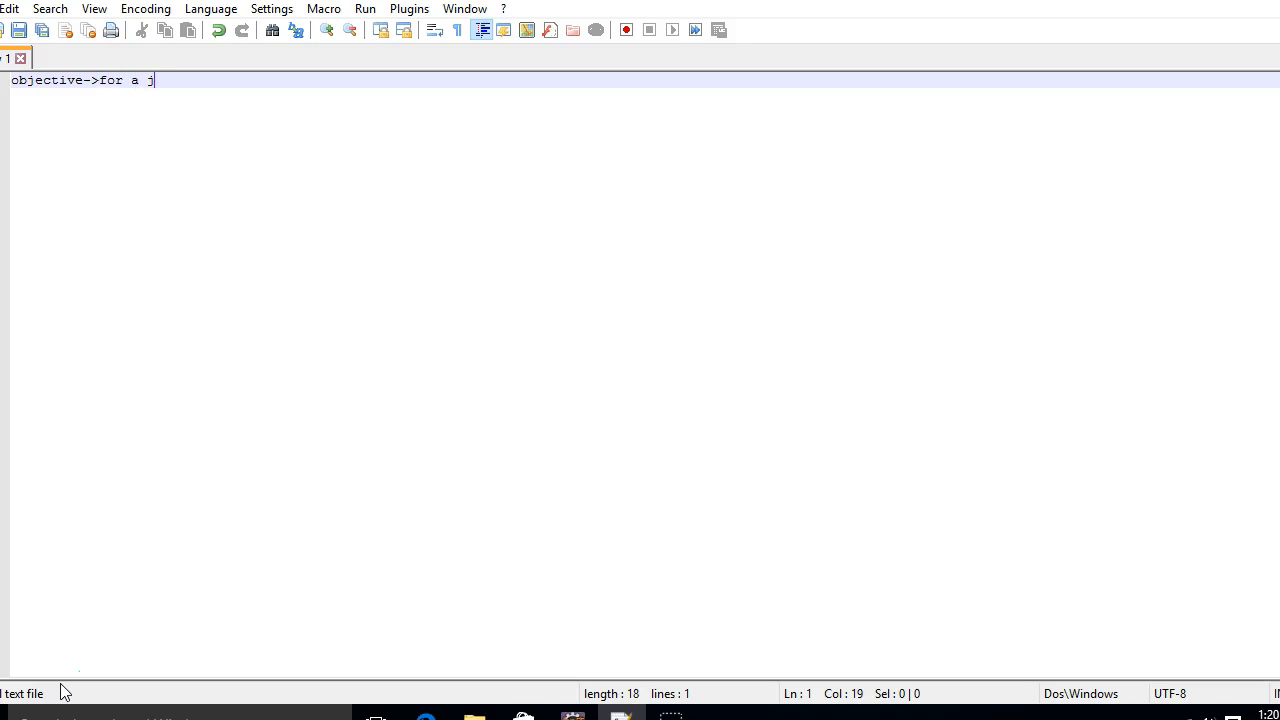
{"action": "type", "text": "ewellery"}
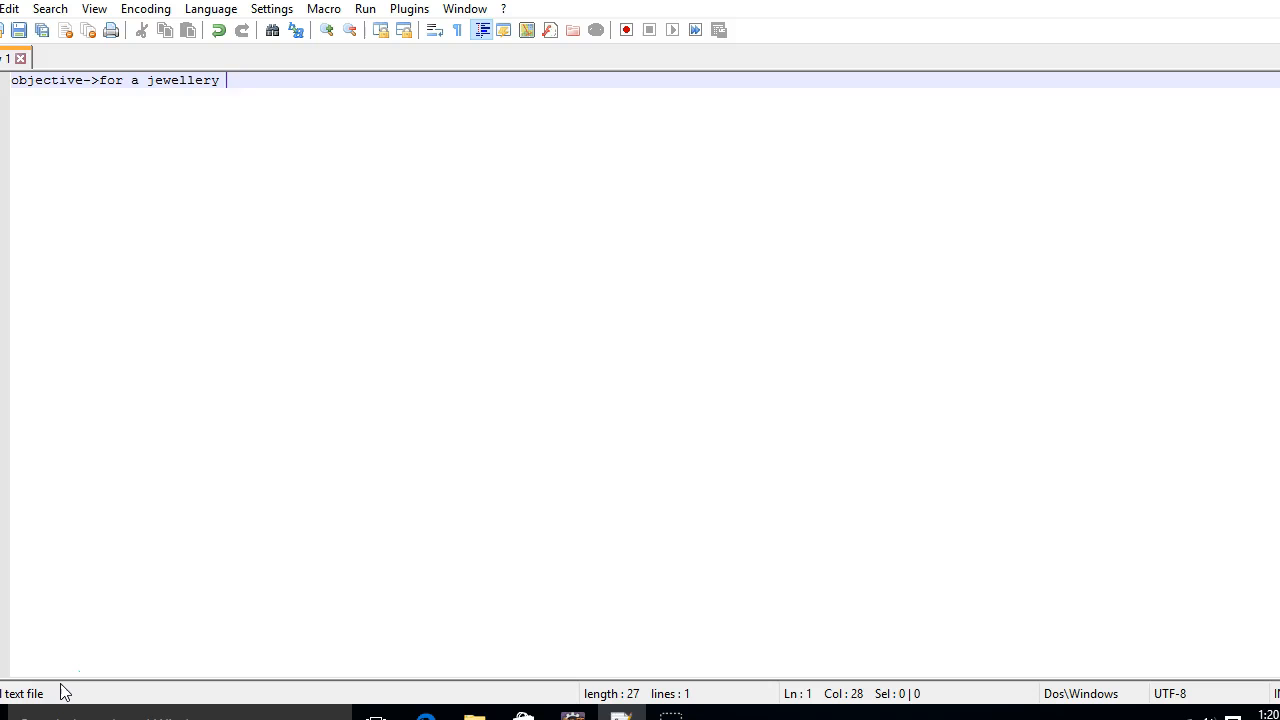
{"action": "type", "text": "shop giv"}
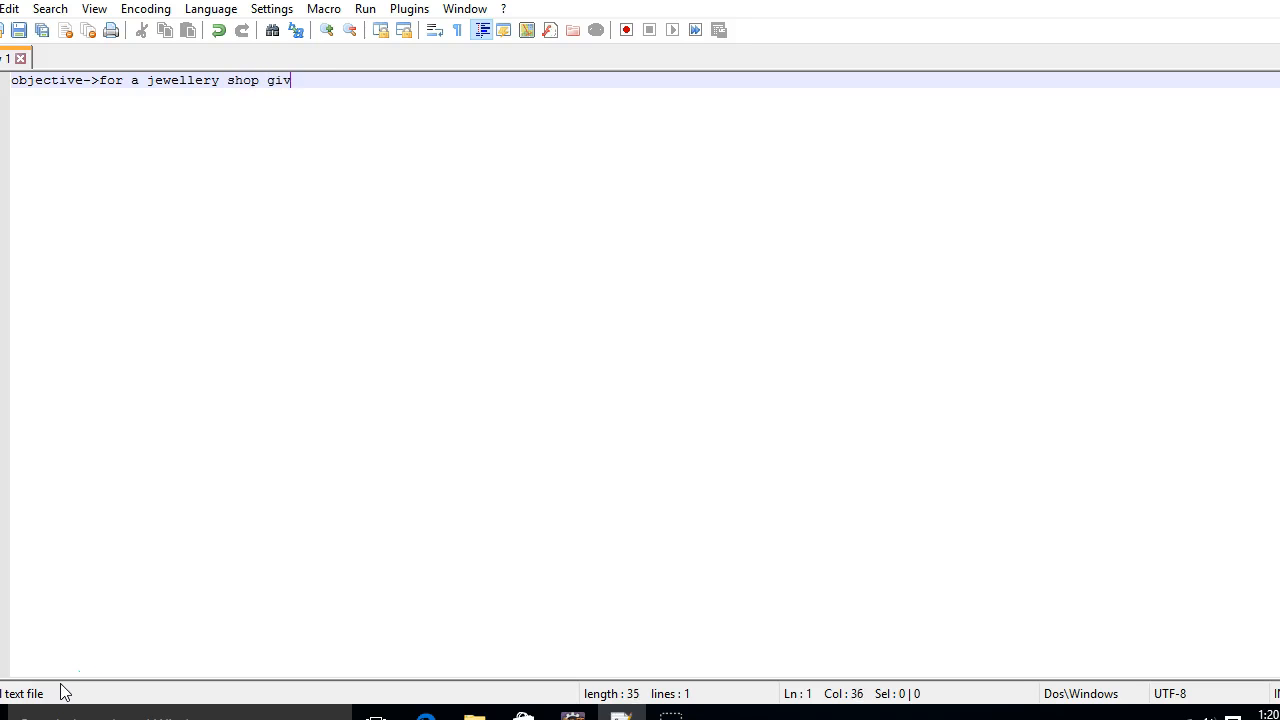
{"action": "type", "text": "e discou"}
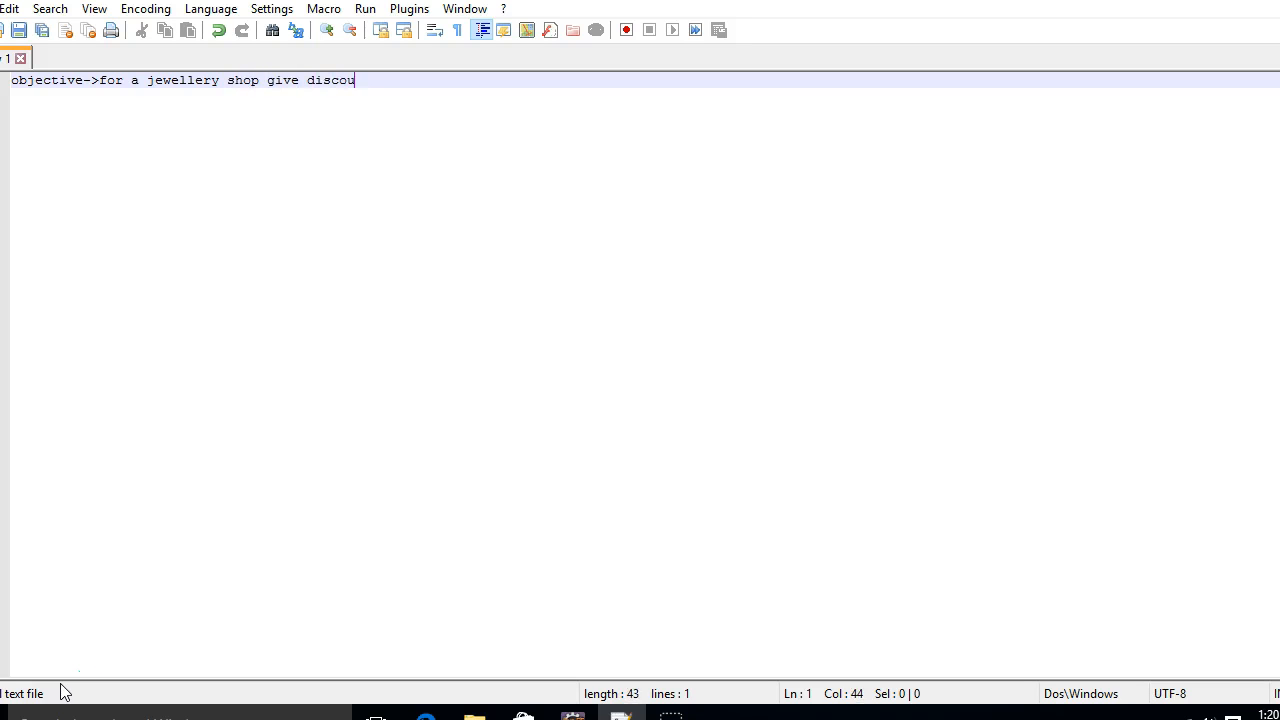
{"action": "type", "text": "nt using"}
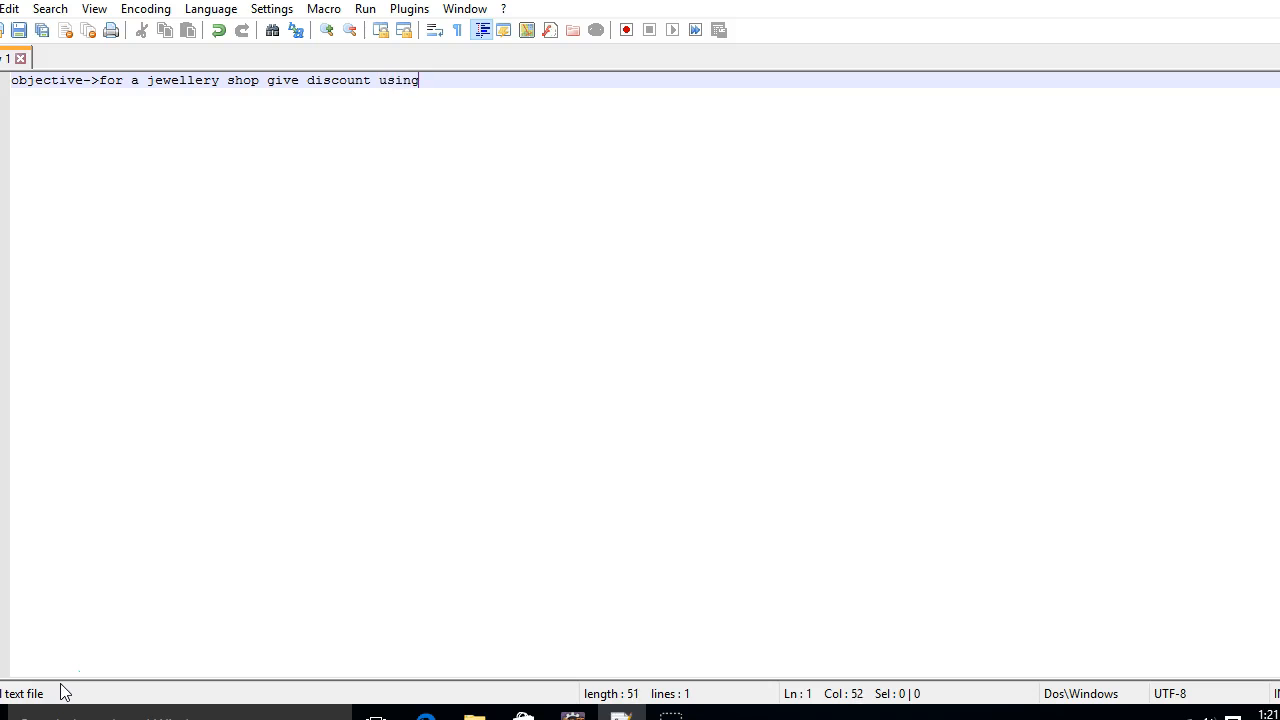
{"action": "type", "text": "drools rules"}
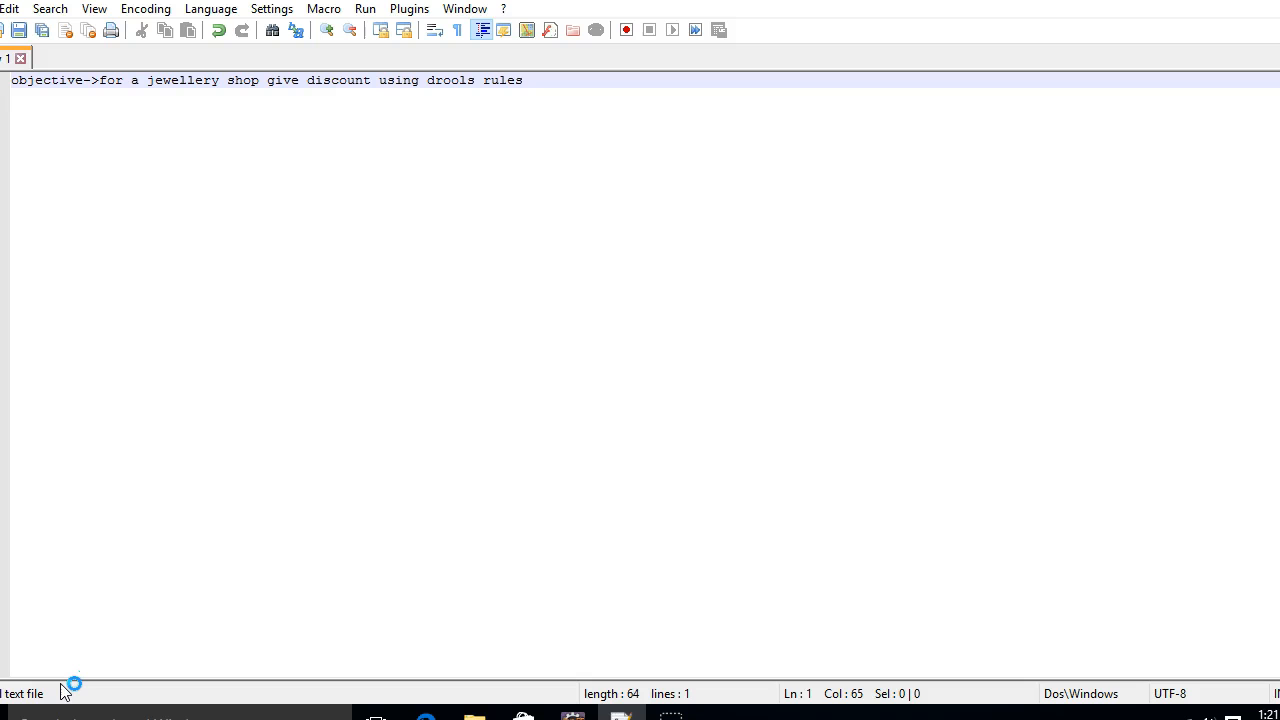
{"action": "type", "text": "."}
{"action": "type", "text": "e"}
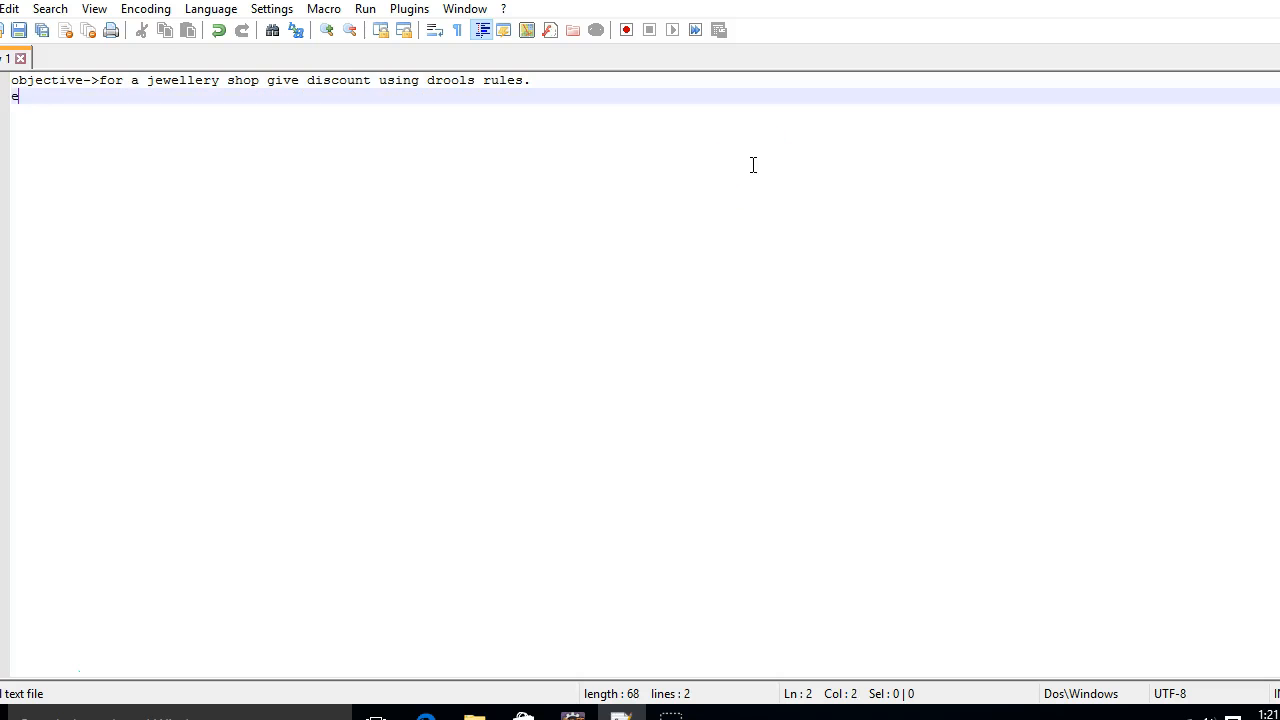
Step: Add the lines 'eclipse.' and 'maven project.' below the objective
{"action": "type", "text": "clipse."}
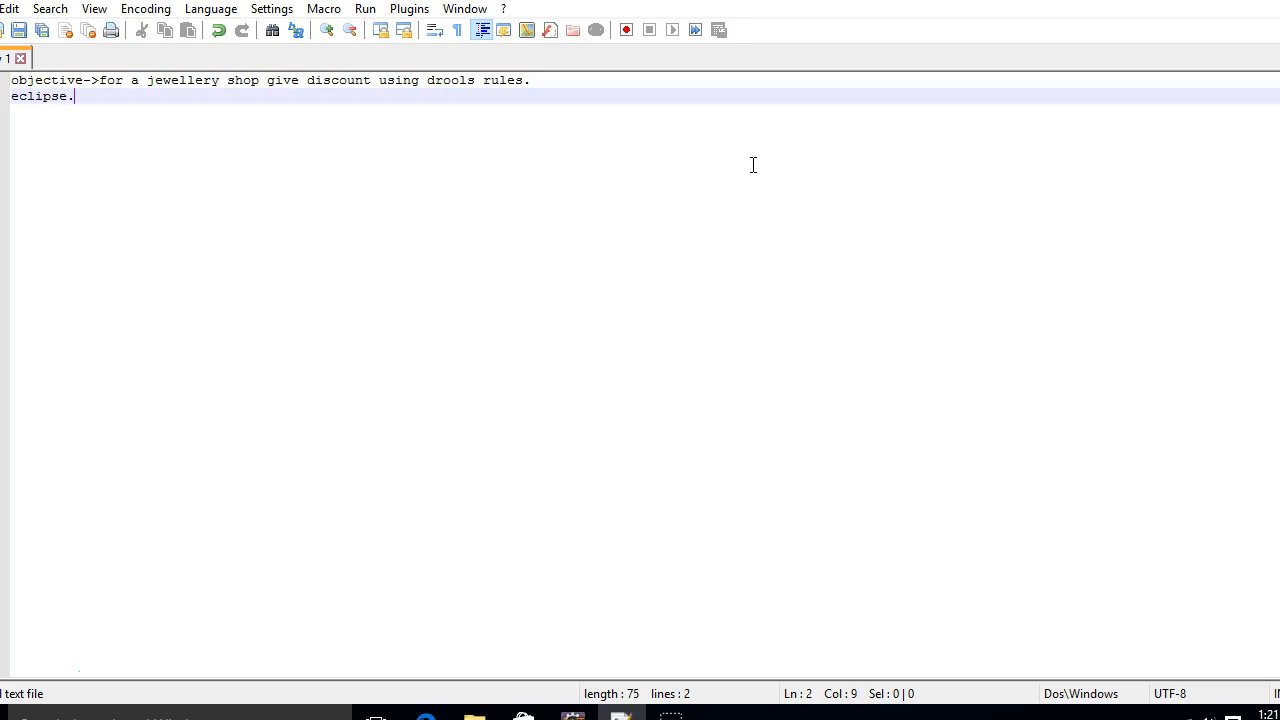
{"action": "type", "text": "maven"}
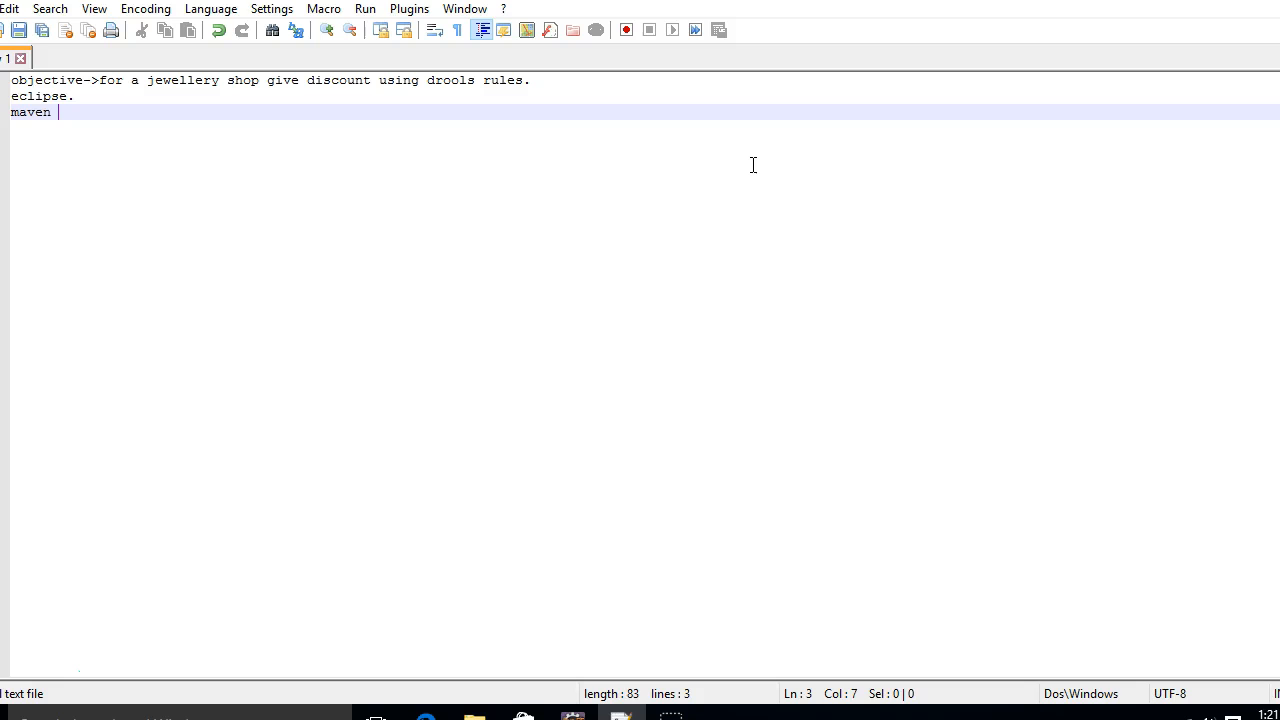
{"action": "type", "text": "project"}
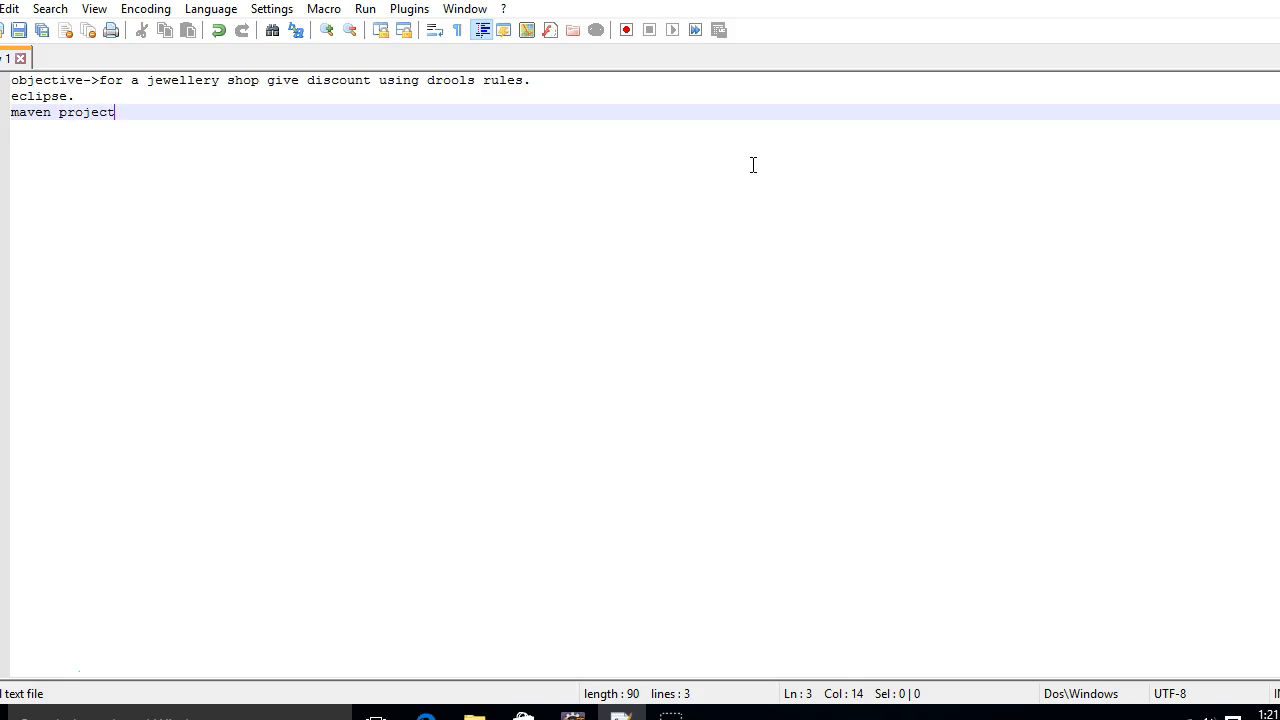
{"action": "type", "text": "."}
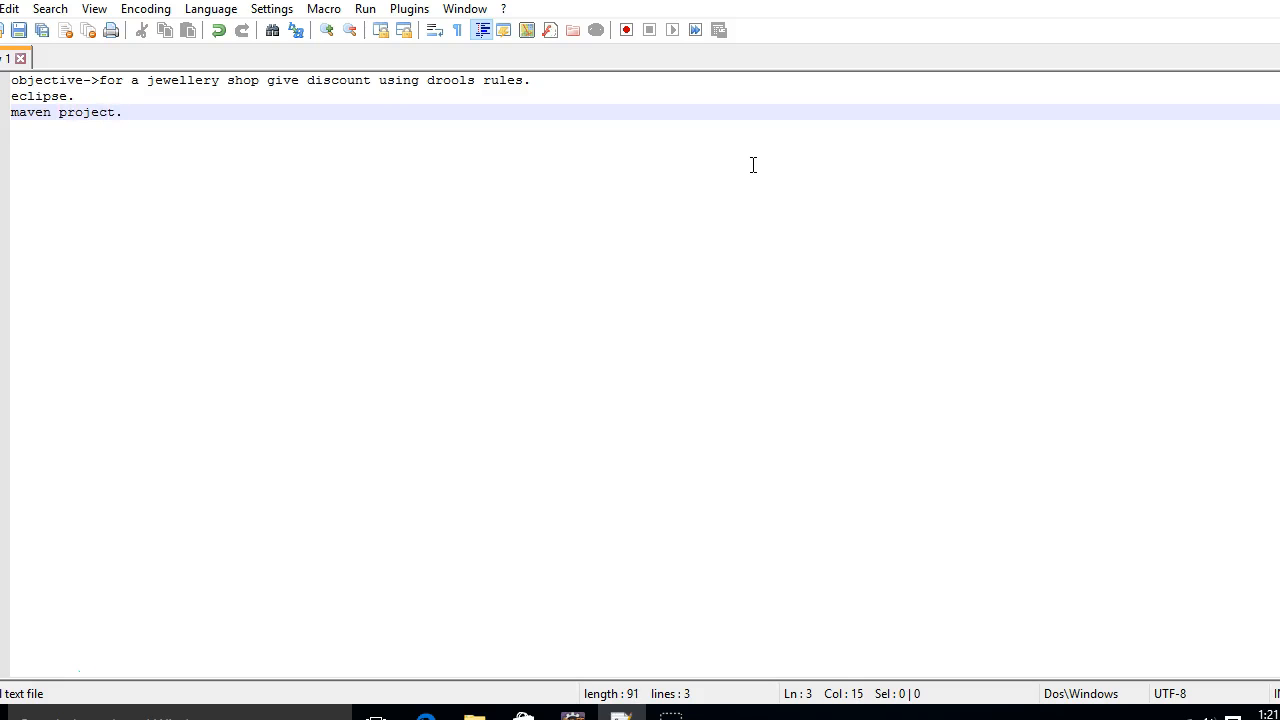
{"action": "mouse_move", "coordinate": [58, 683]}
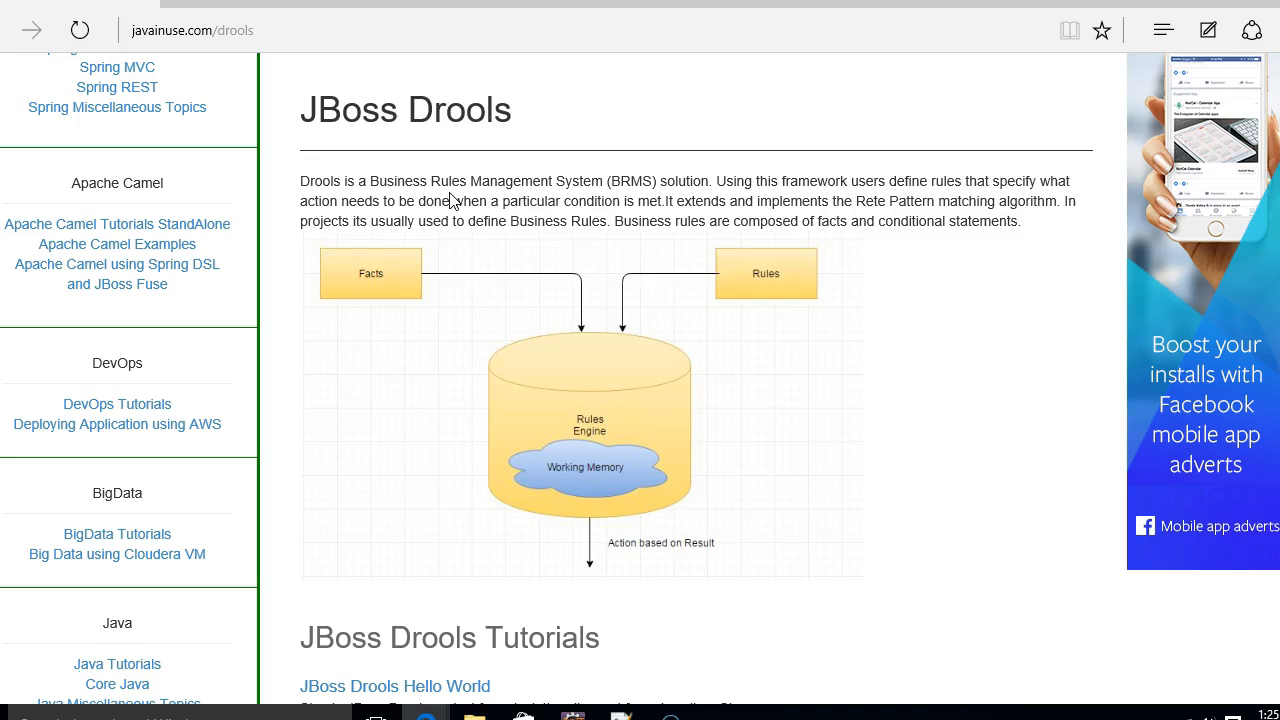
Step: Open the javainuse JBoss Drools overview page showing the facts-and-rules diagram
{"action": "left_click", "coordinate": [713, 261]}
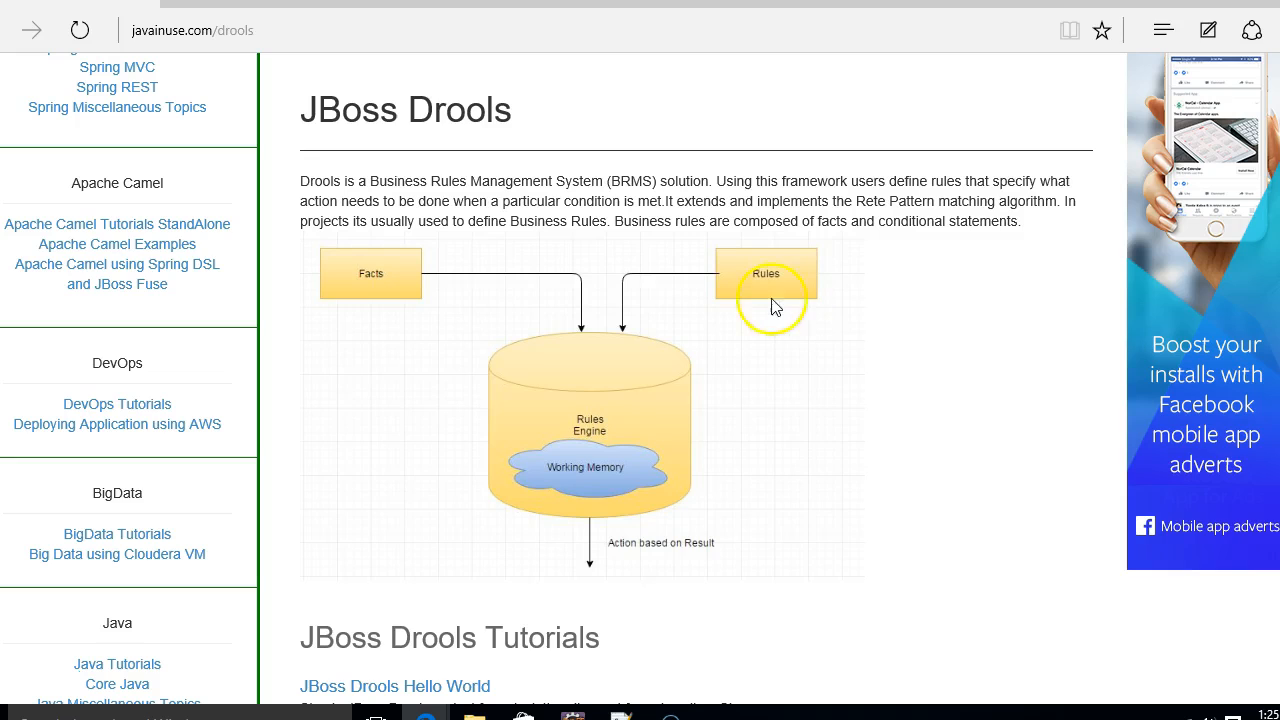
{"action": "mouse_move", "coordinate": [714, 252]}
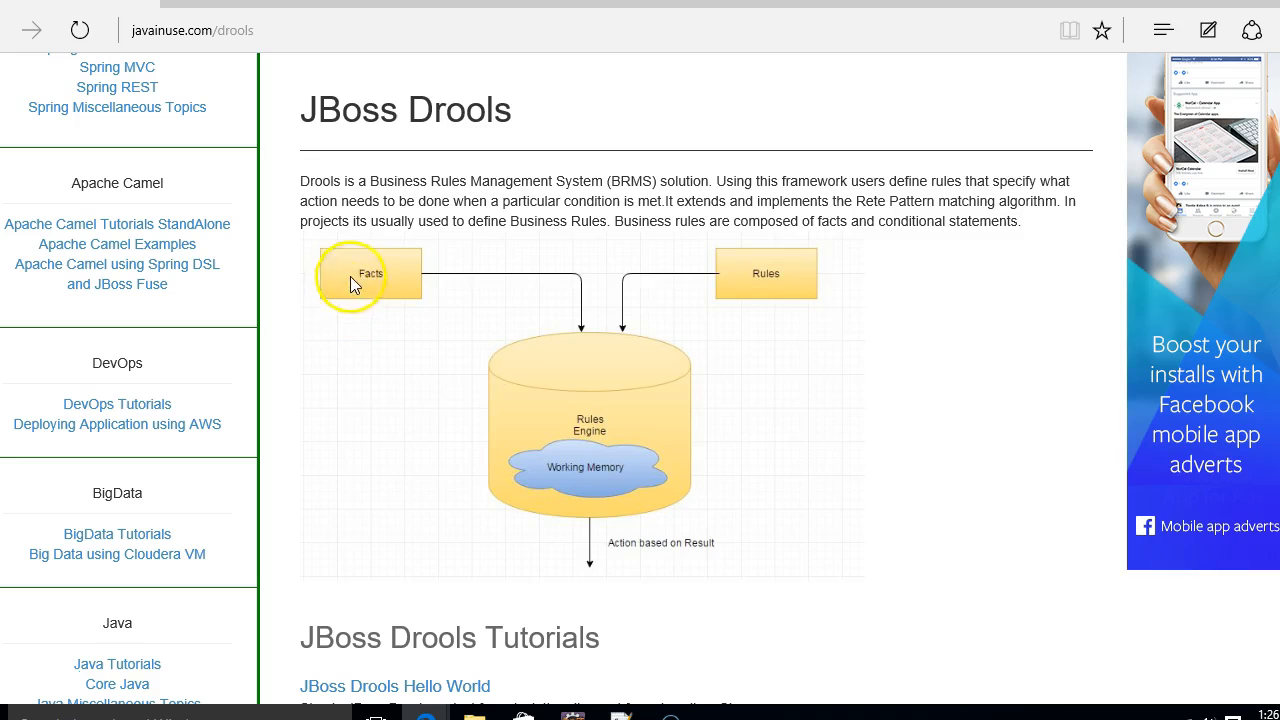
{"action": "mouse_move", "coordinate": [445, 247]}
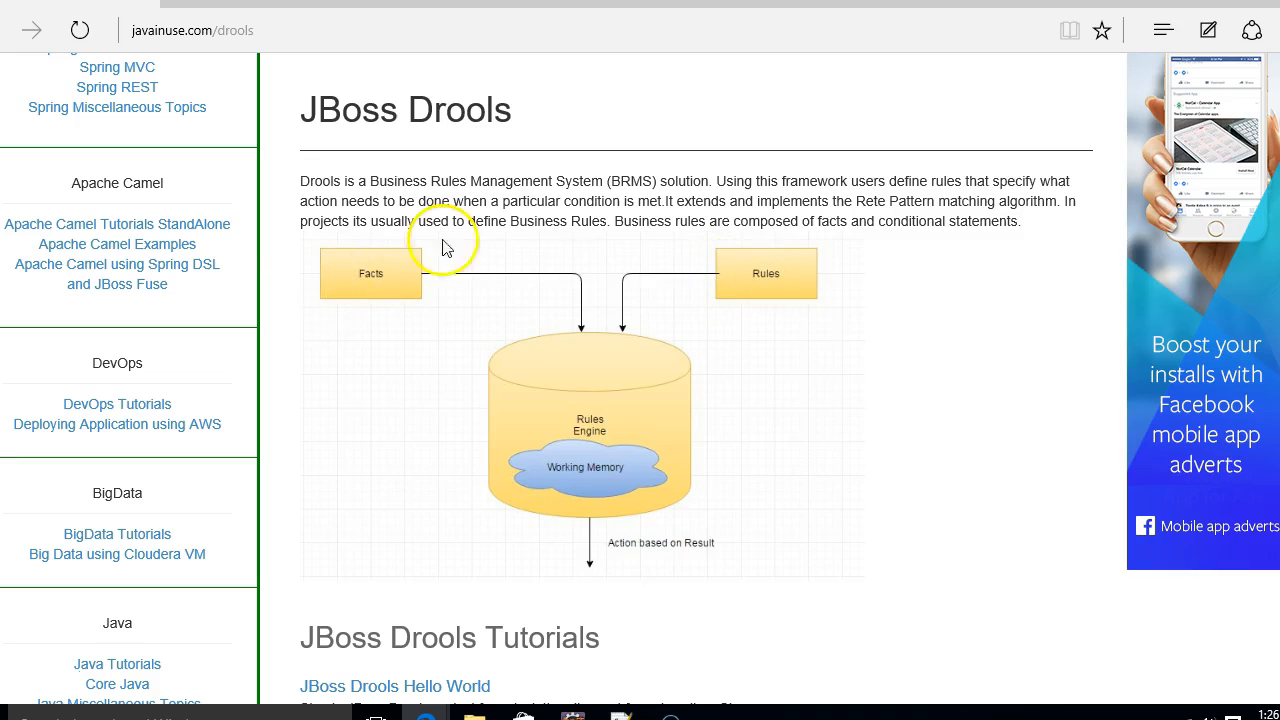
{"action": "mouse_move", "coordinate": [545, 445]}
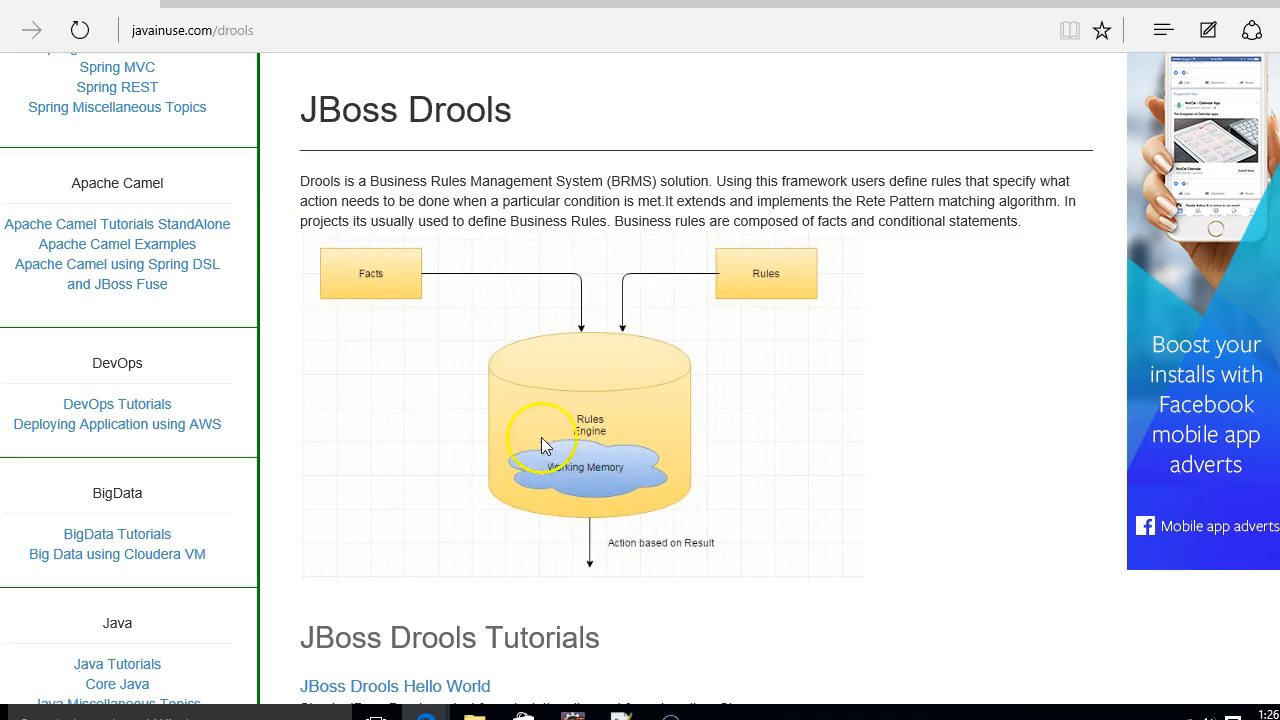
{"action": "mouse_move", "coordinate": [605, 620]}
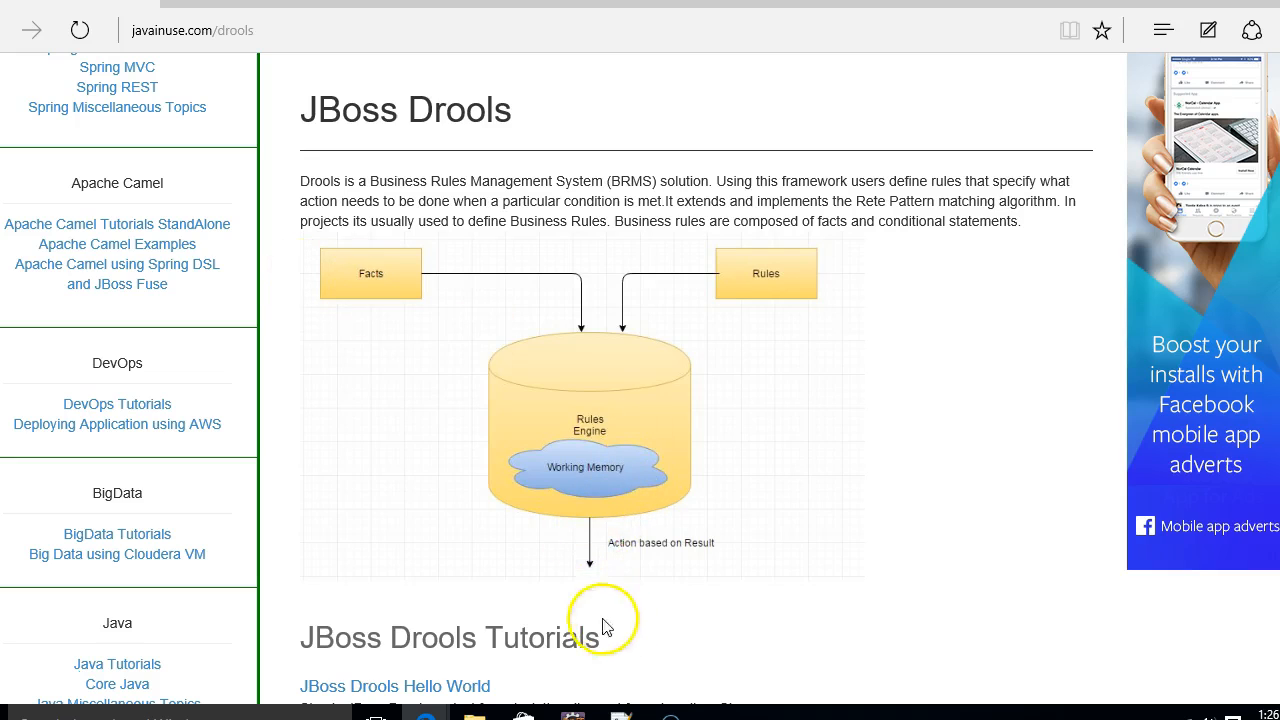
{"action": "mouse_move", "coordinate": [775, 293]}
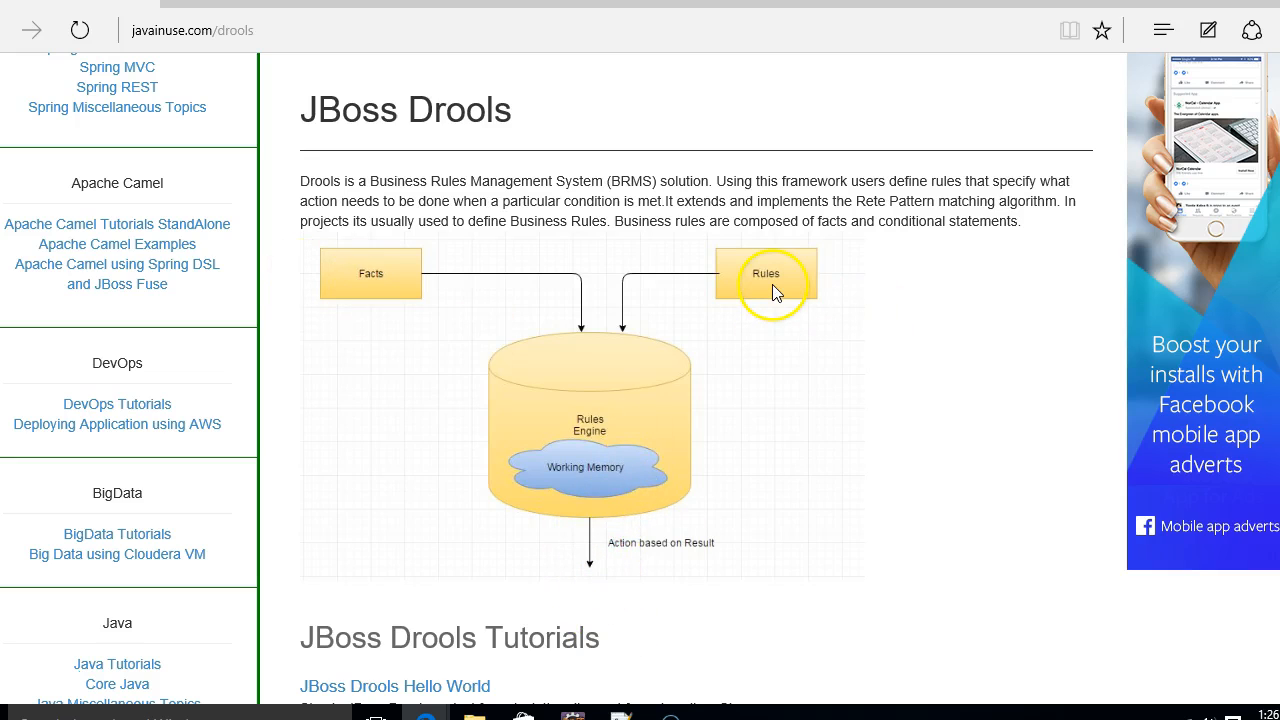
{"action": "mouse_move", "coordinate": [928, 296]}
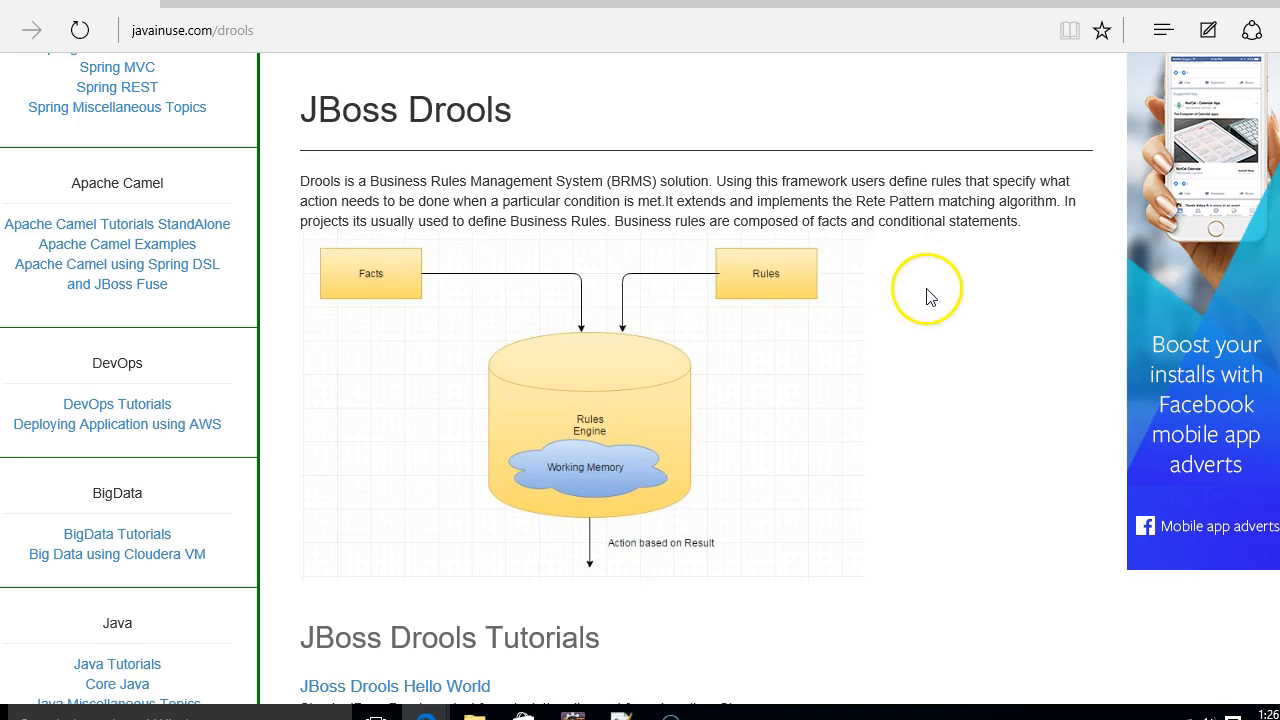
{"action": "mouse_move", "coordinate": [400, 290]}
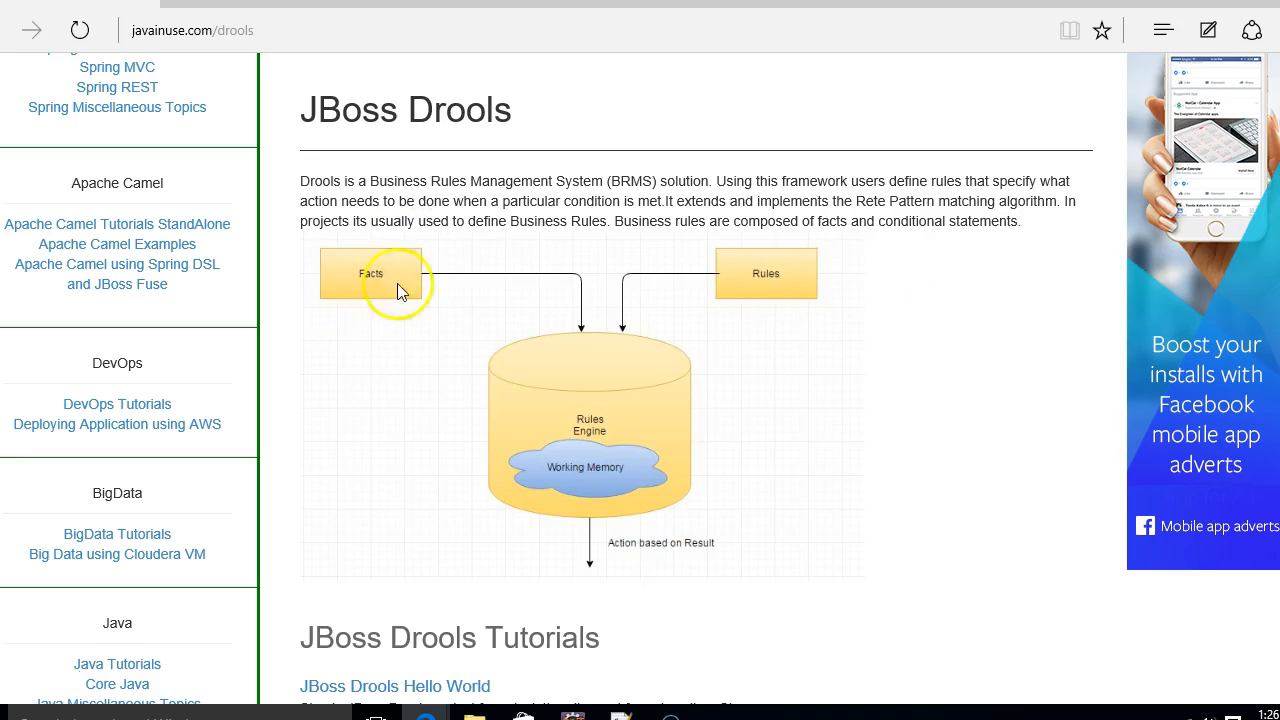
{"action": "mouse_move", "coordinate": [595, 290]}
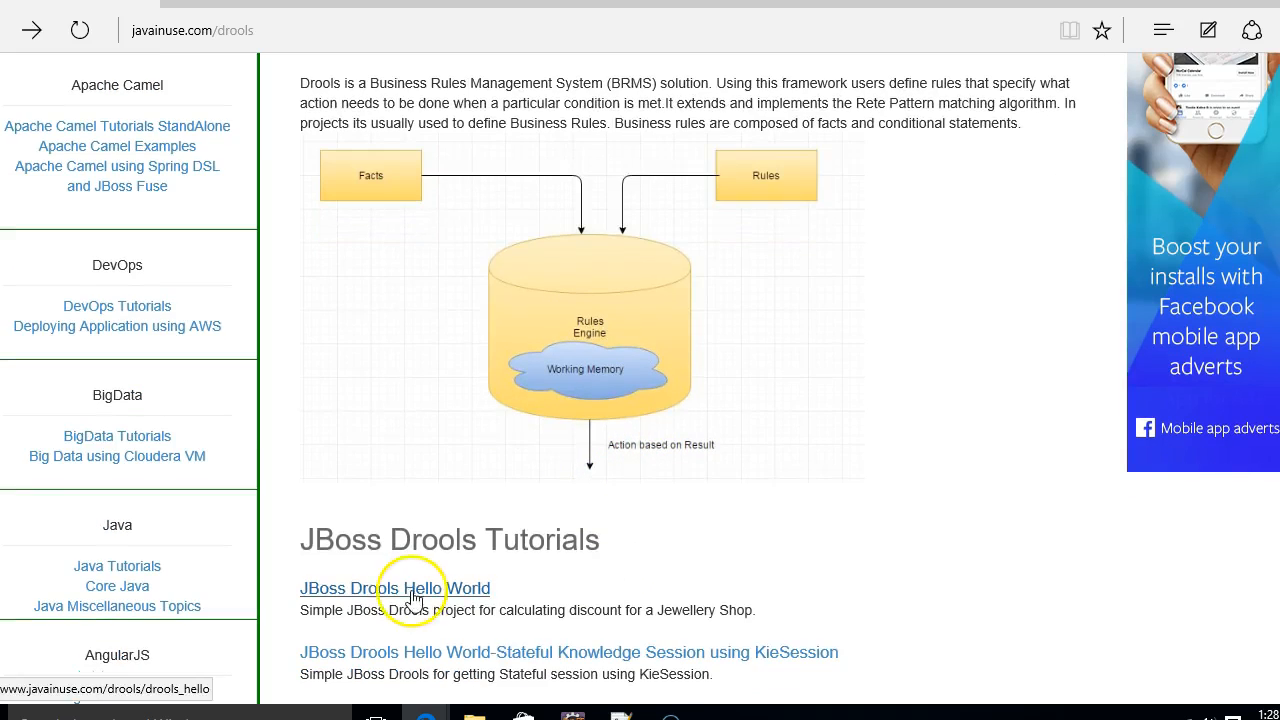
{"action": "left_click", "coordinate": [394, 588]}
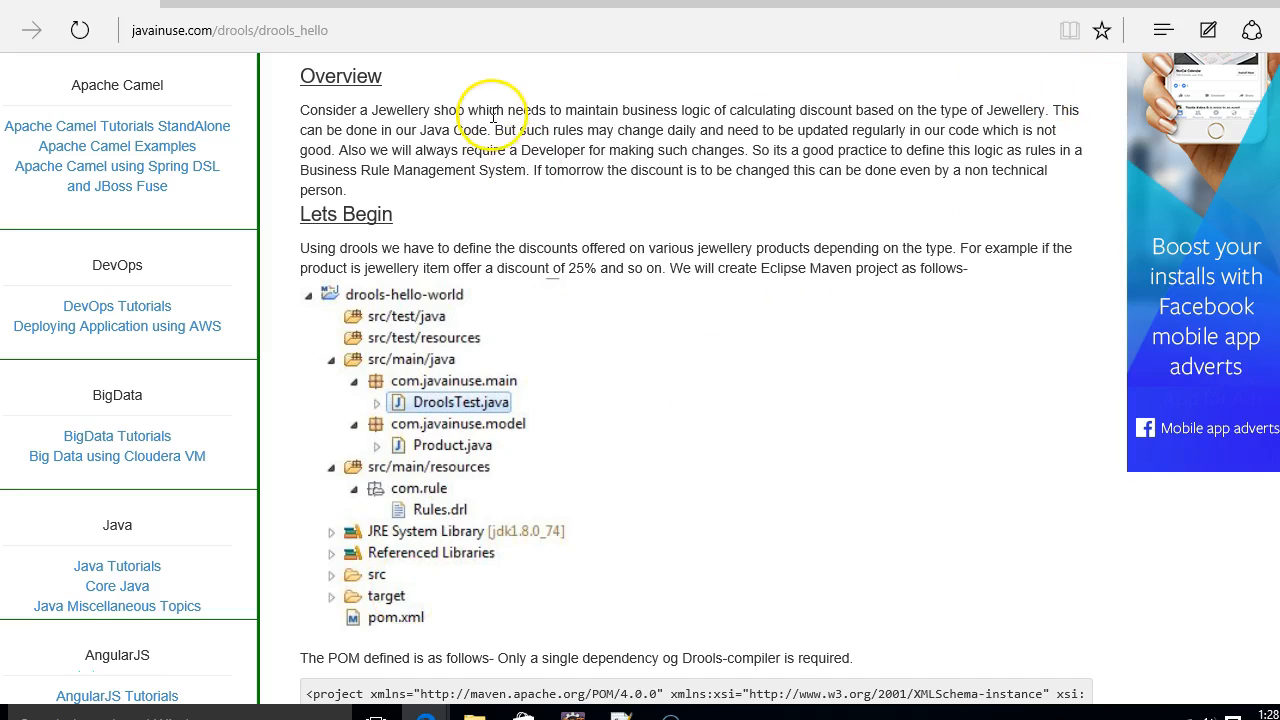
{"action": "mouse_move", "coordinate": [637, 188]}
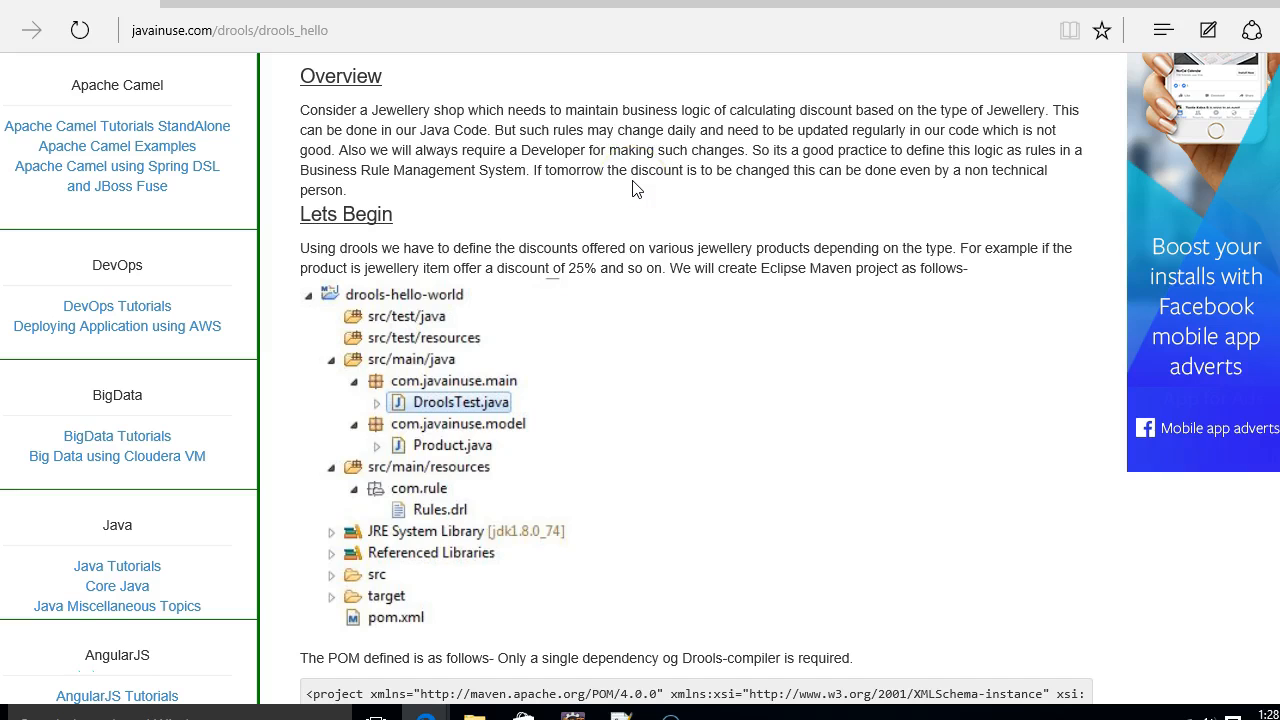
{"action": "double_click", "coordinate": [432, 130]}
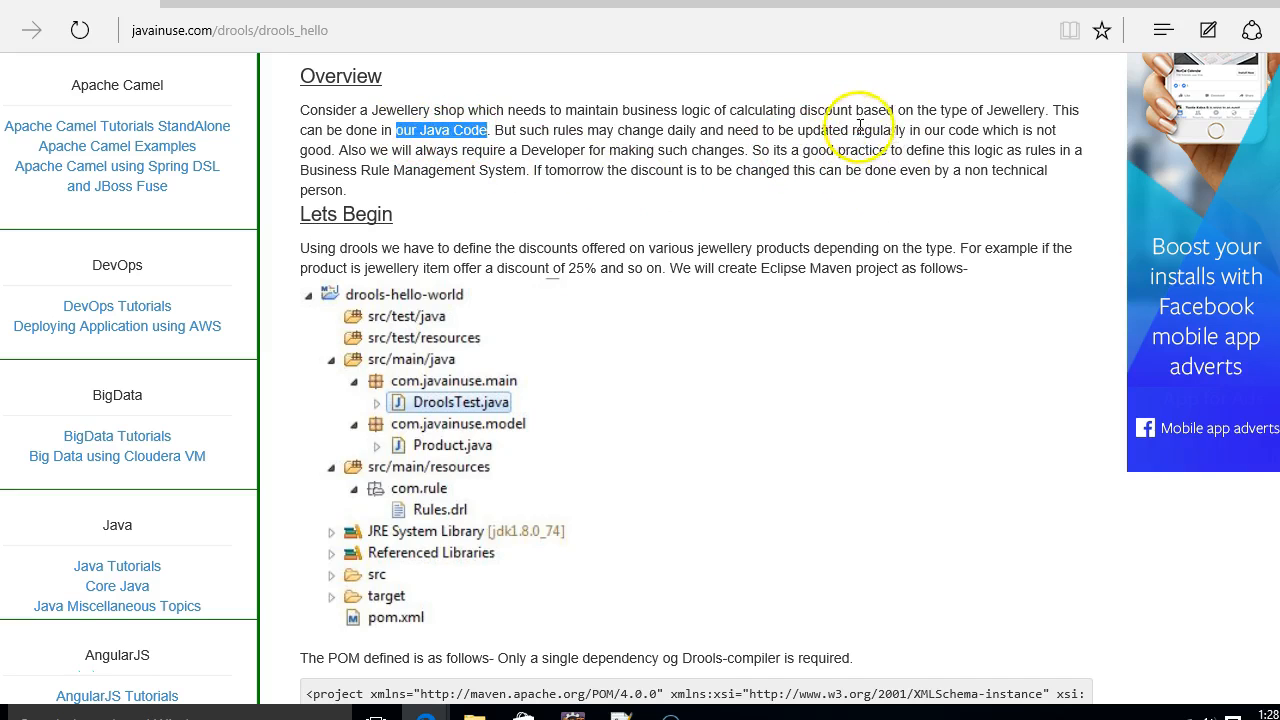
{"action": "mouse_move", "coordinate": [868, 133]}
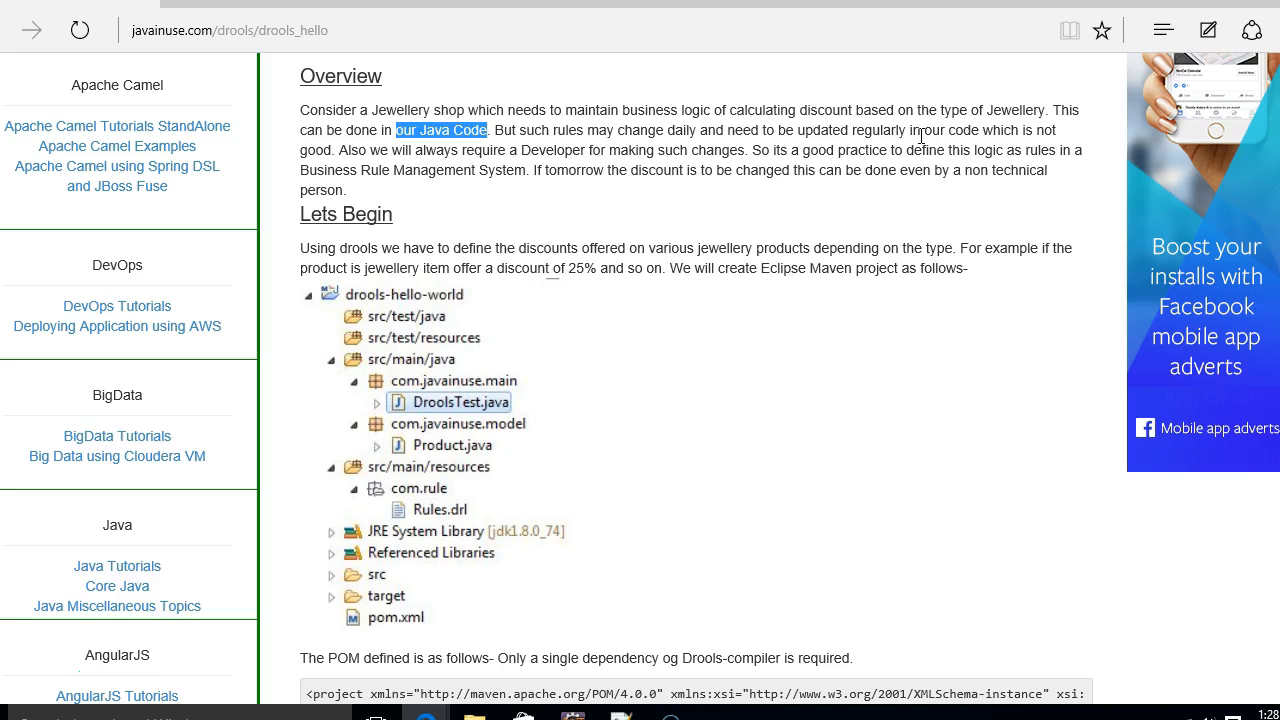
{"action": "mouse_move", "coordinate": [72, 665]}
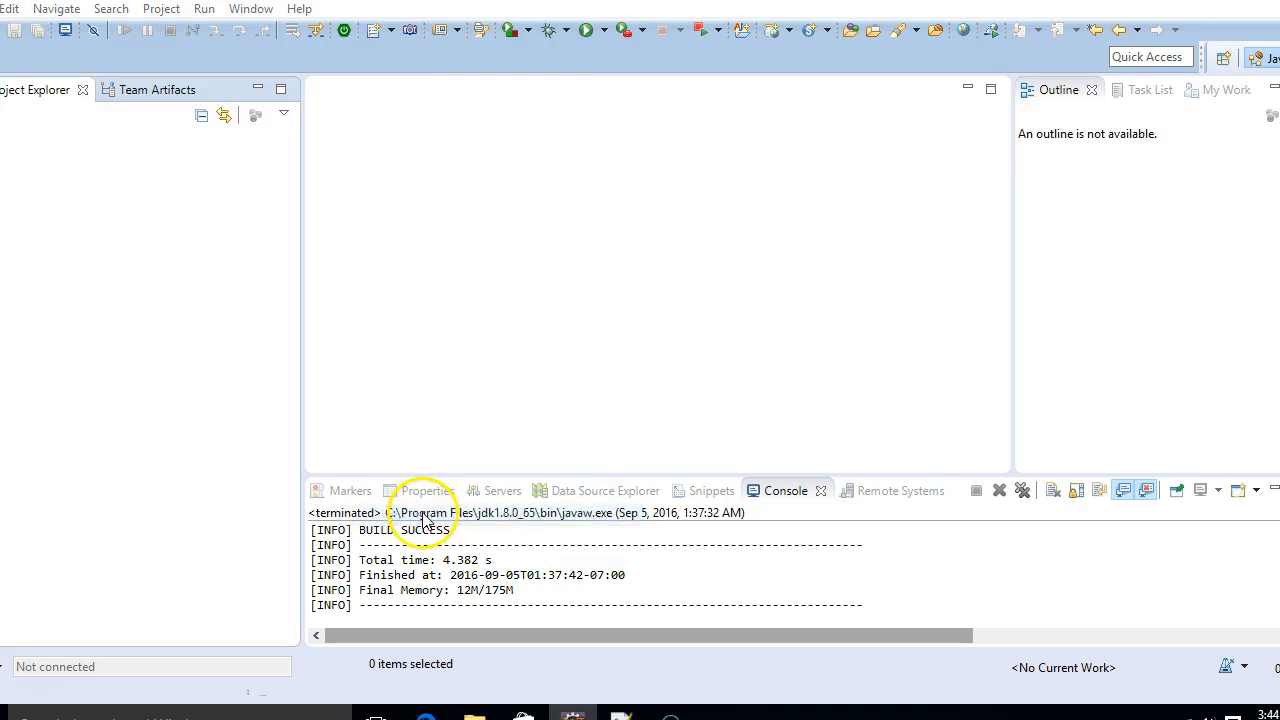
Step: Create a simple Maven project, group id com.javainuse and artifact id drools-helloworld
{"action": "type", "text": "ma"}
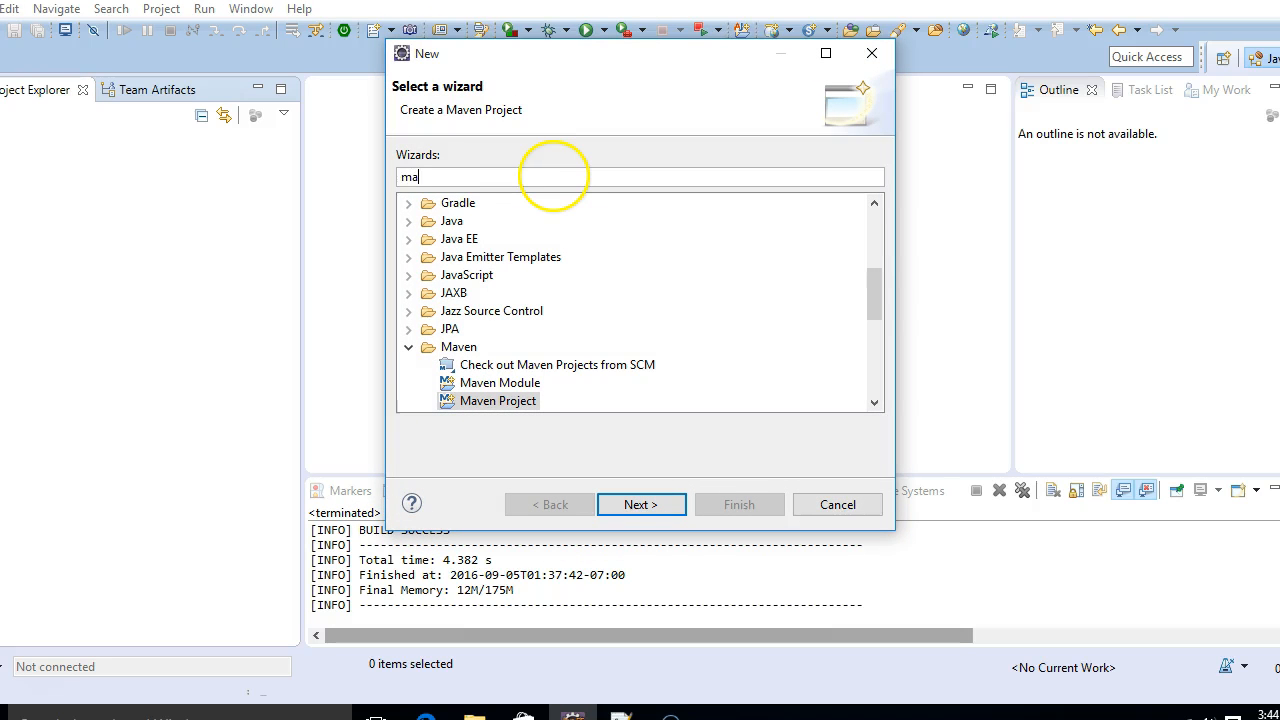
{"action": "type", "text": "ven"}
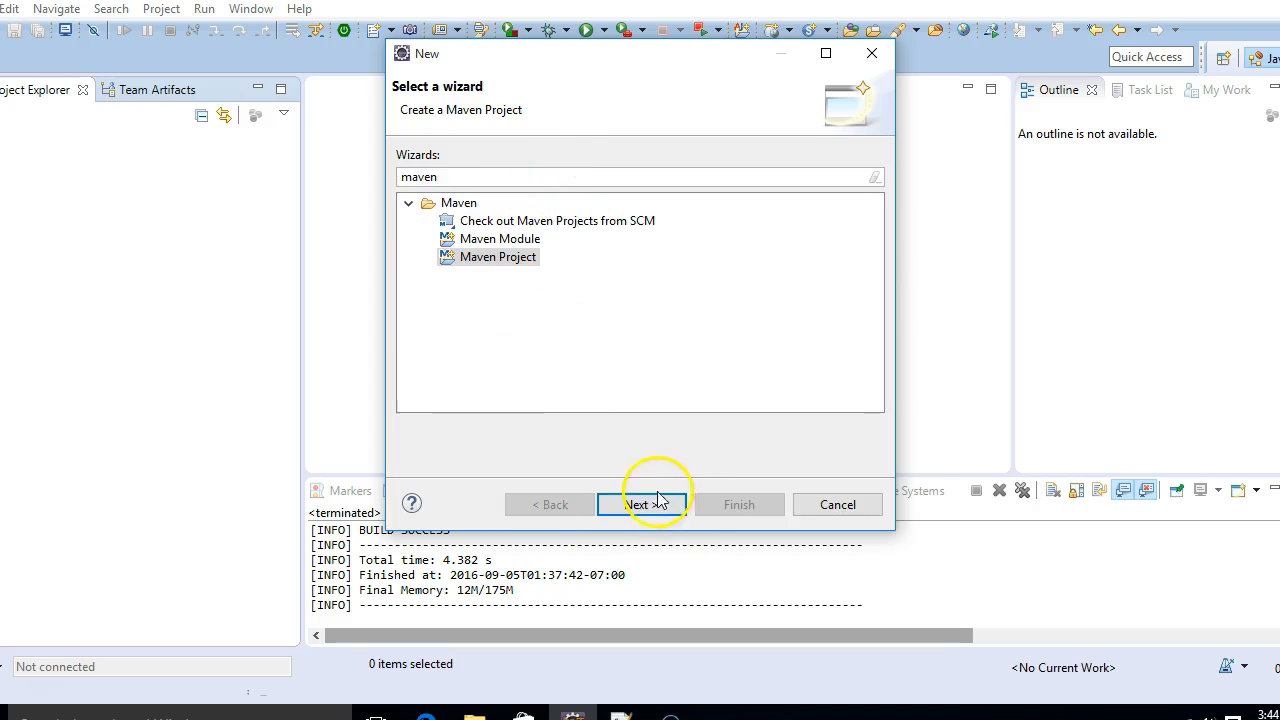
{"action": "left_click", "coordinate": [643, 504]}
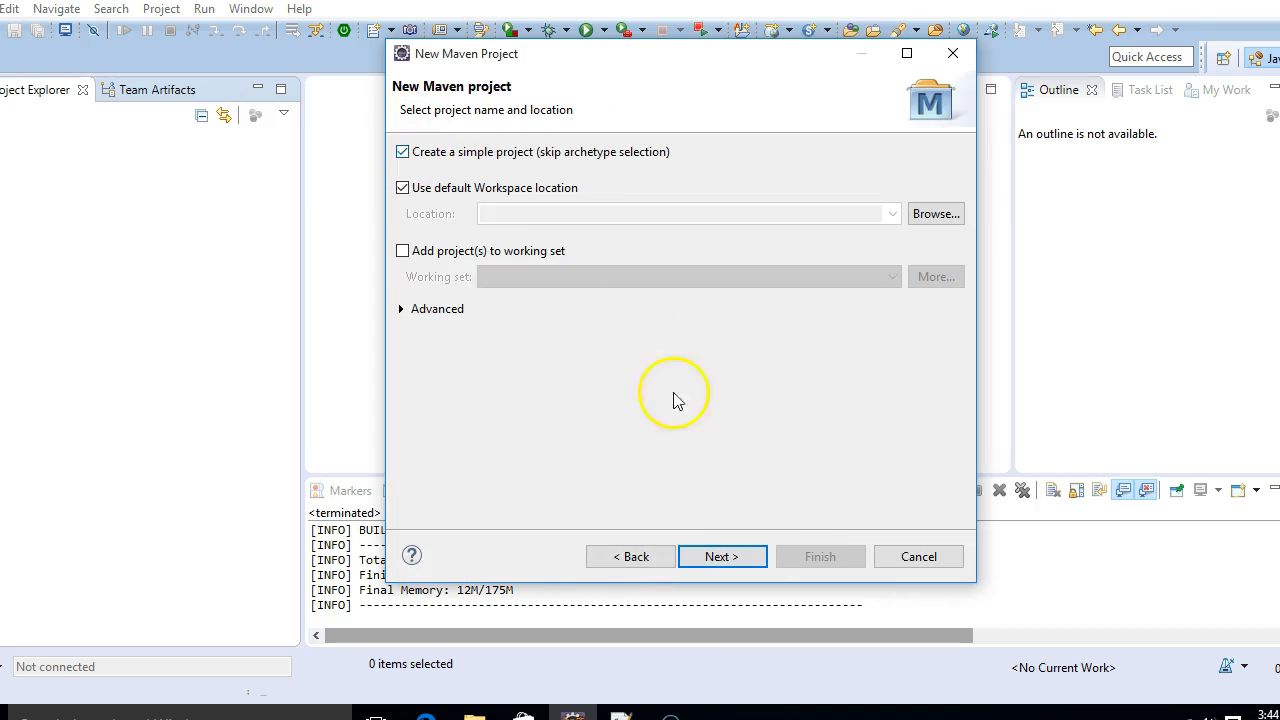
{"action": "left_click", "coordinate": [722, 556]}
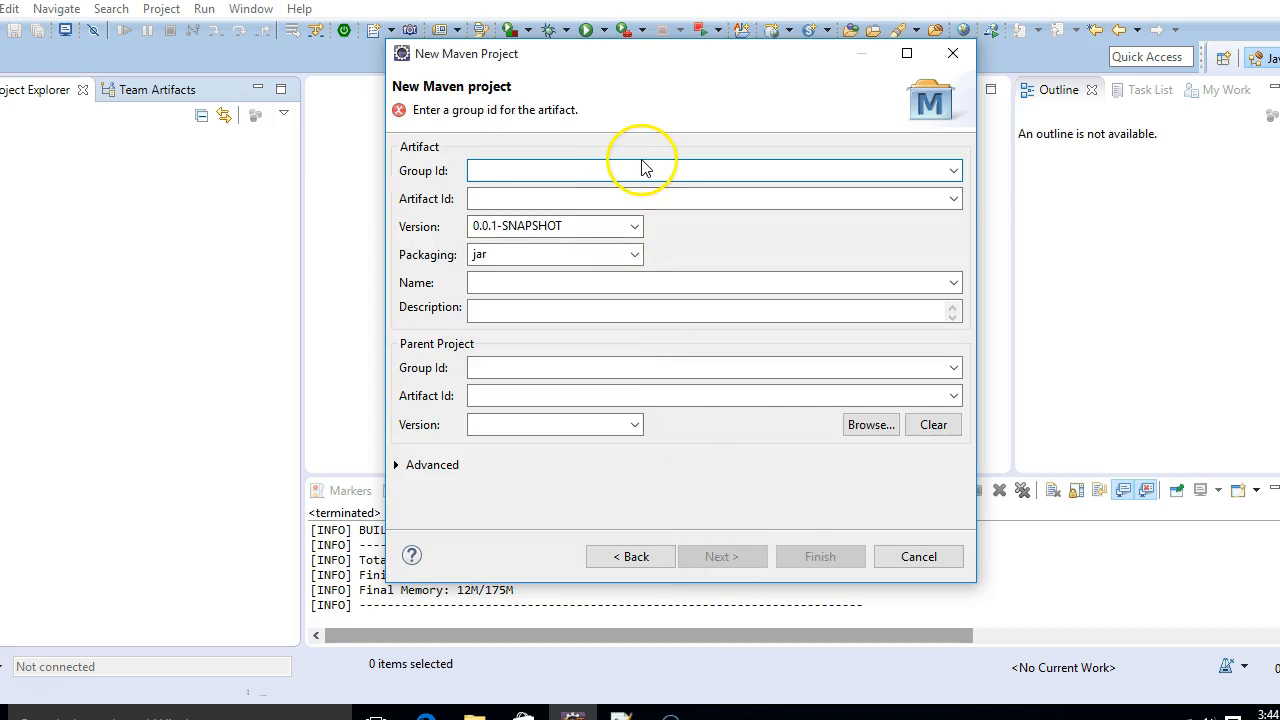
{"action": "type", "text": "com.javainuse"}
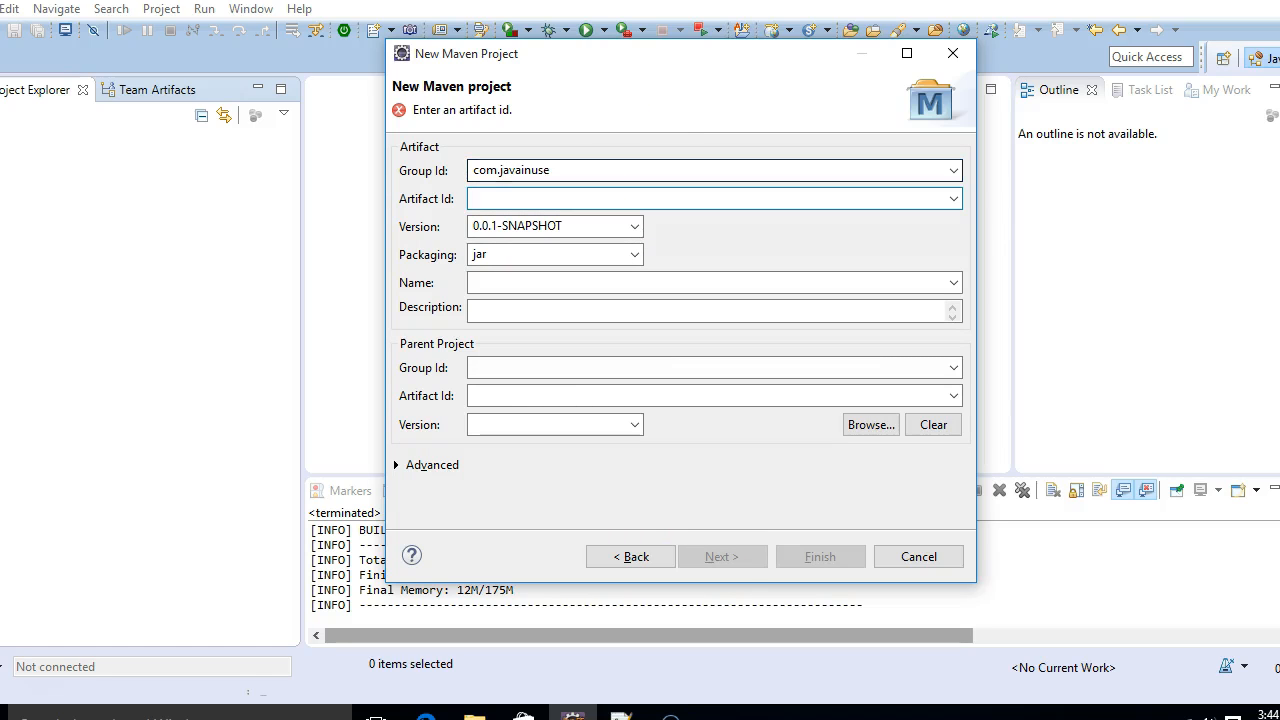
{"action": "type", "text": "drools"}
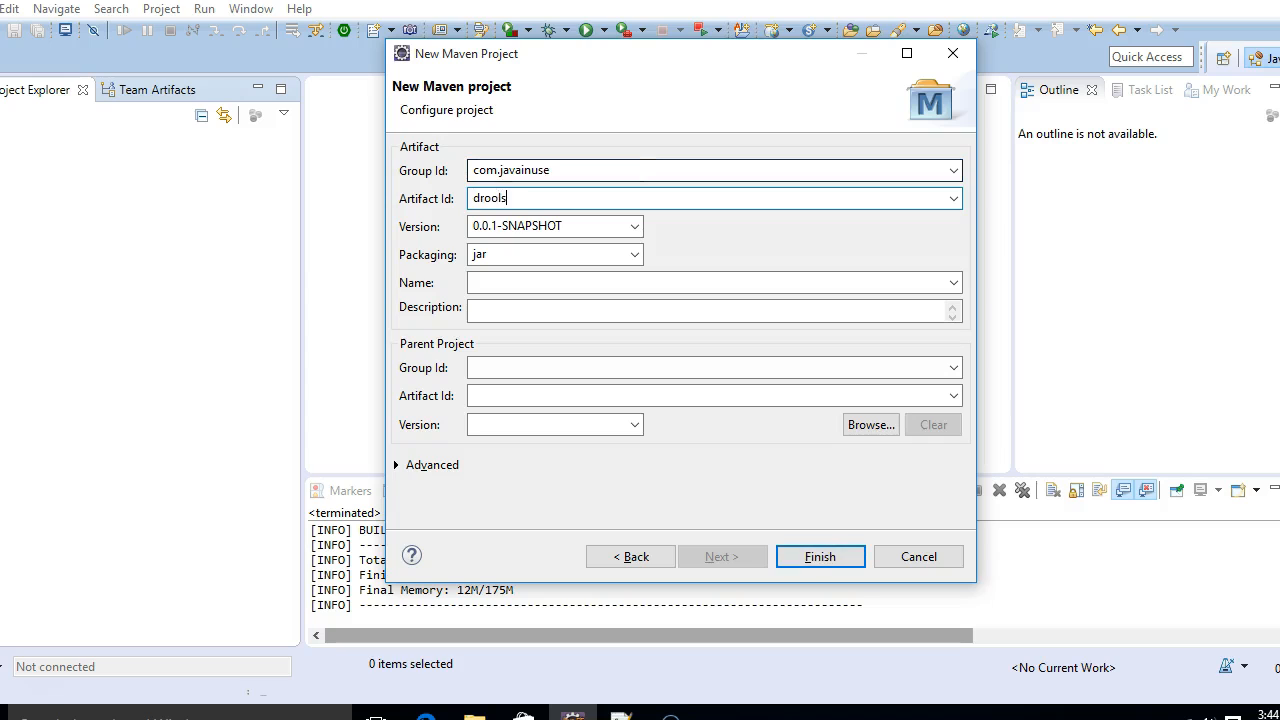
{"action": "type", "text": "-helloworld"}
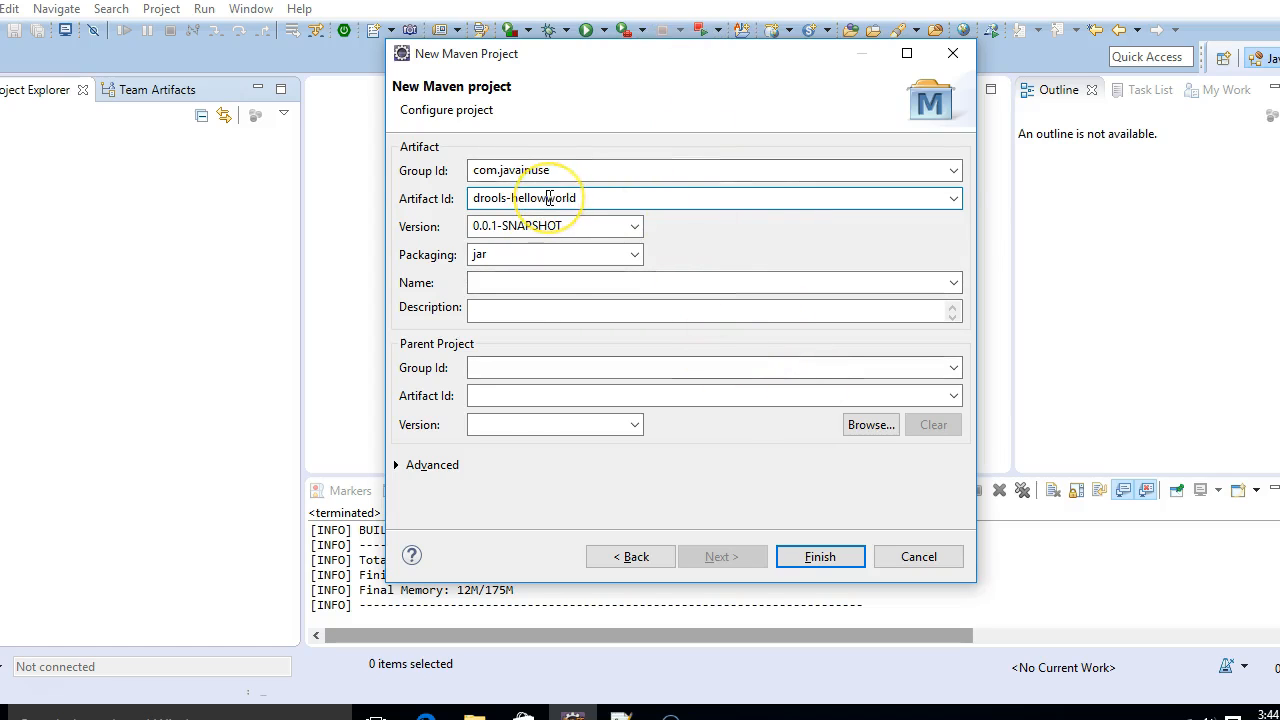
{"action": "left_click", "coordinate": [819, 556]}
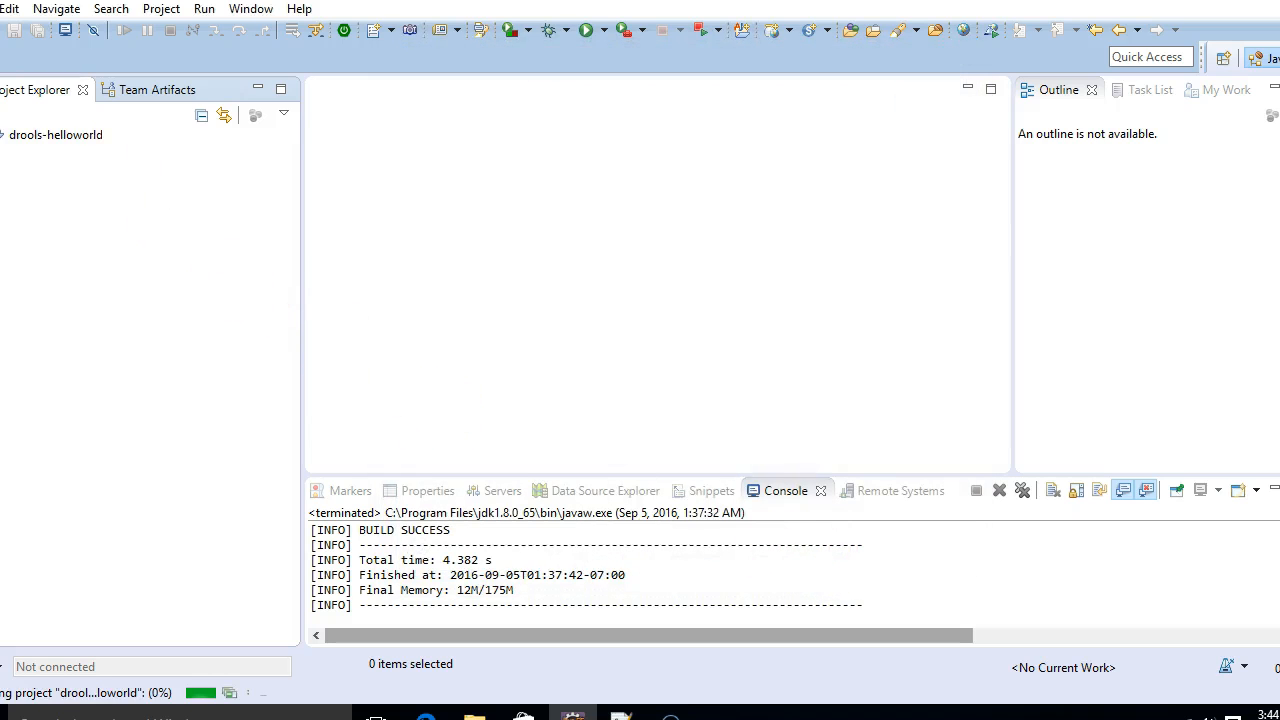
Step: Open pom.xml source and add the org.drools drools-compiler 6.0.1.Final dependency
{"action": "left_click", "coordinate": [55, 171]}
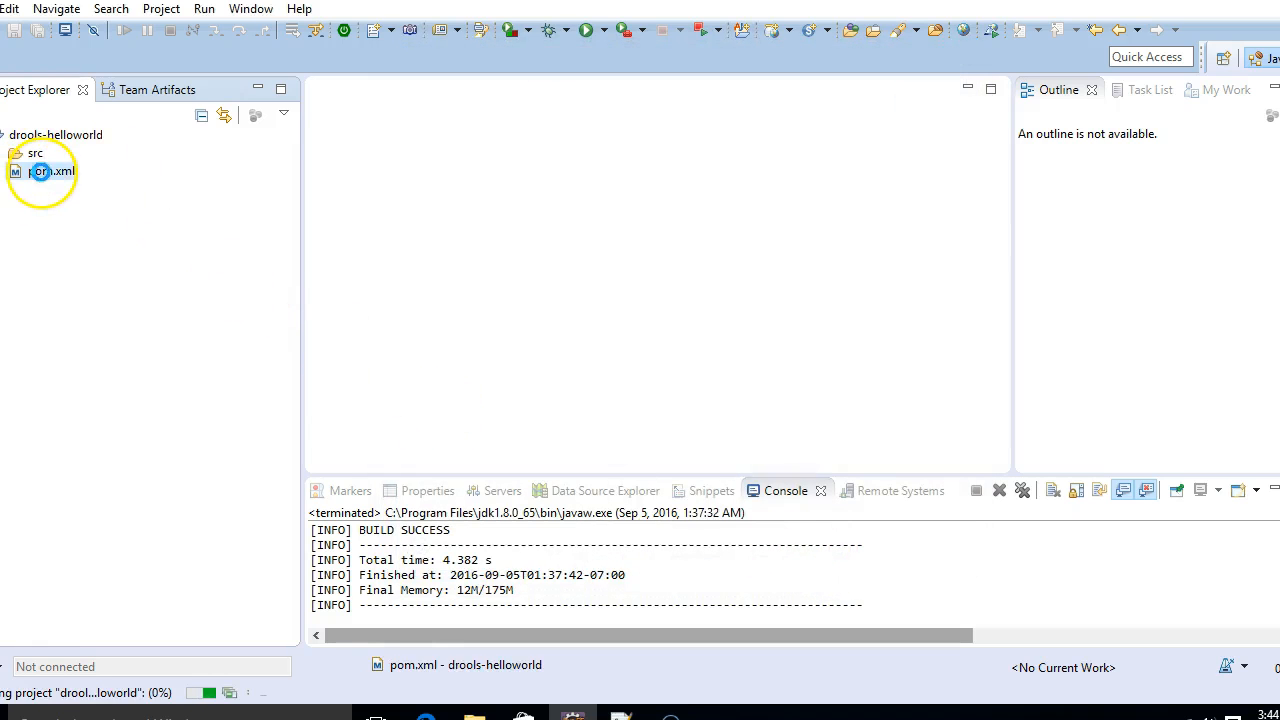
{"action": "double_click", "coordinate": [55, 171]}
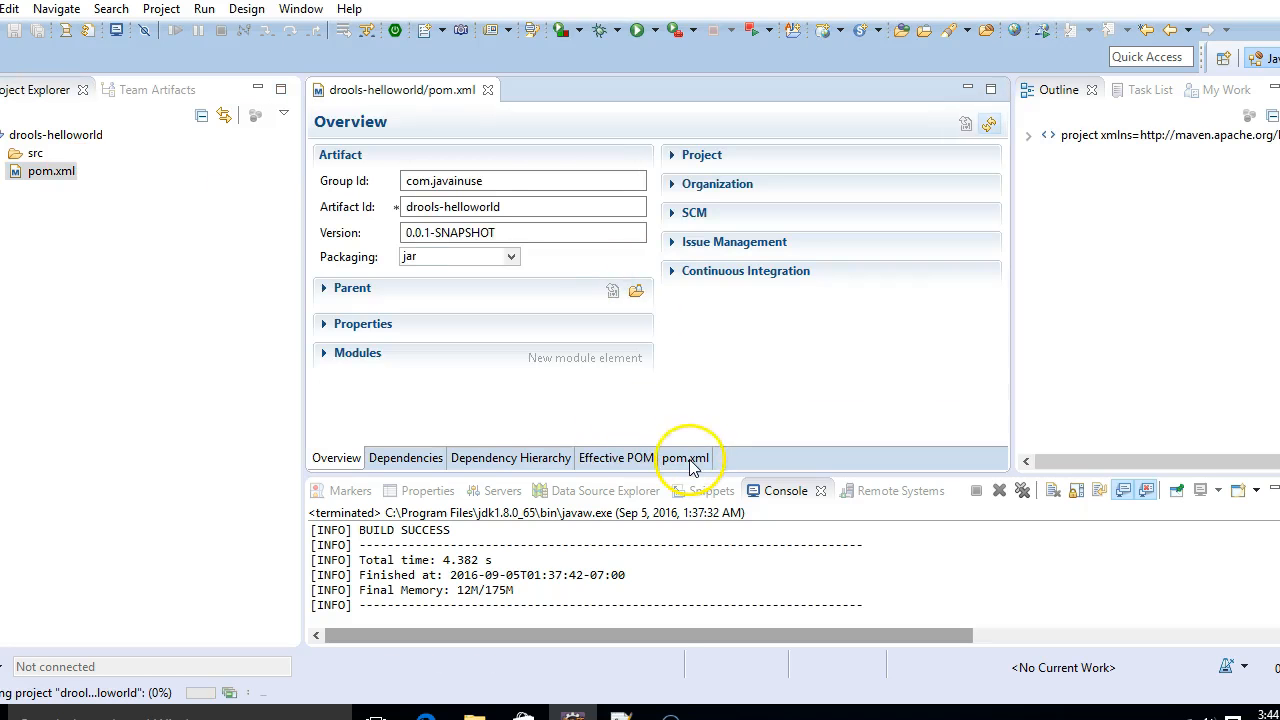
{"action": "left_click", "coordinate": [684, 457]}
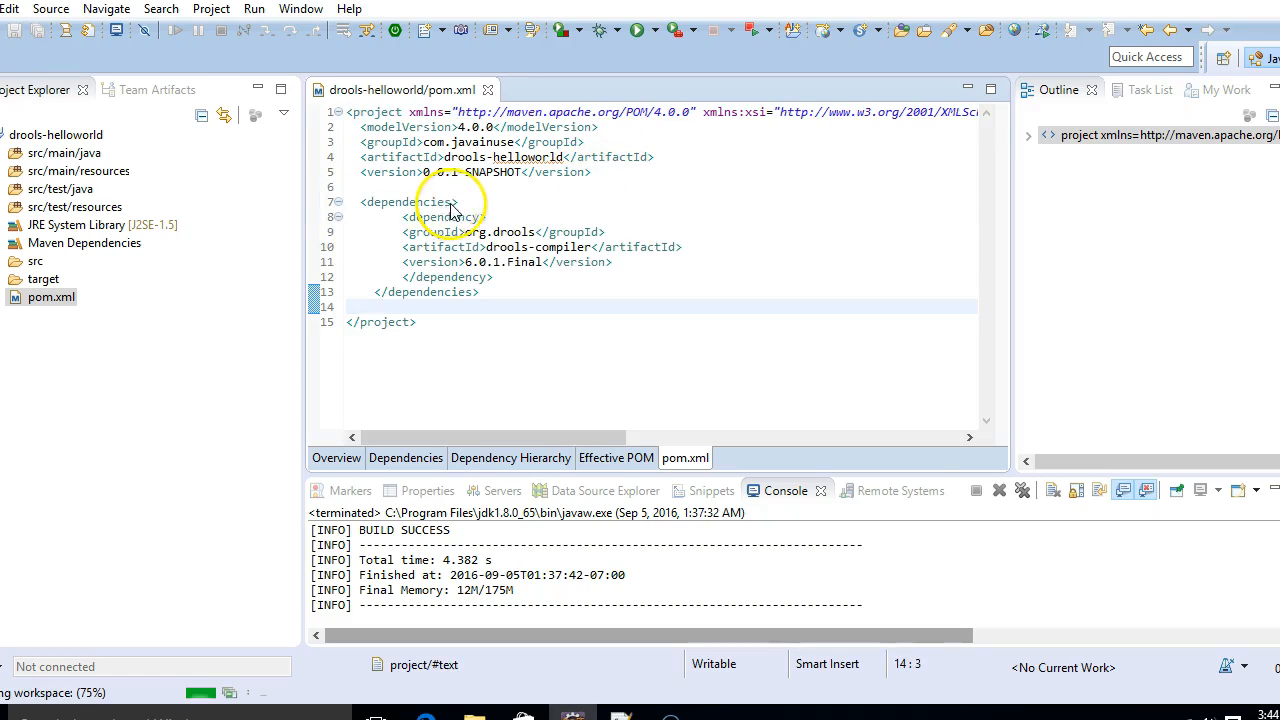
Step: Run Maven install on the POM and check the downloaded Drools jars under Maven Dependencies
{"action": "right_click", "coordinate": [450, 205]}
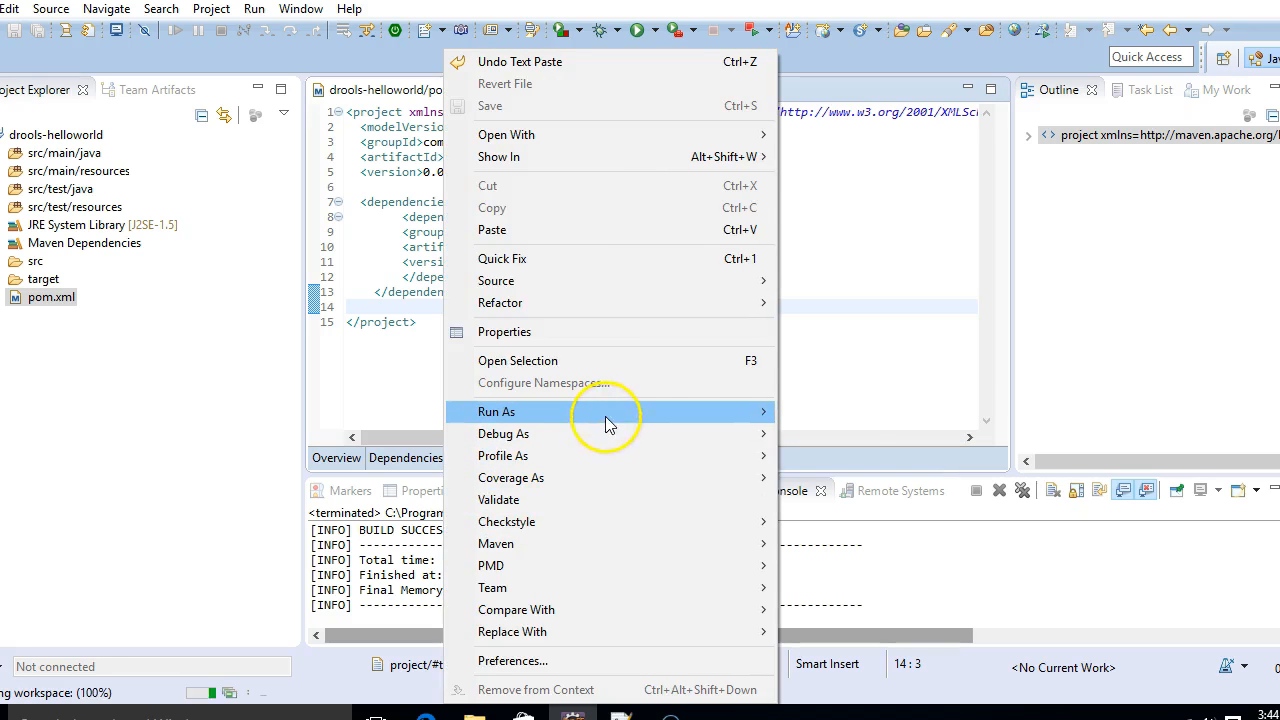
{"action": "left_click", "coordinate": [497, 411]}
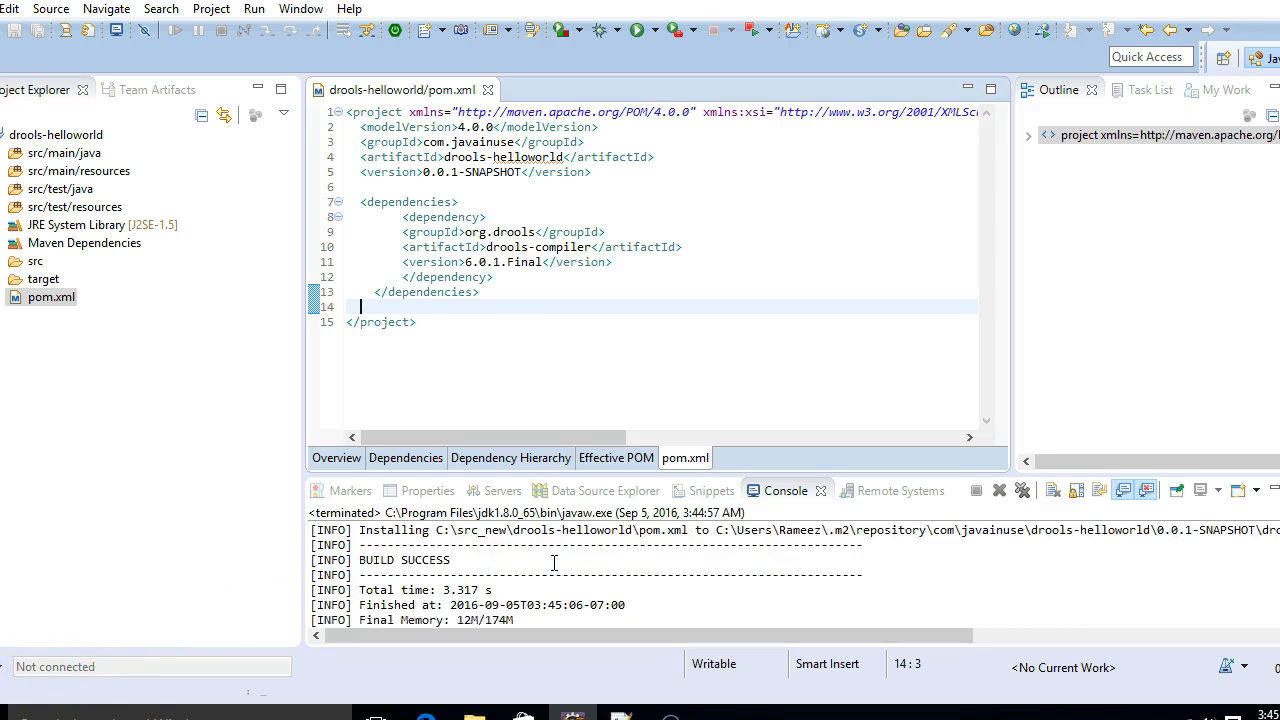
{"action": "left_click", "coordinate": [56, 134]}
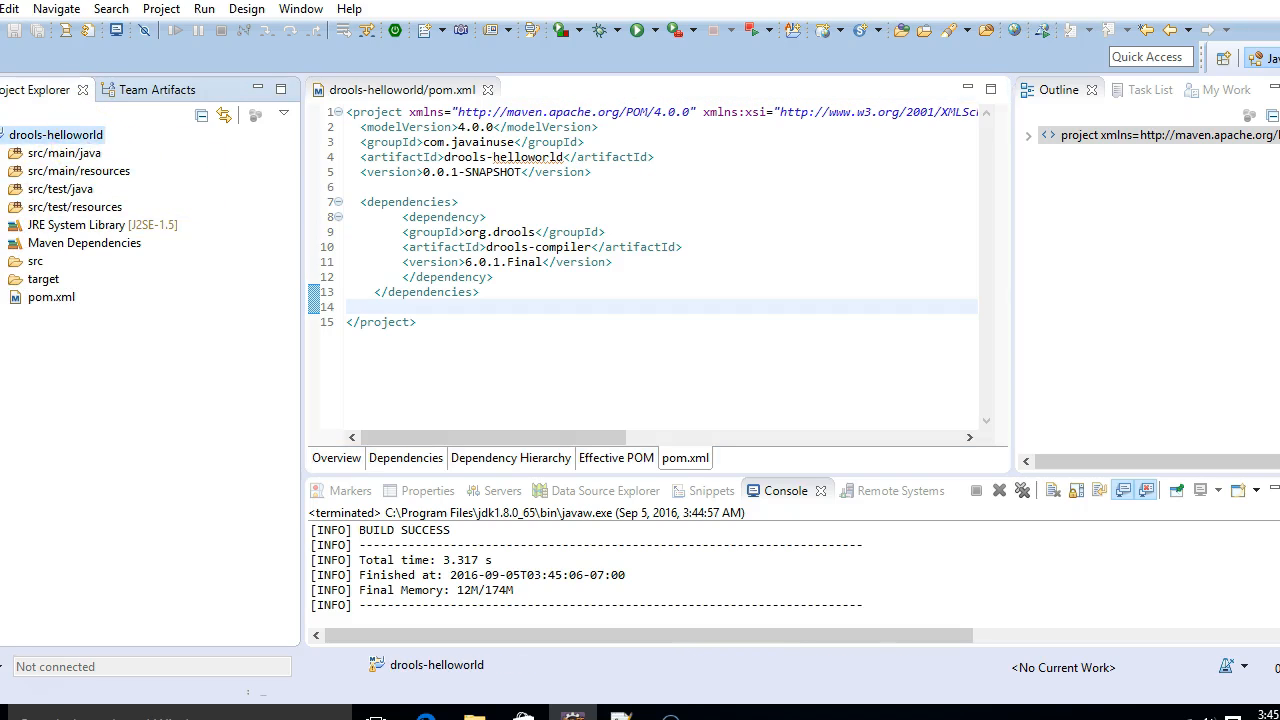
{"action": "left_click", "coordinate": [15, 242]}
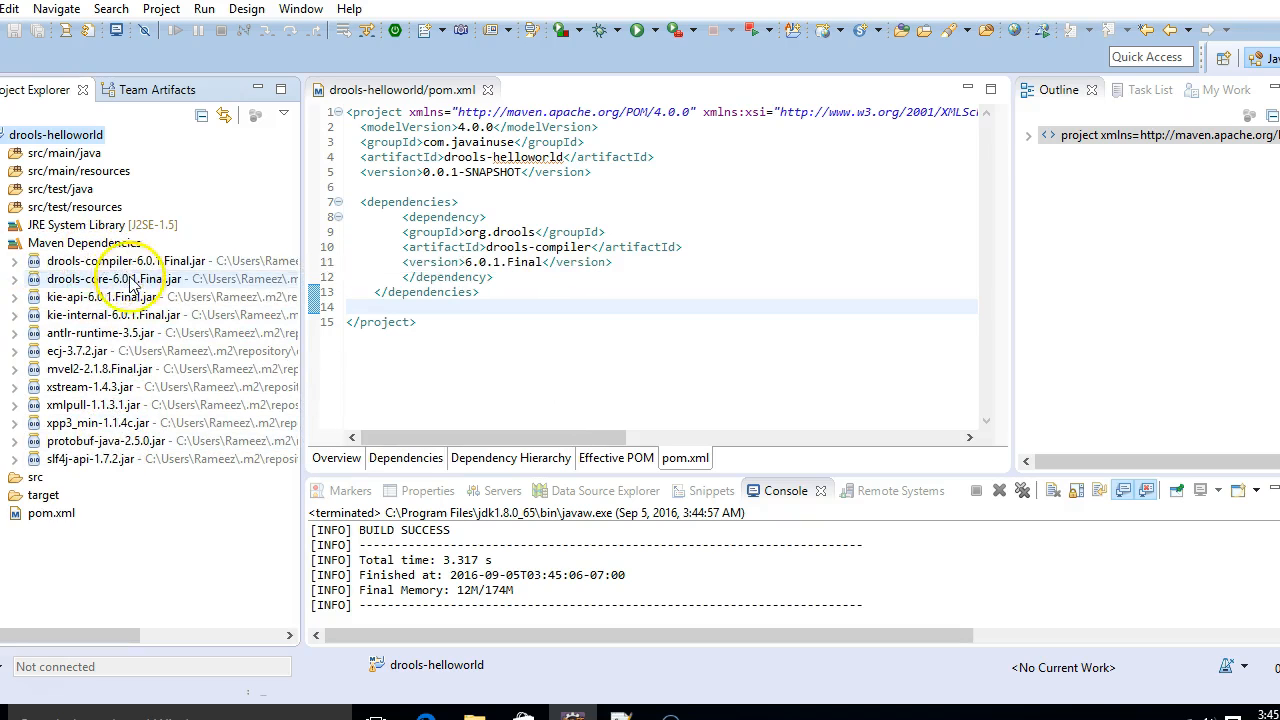
{"action": "left_click", "coordinate": [110, 261]}
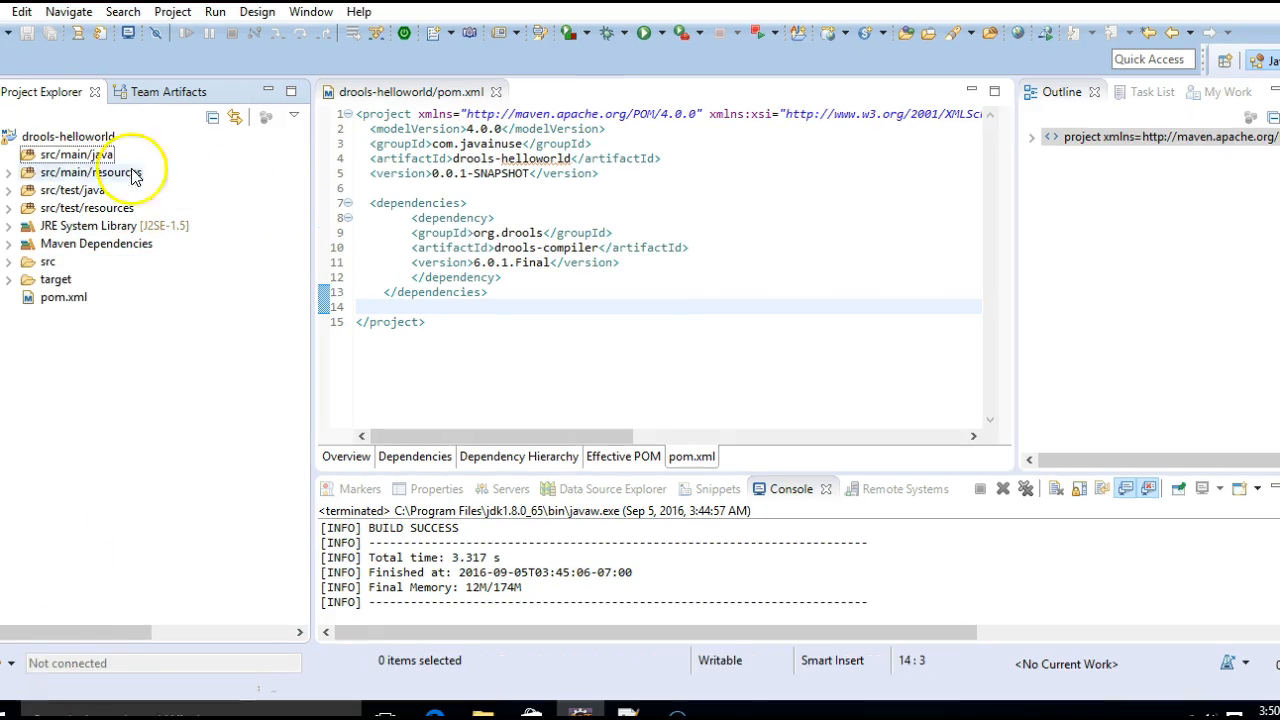
Step: Add a new Product class in package com.javainuse.model under src/main/java
{"action": "right_click", "coordinate": [75, 154]}
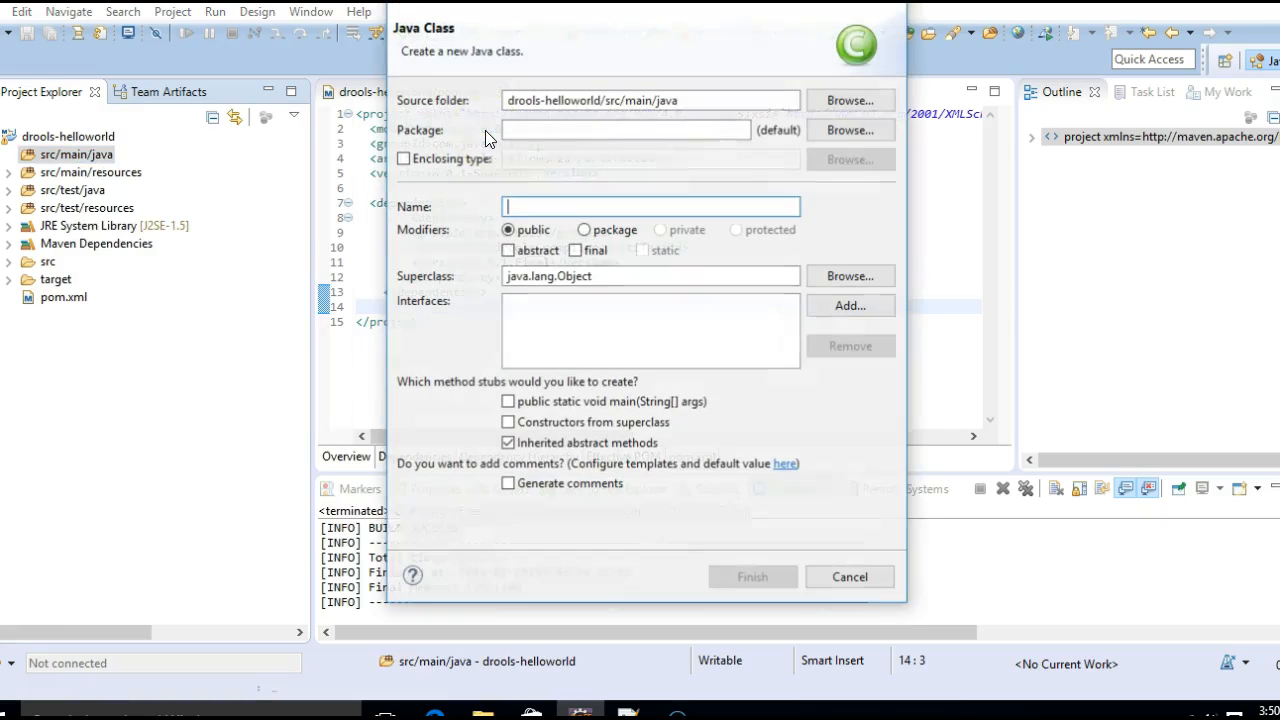
{"action": "type", "text": "Produc"}
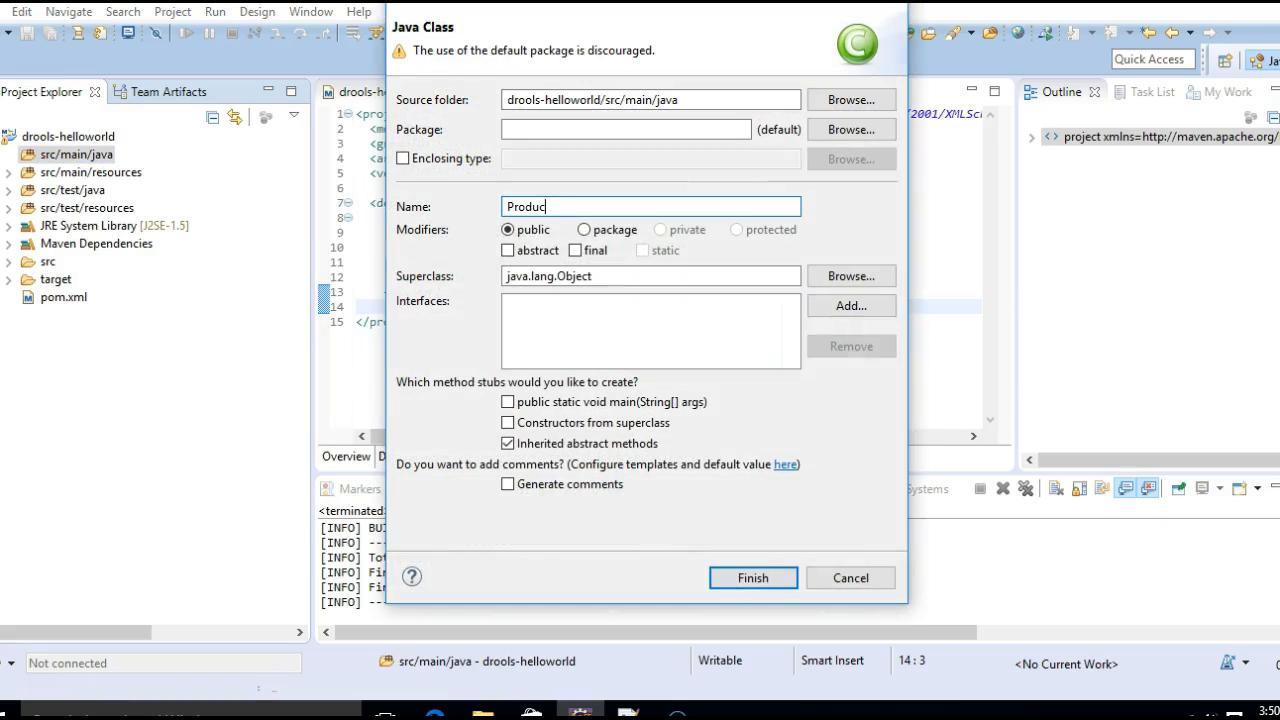
{"action": "left_click", "coordinate": [625, 129]}
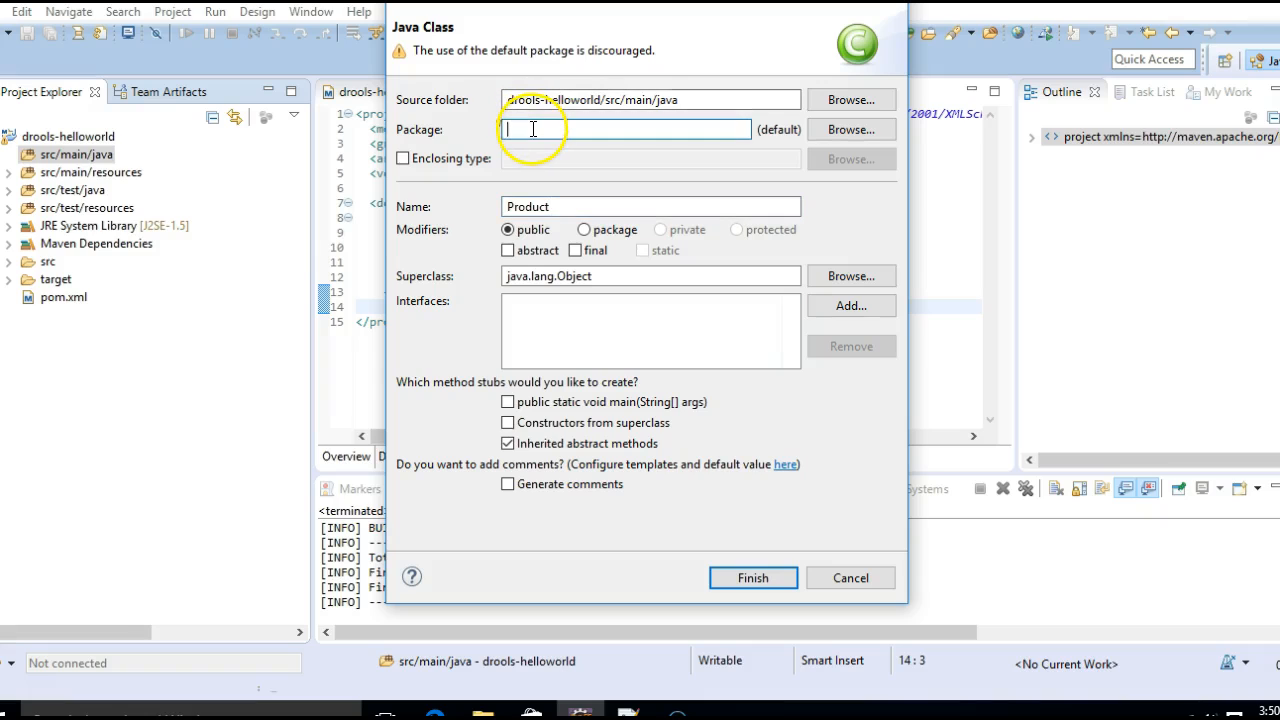
{"action": "type", "text": "com.javainuse"}
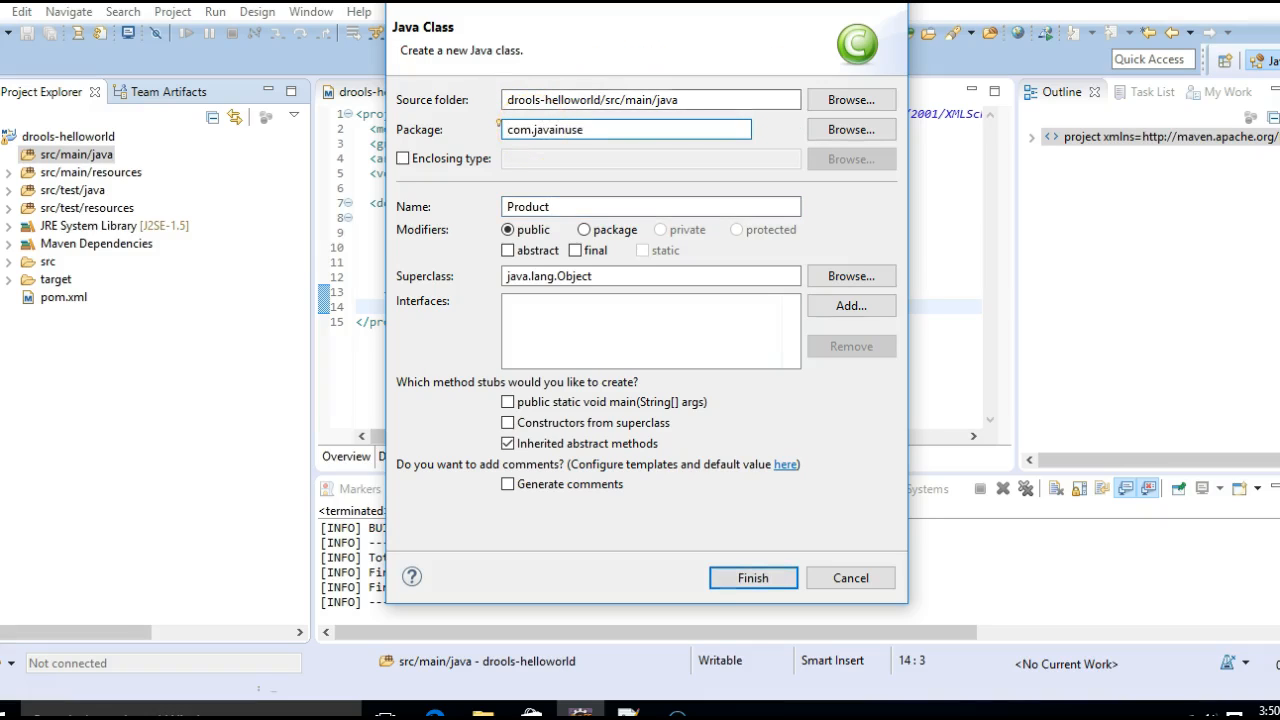
{"action": "type", "text": ".model"}
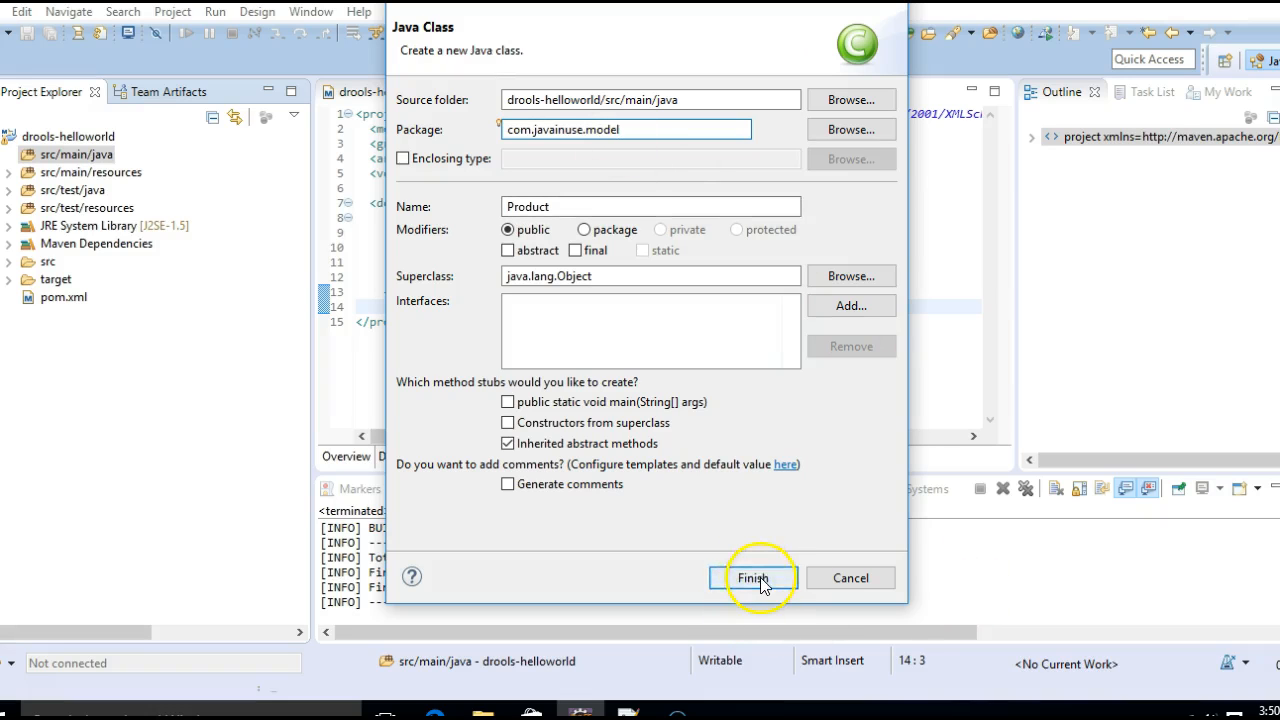
{"action": "left_click", "coordinate": [753, 578]}
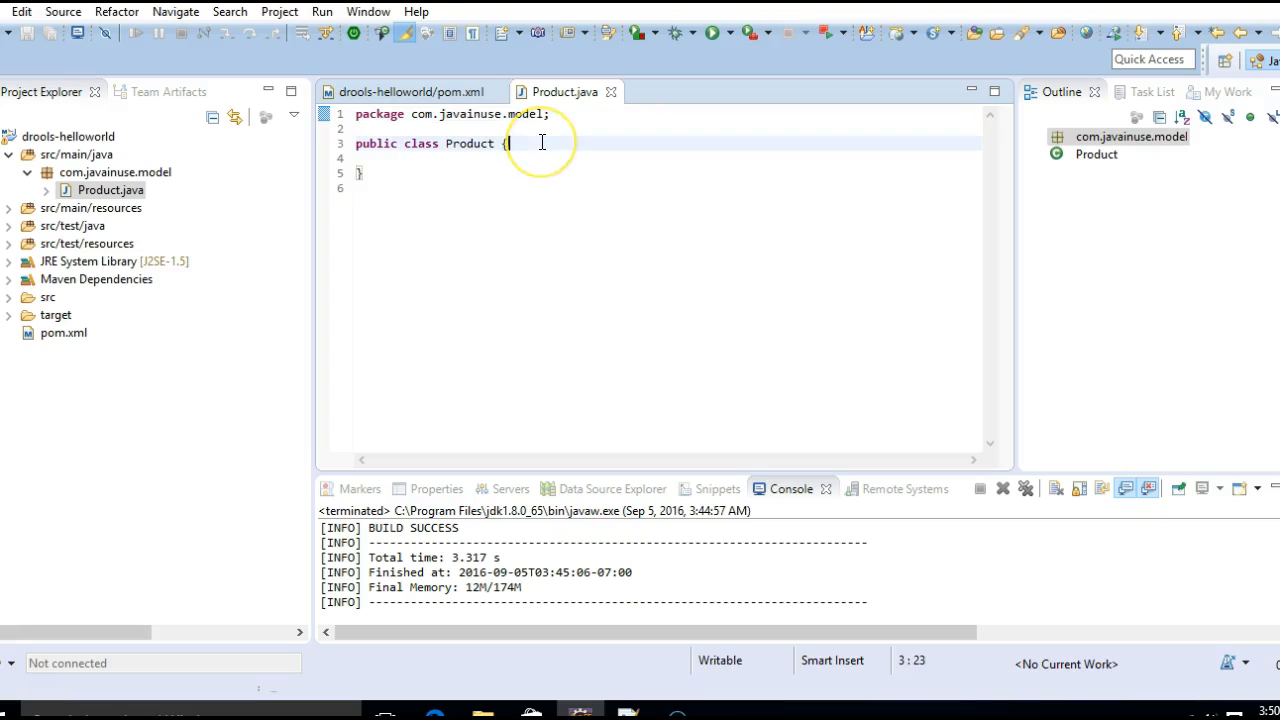
Step: Declare 'private String type;' and 'private int discount;' in the Product class
{"action": "type", "text": "private S"}
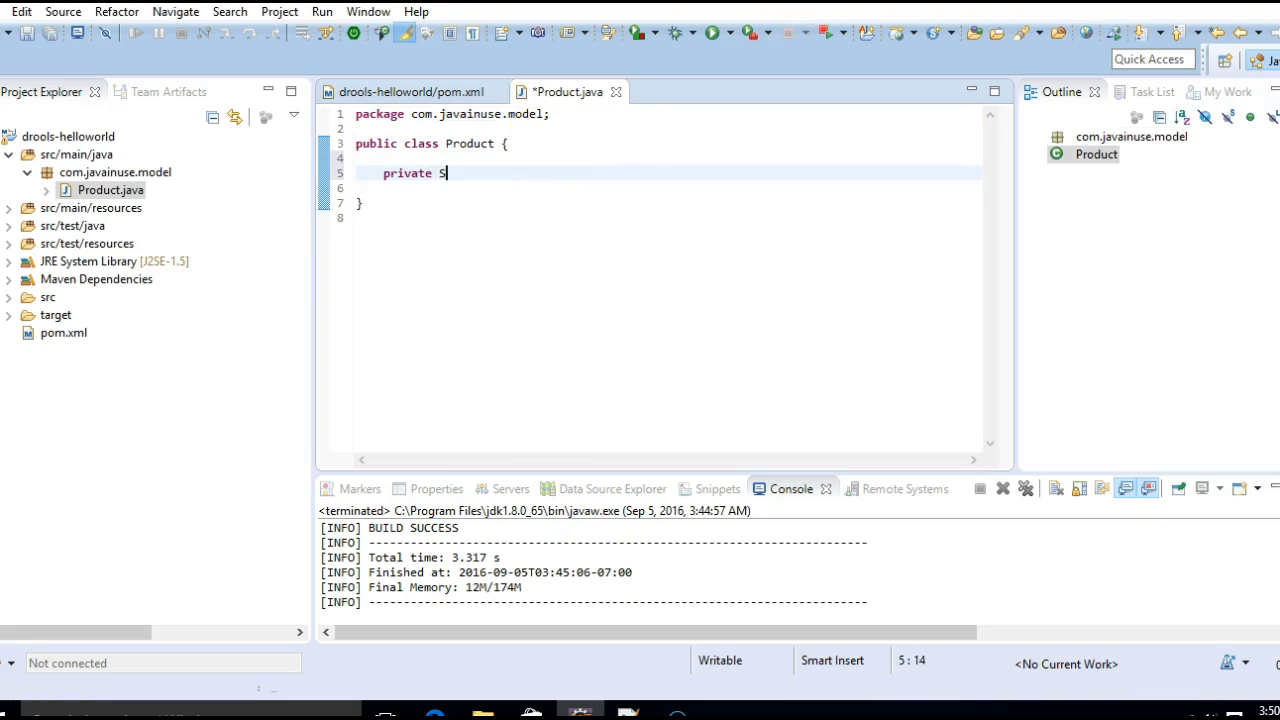
{"action": "type", "text": "tring"}
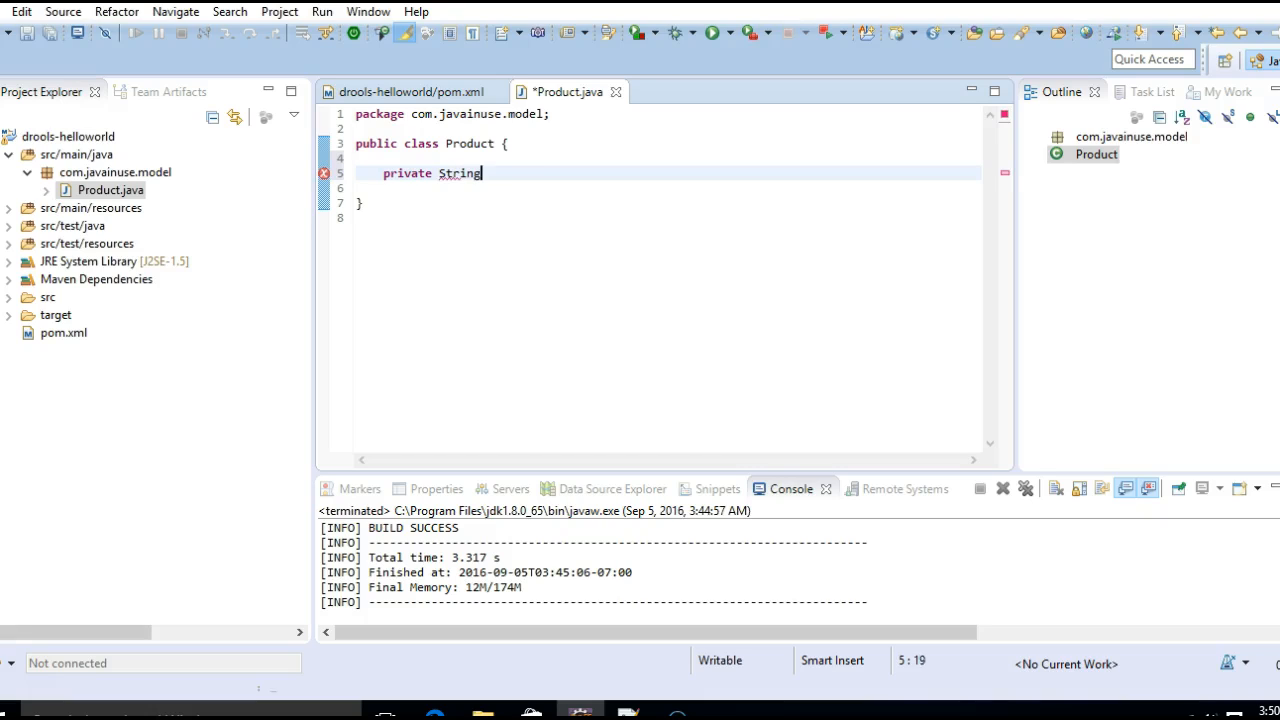
{"action": "type", "text": "type;"}
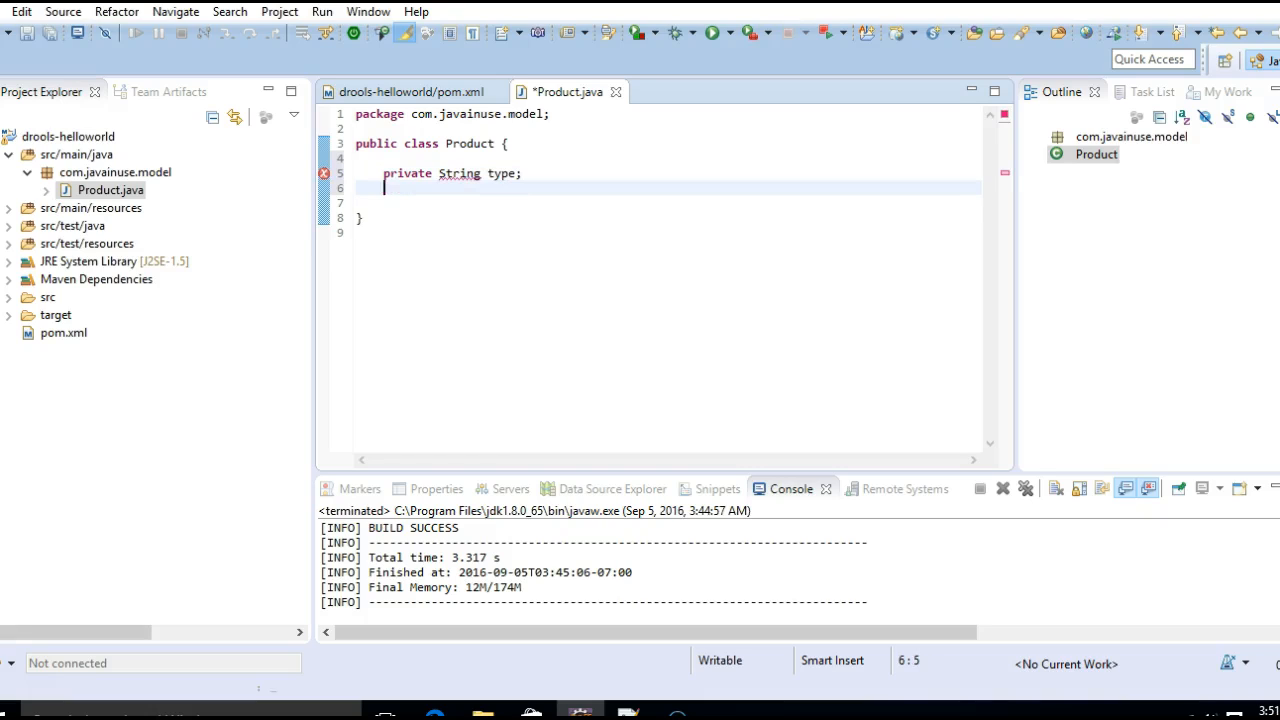
{"action": "type", "text": "private"}
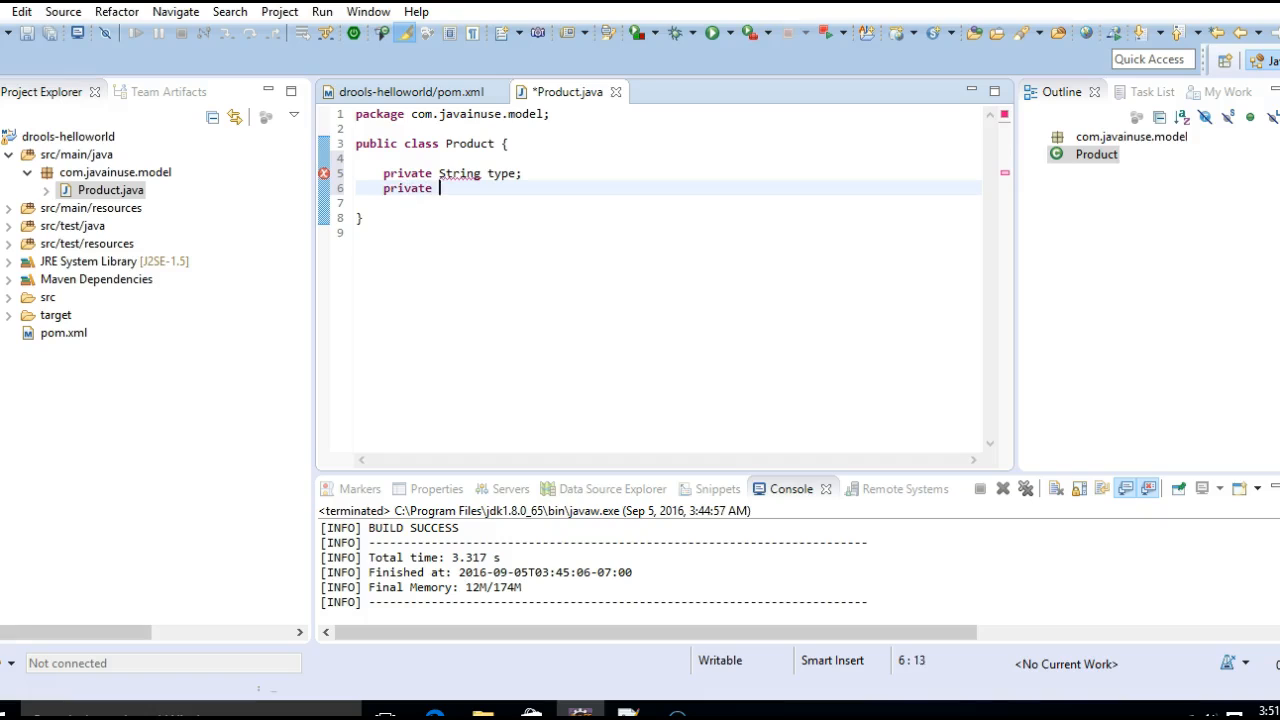
{"action": "type", "text": "int disco"}
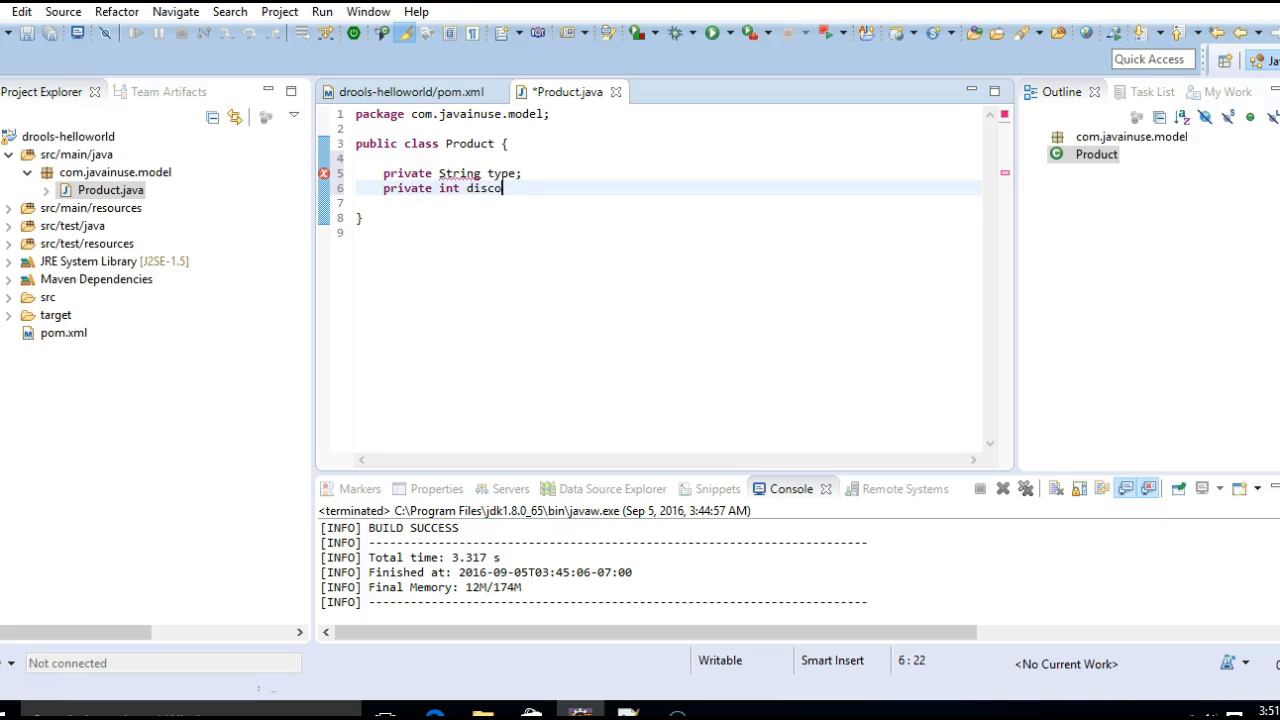
{"action": "type", "text": "unt;"}
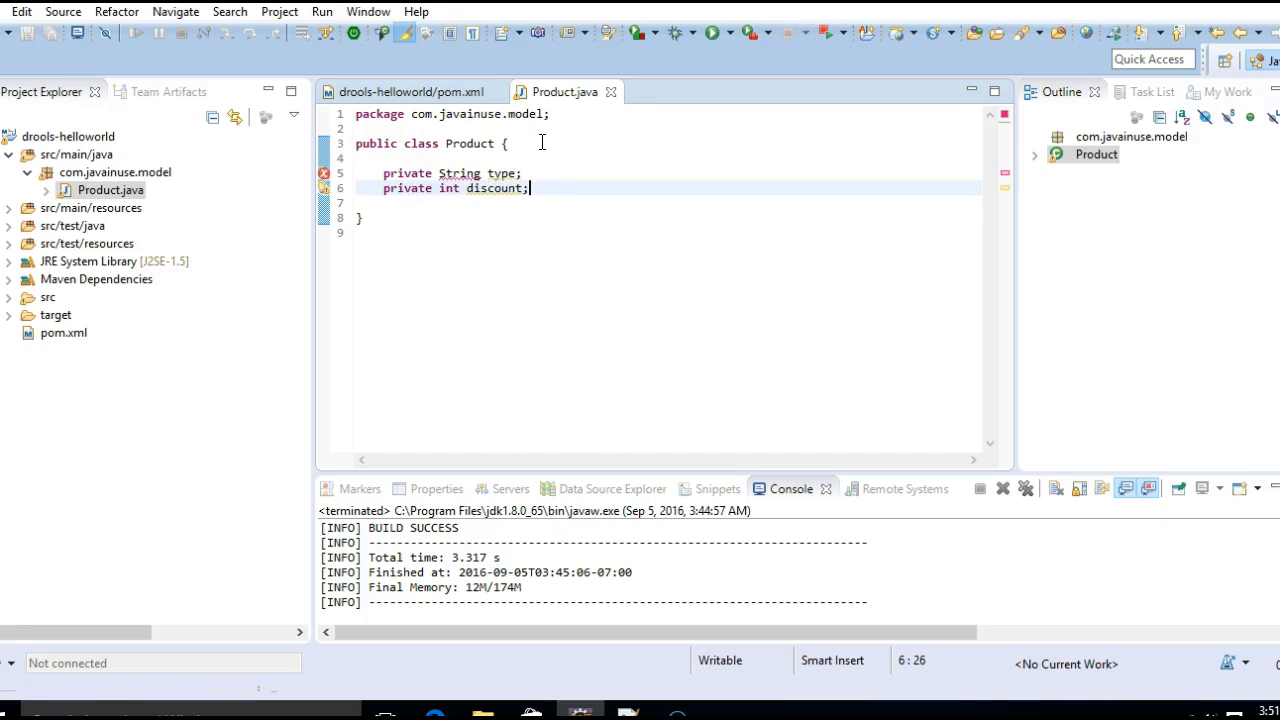
{"action": "right_click", "coordinate": [530, 188]}
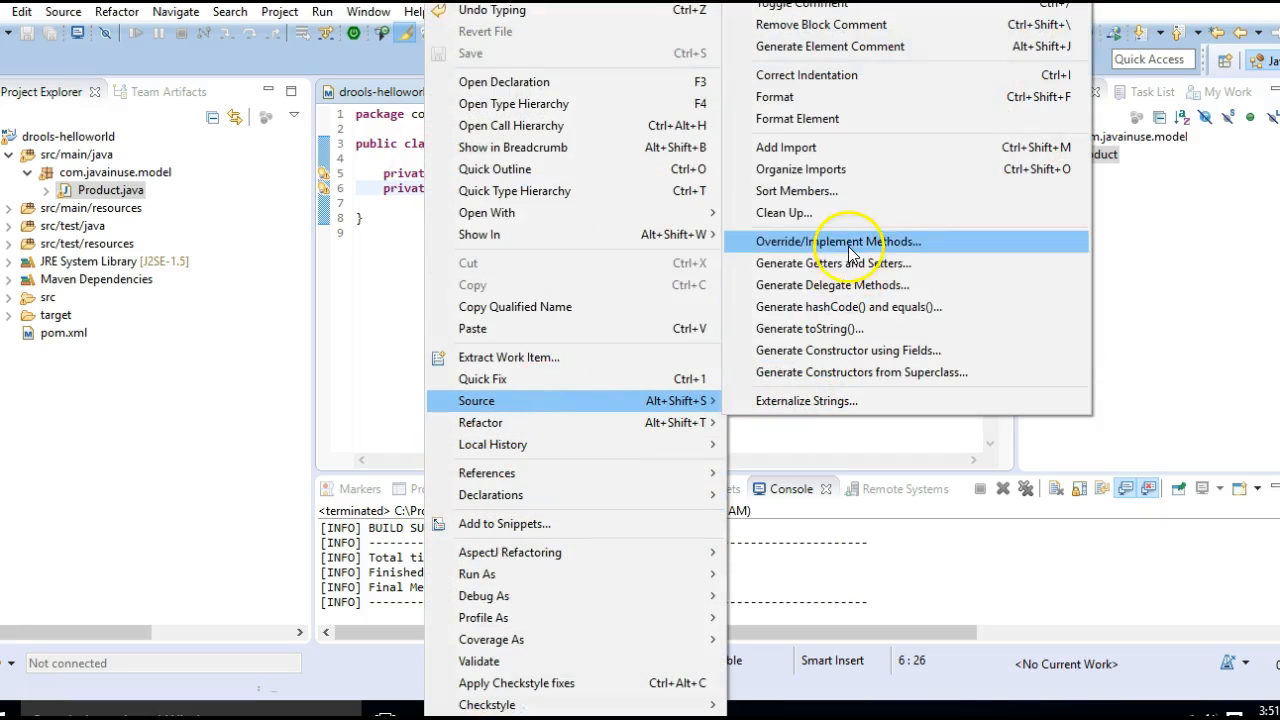
Step: Generate getters and setters for the discount and type fields
{"action": "left_click", "coordinate": [833, 263]}
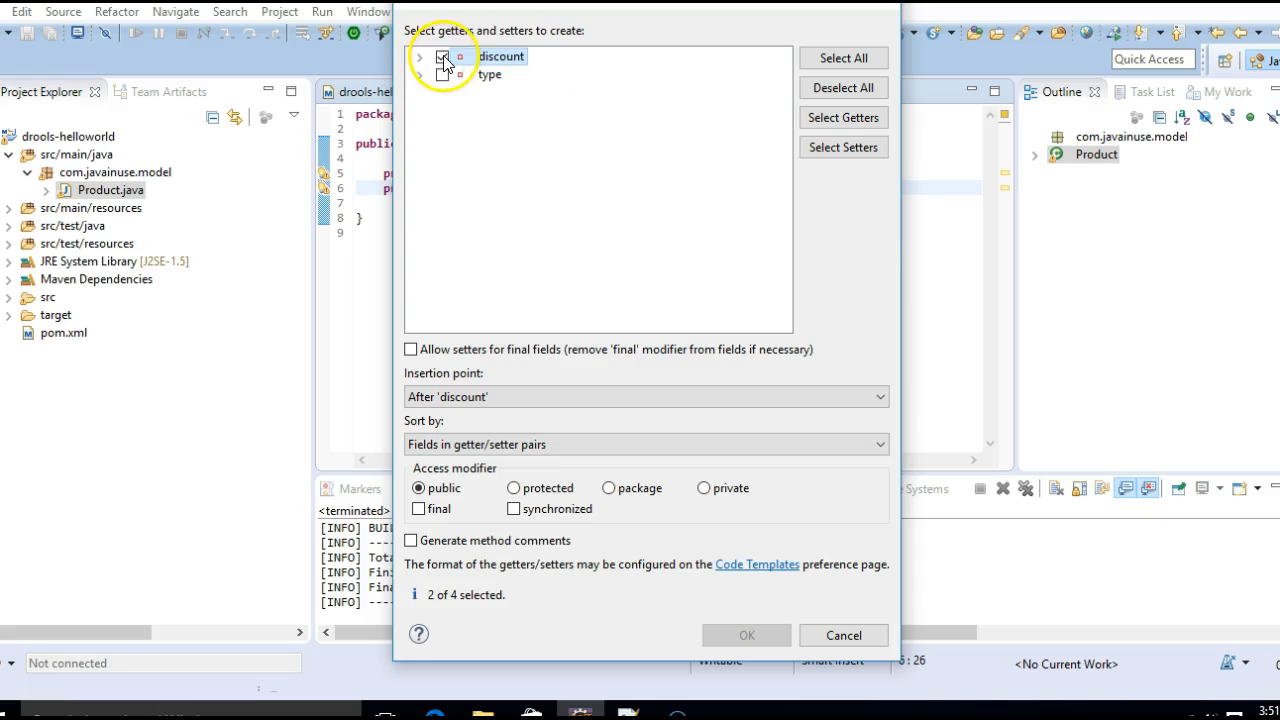
{"action": "left_click", "coordinate": [443, 56]}
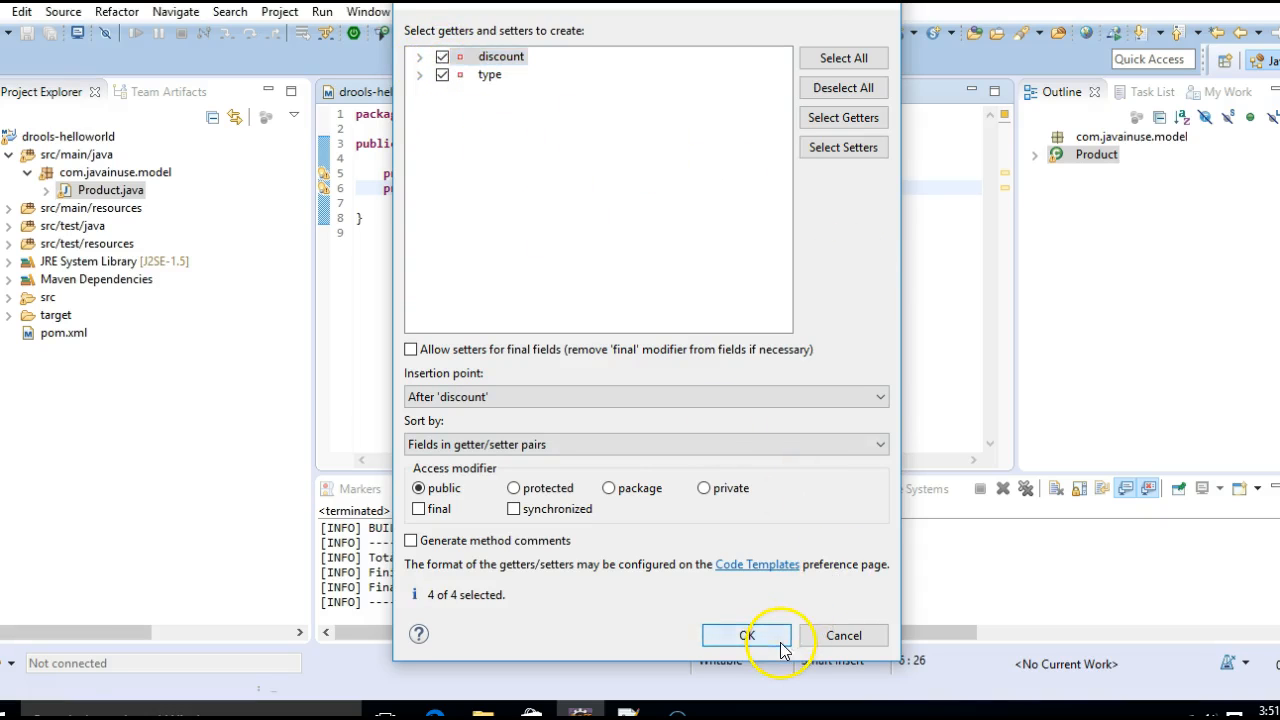
{"action": "left_click", "coordinate": [746, 635]}
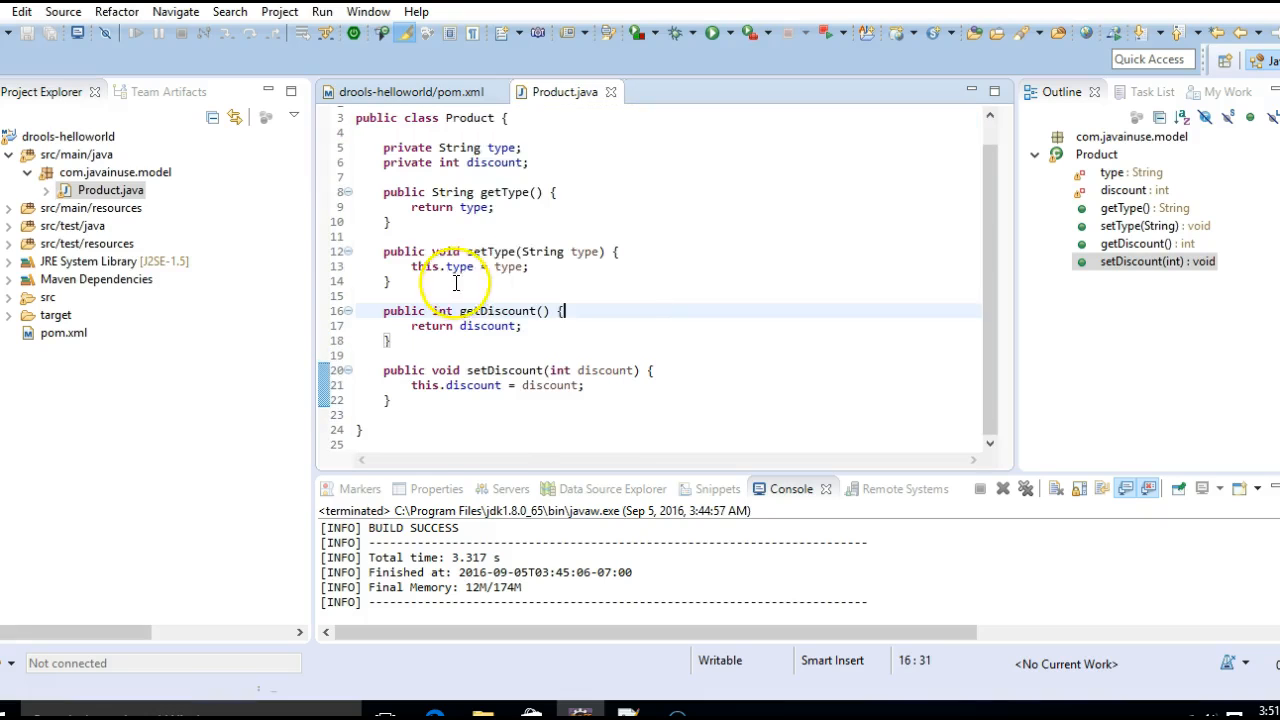
{"action": "double_click", "coordinate": [500, 147]}
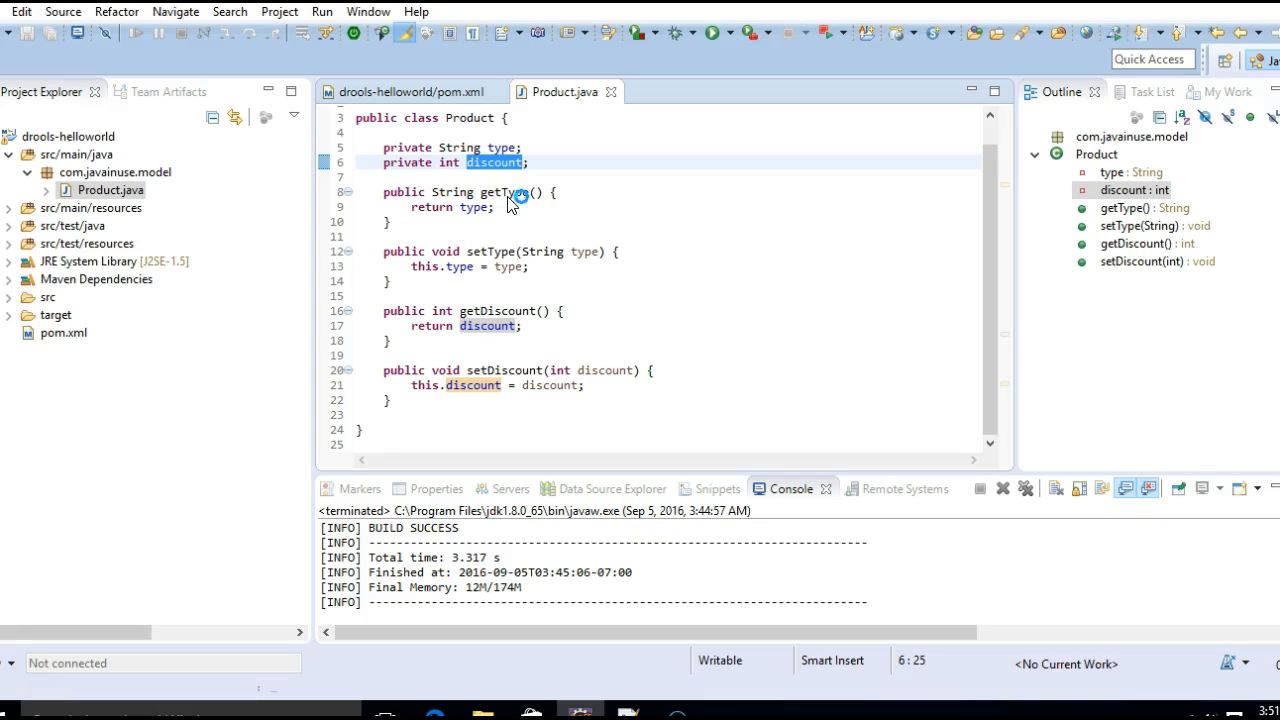
{"action": "mouse_move", "coordinate": [508, 192]}
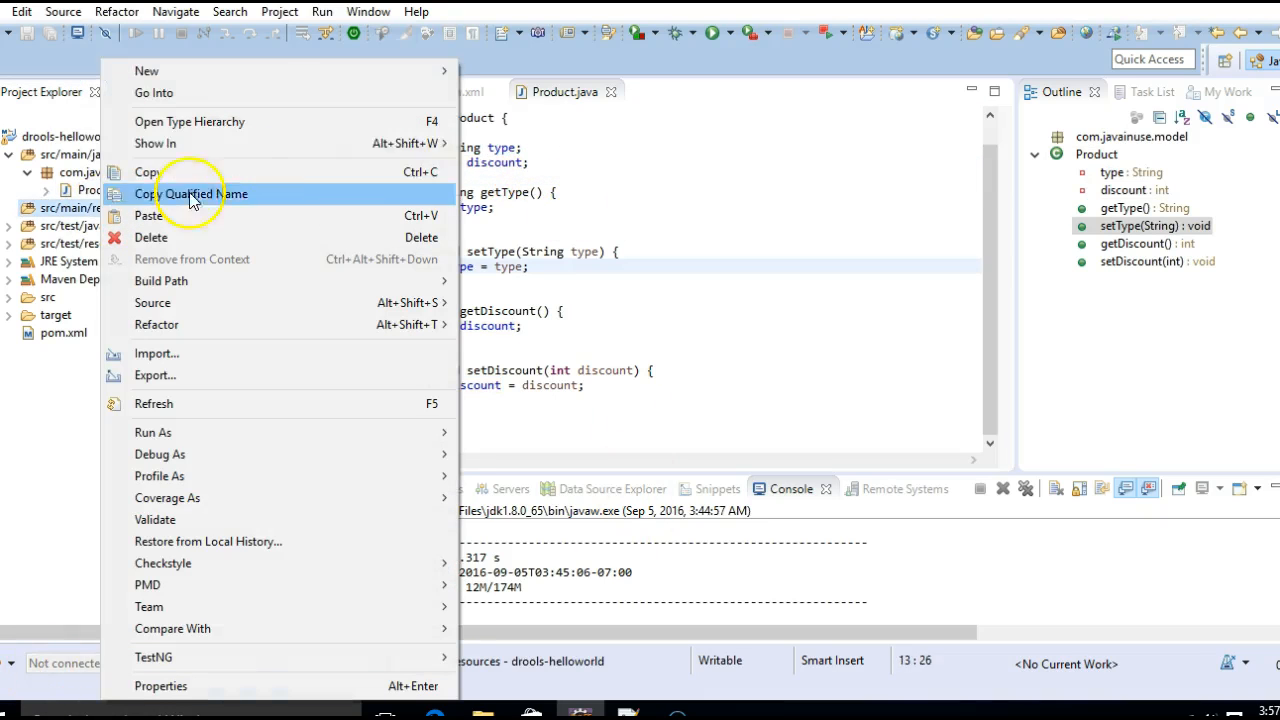
{"action": "mouse_move", "coordinate": [147, 71]}
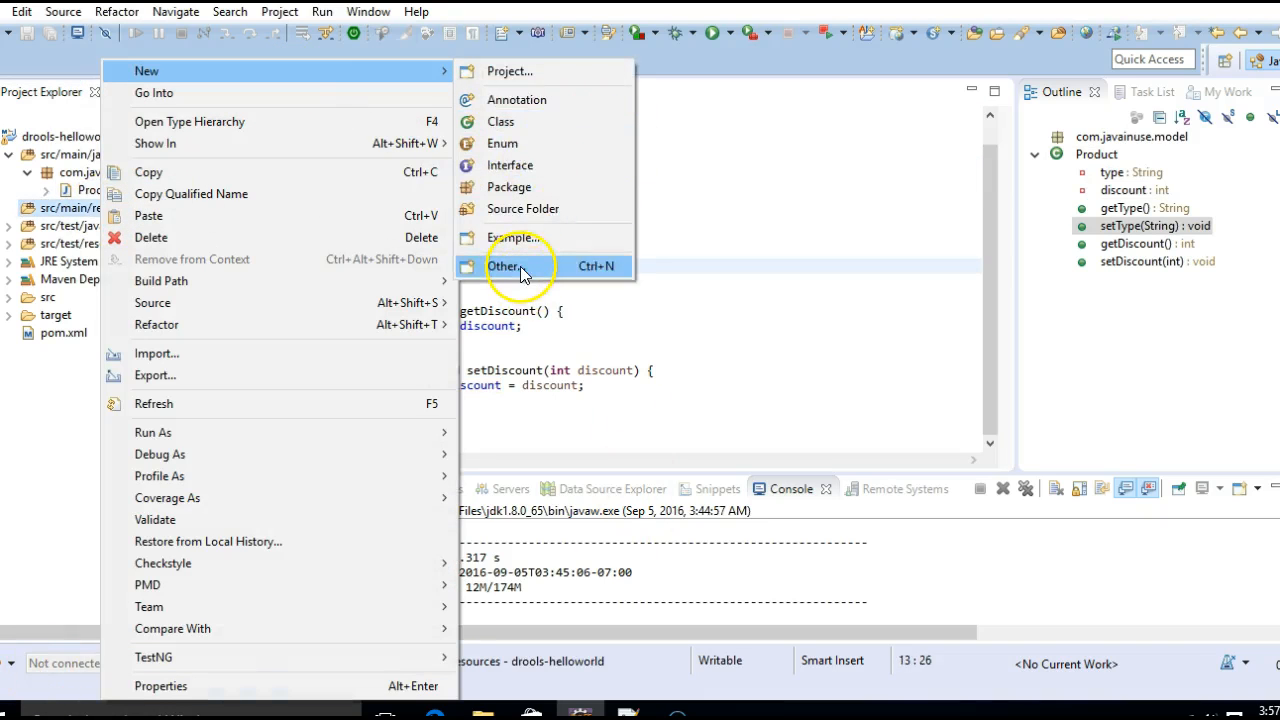
Step: Create folder com under src/main/resources, then folder rule inside com
{"action": "left_click", "coordinate": [505, 266]}
{"action": "type", "text": "folder"}
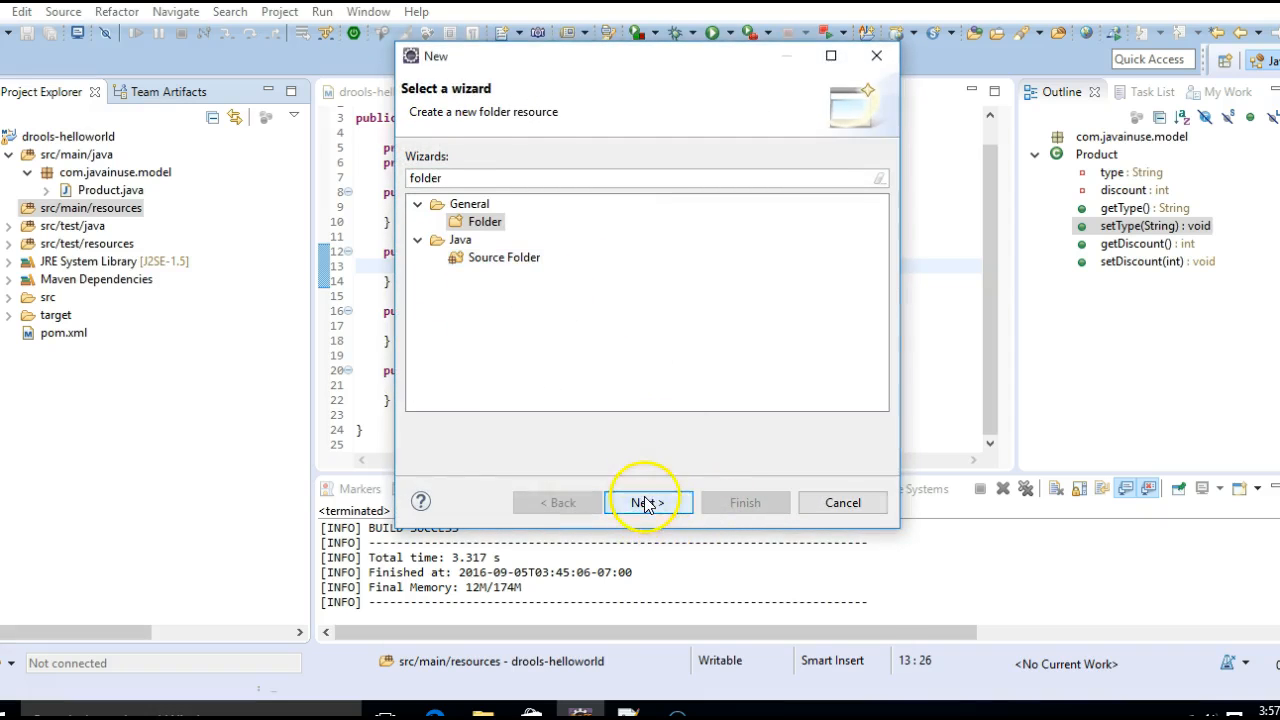
{"action": "left_click", "coordinate": [647, 502]}
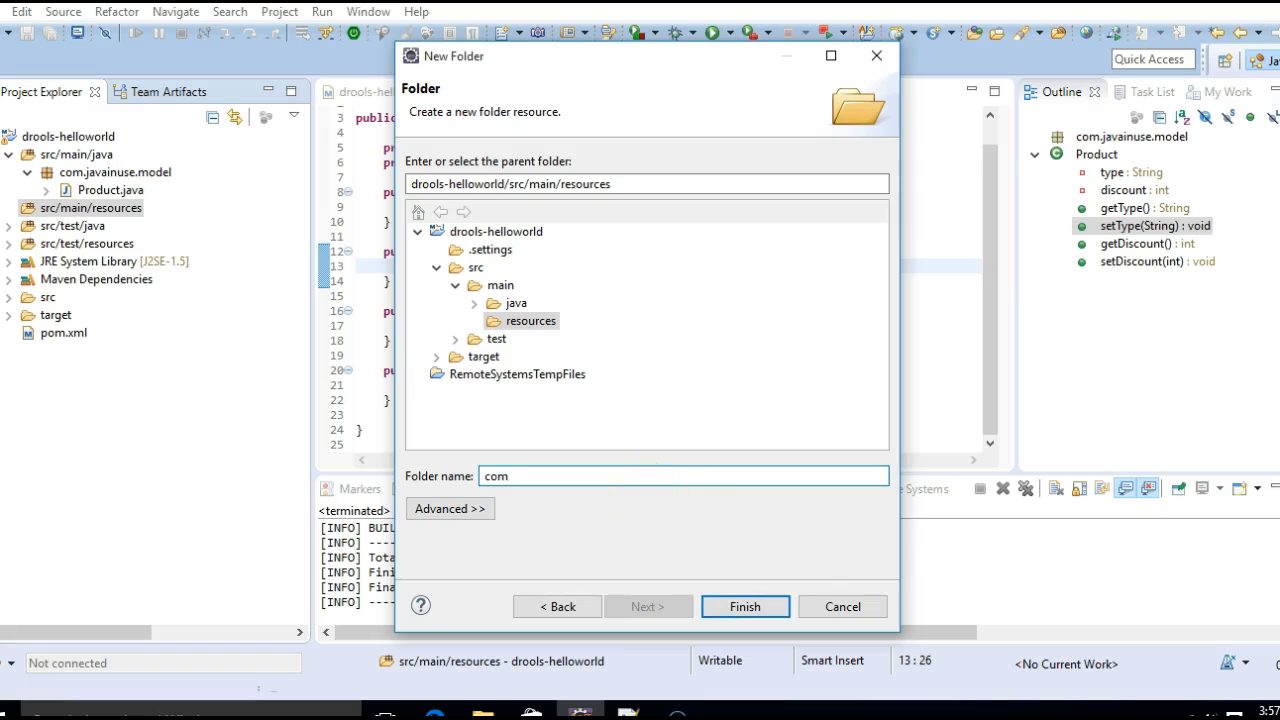
{"action": "left_click", "coordinate": [744, 606]}
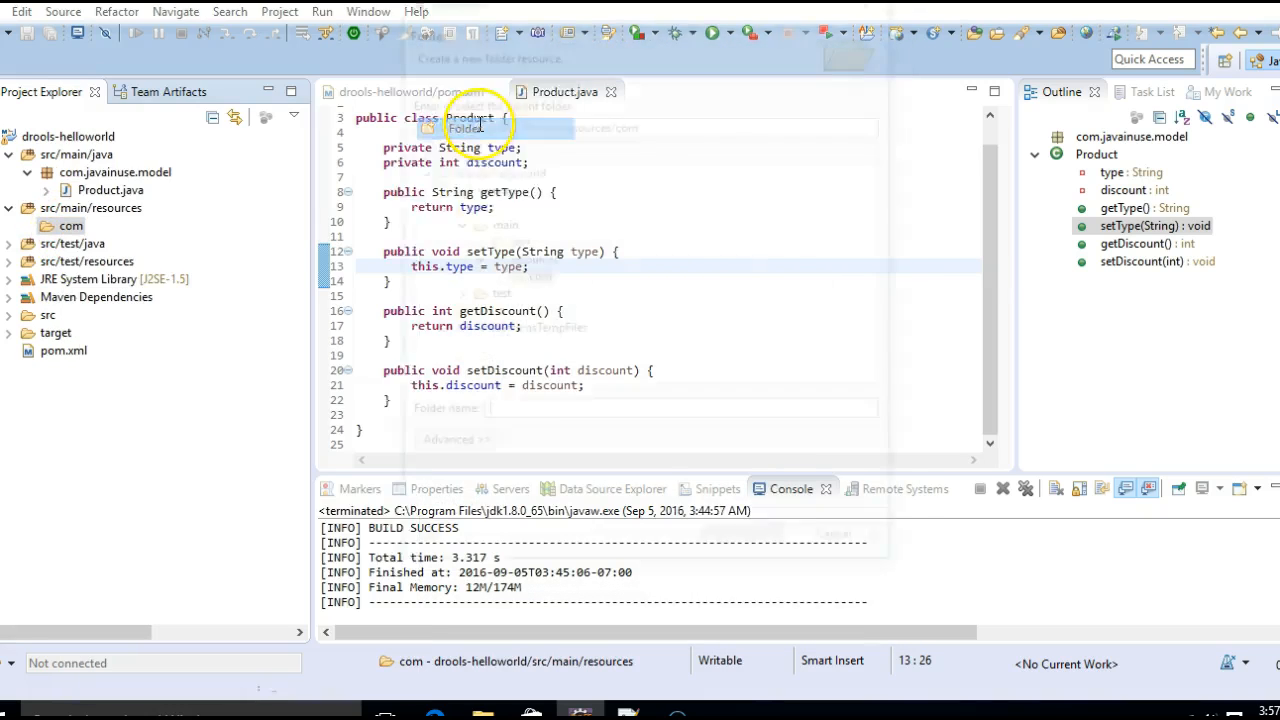
{"action": "type", "text": "rule"}
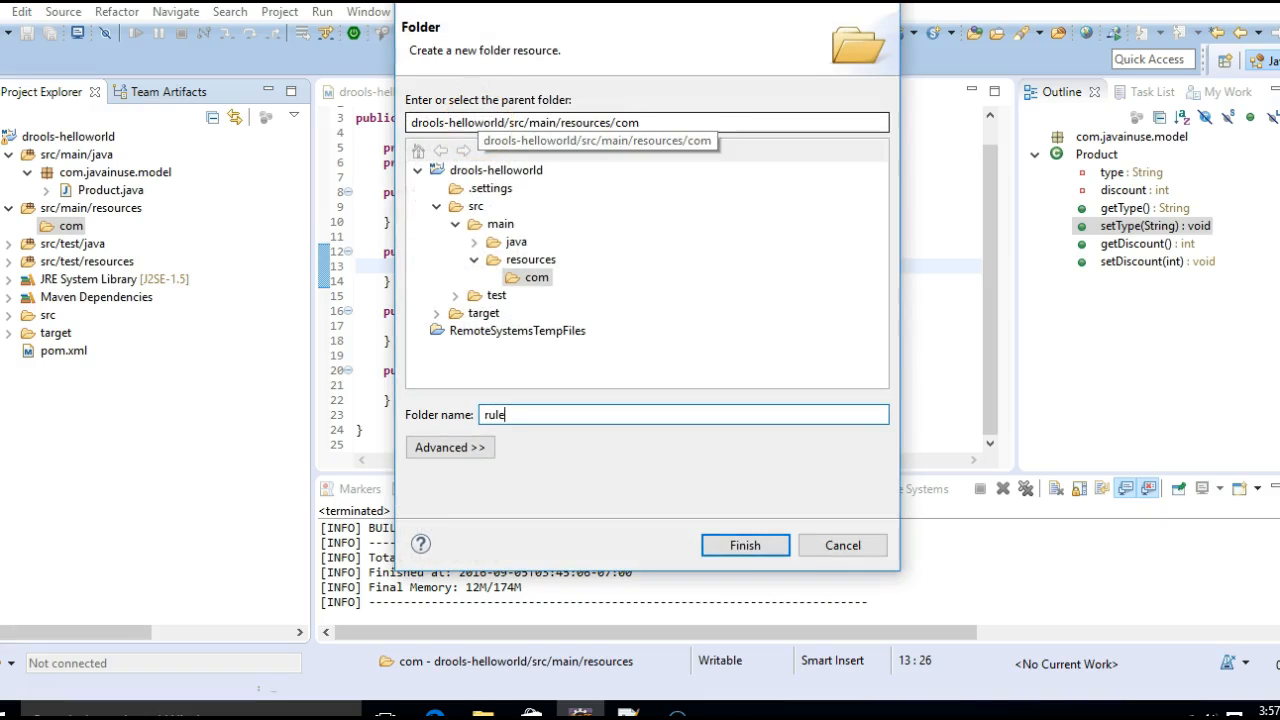
{"action": "left_click", "coordinate": [745, 545]}
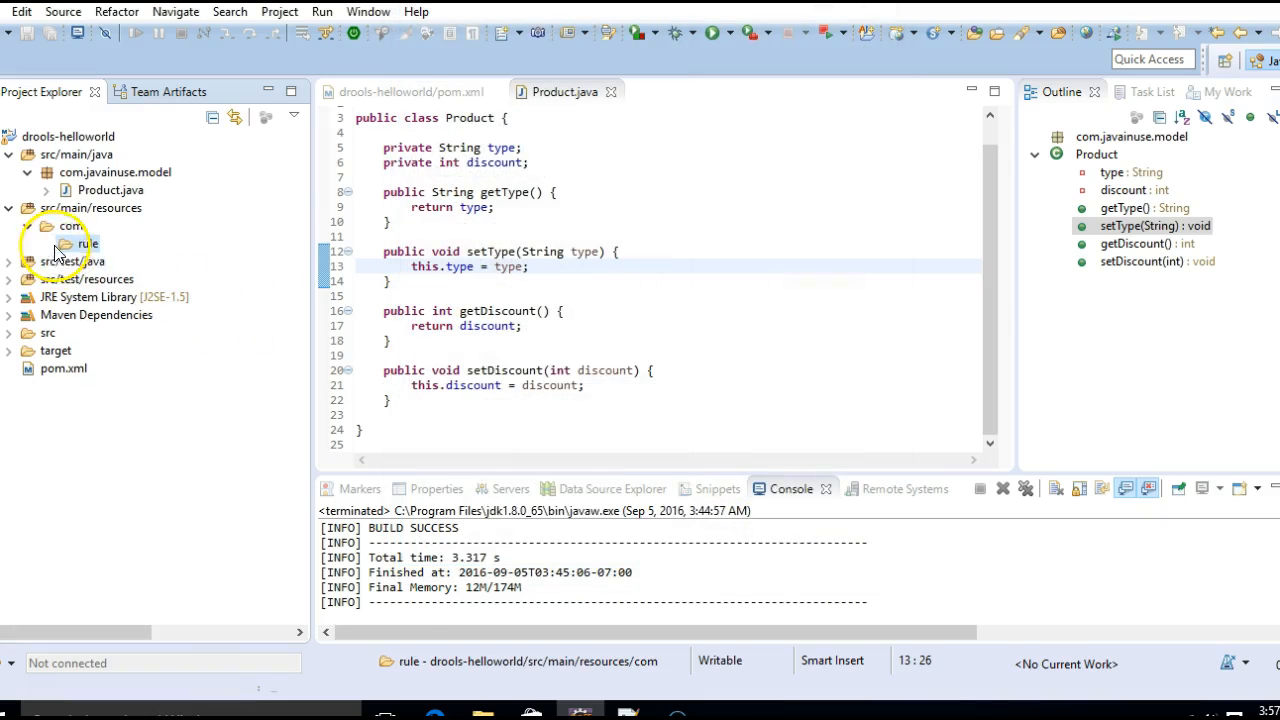
{"action": "right_click", "coordinate": [85, 244]}
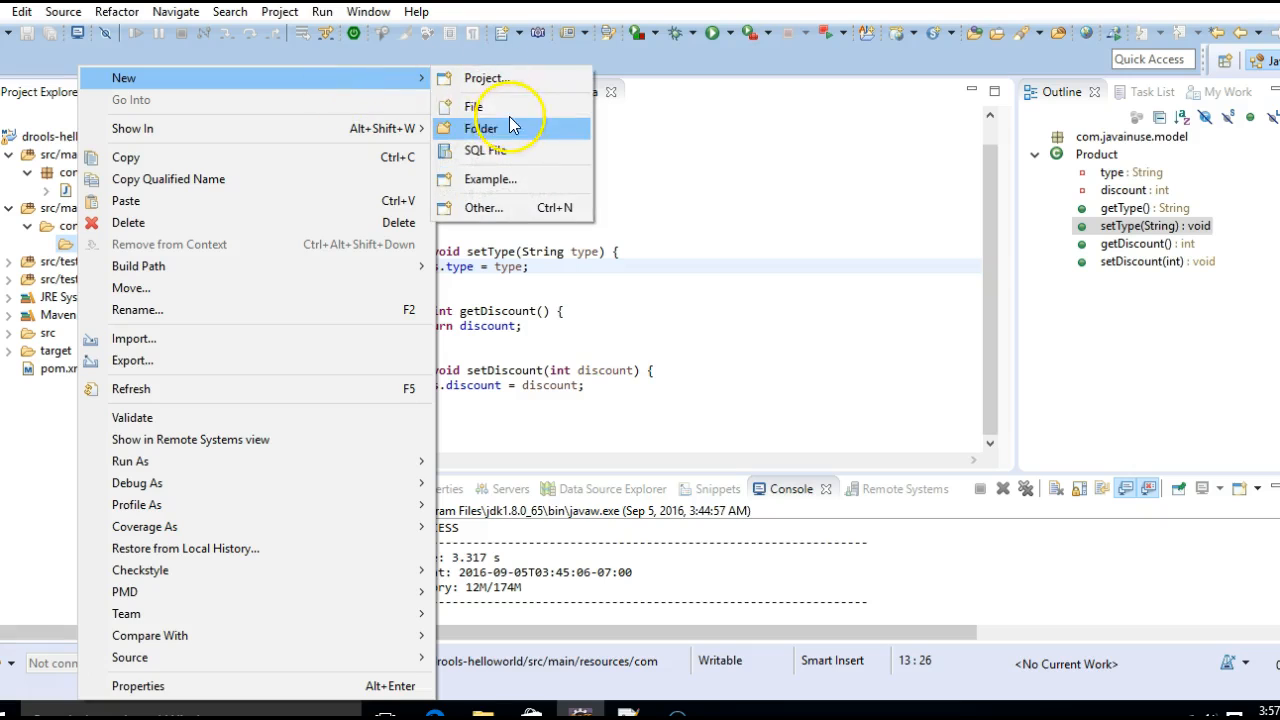
Step: Create an empty Rules.drl file in the com/rule folder
{"action": "left_click", "coordinate": [473, 106]}
{"action": "type", "text": "Rules.drl"}
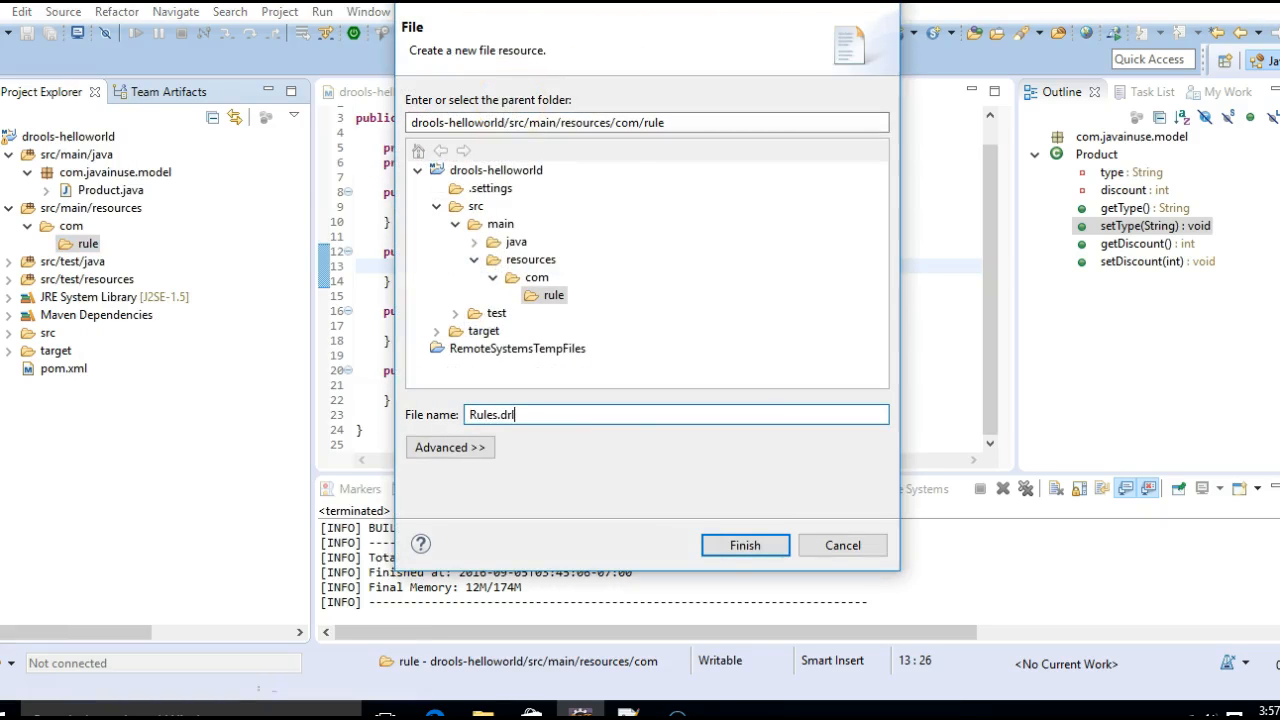
{"action": "left_click", "coordinate": [744, 545]}
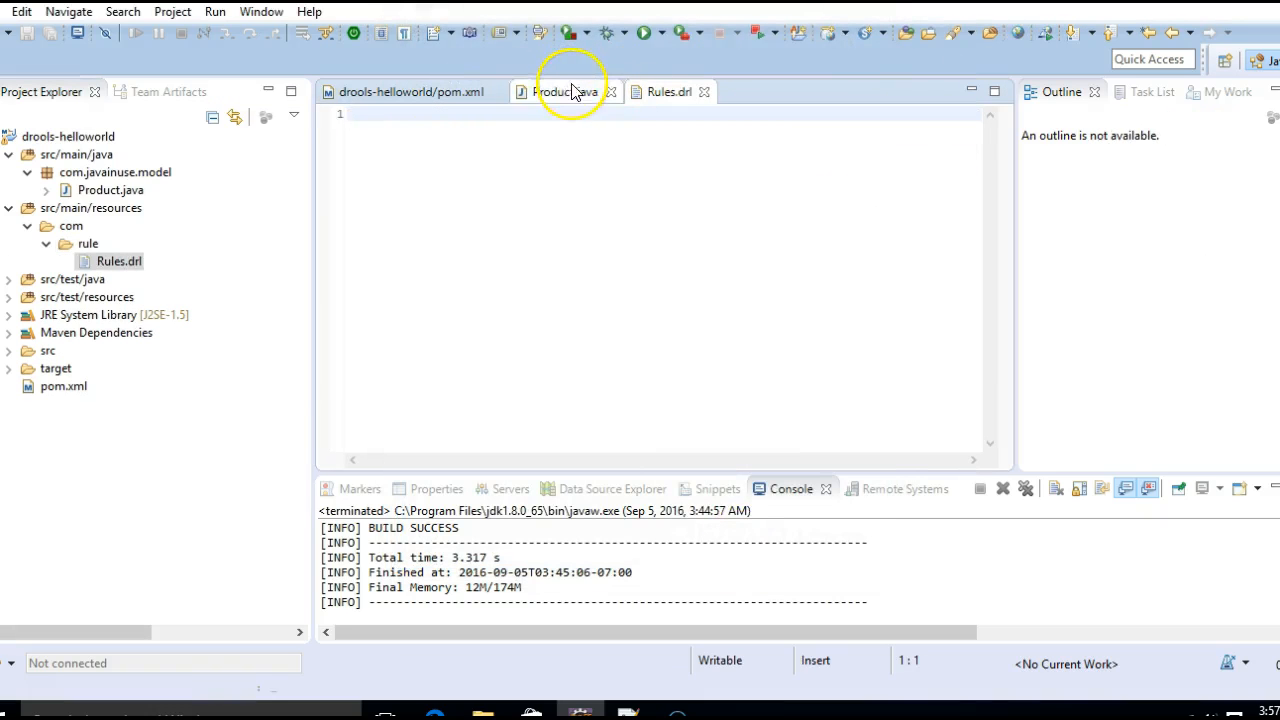
{"action": "left_click", "coordinate": [670, 91]}
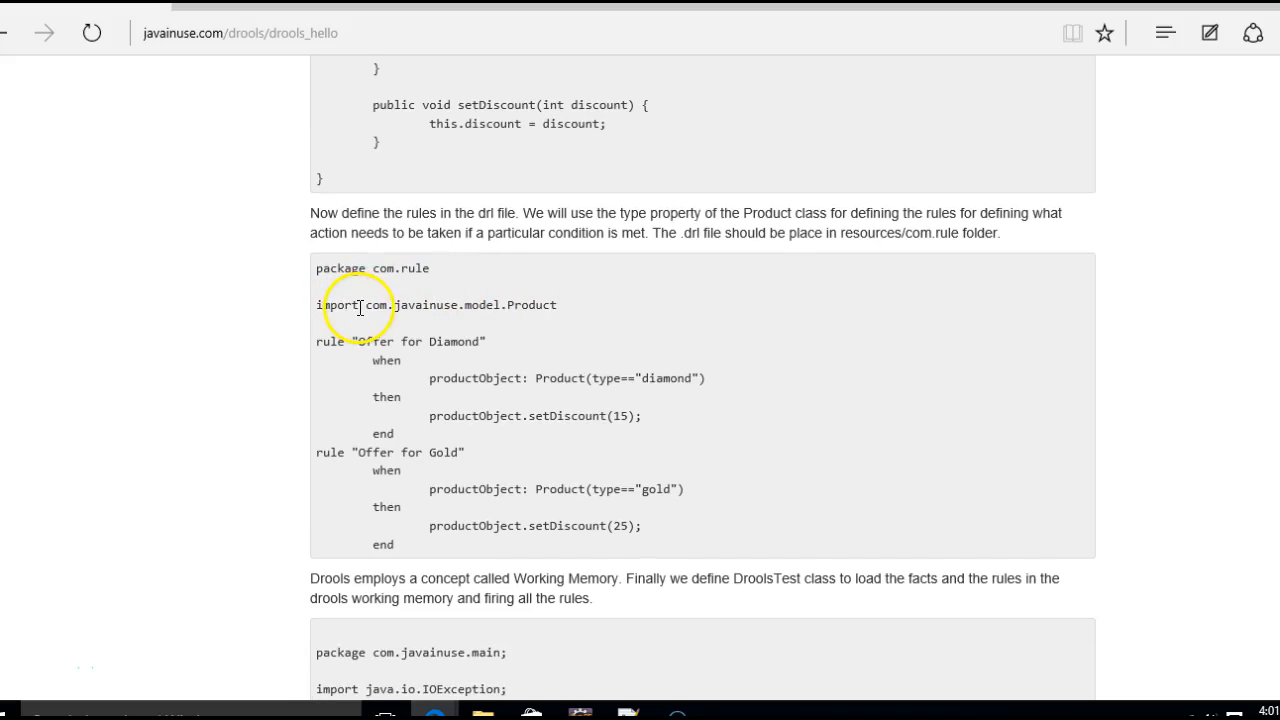
{"action": "left_click_drag", "start_coordinate": [365, 305], "coordinate": [557, 305]}
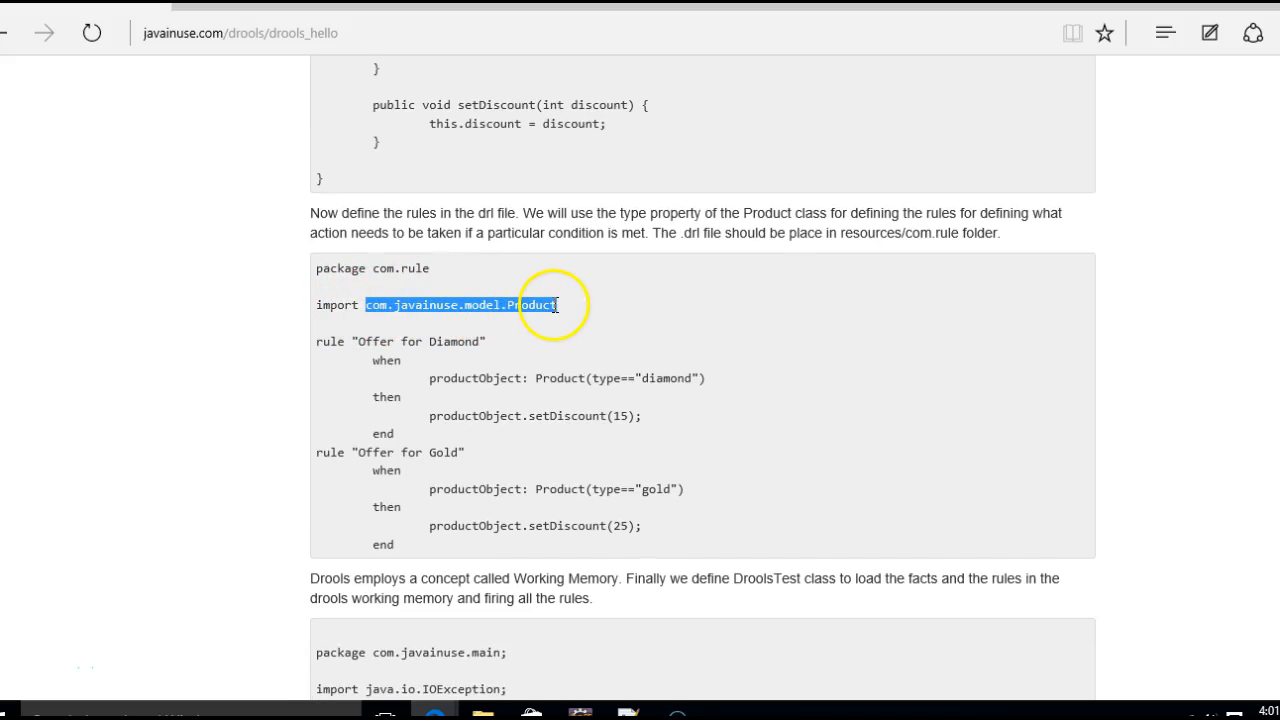
{"action": "double_click", "coordinate": [336, 305]}
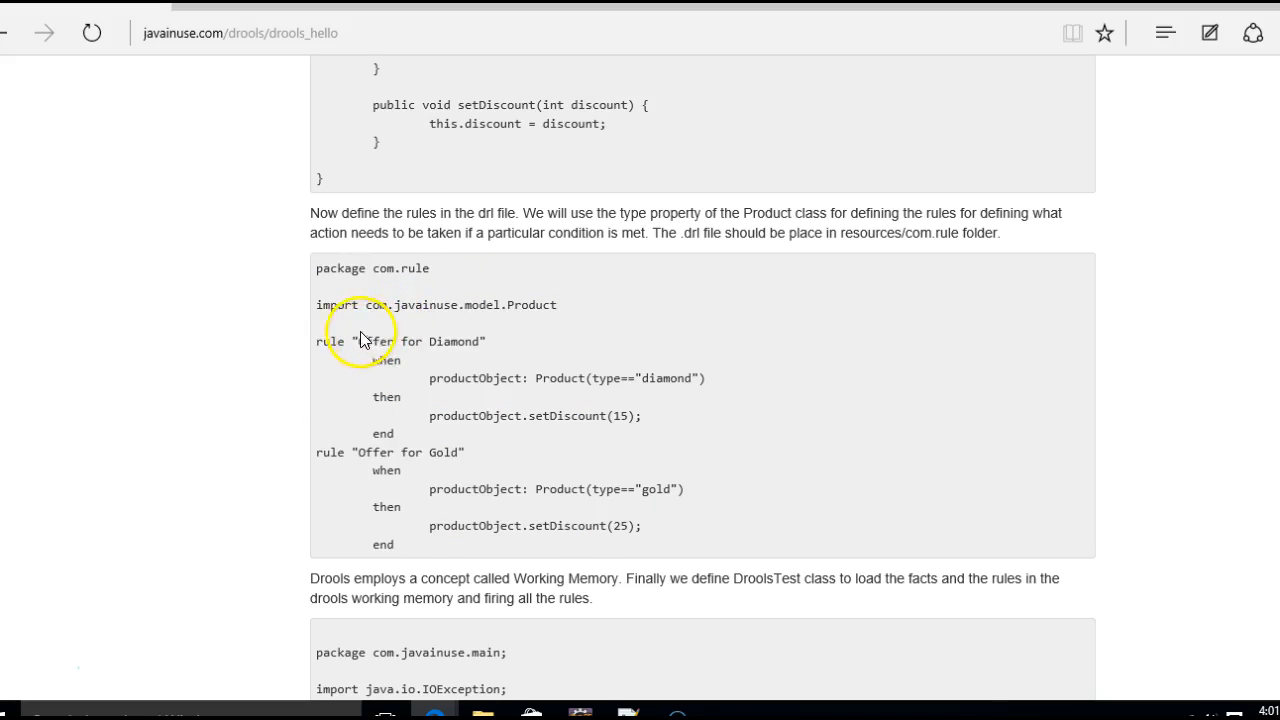
{"action": "double_click", "coordinate": [374, 341]}
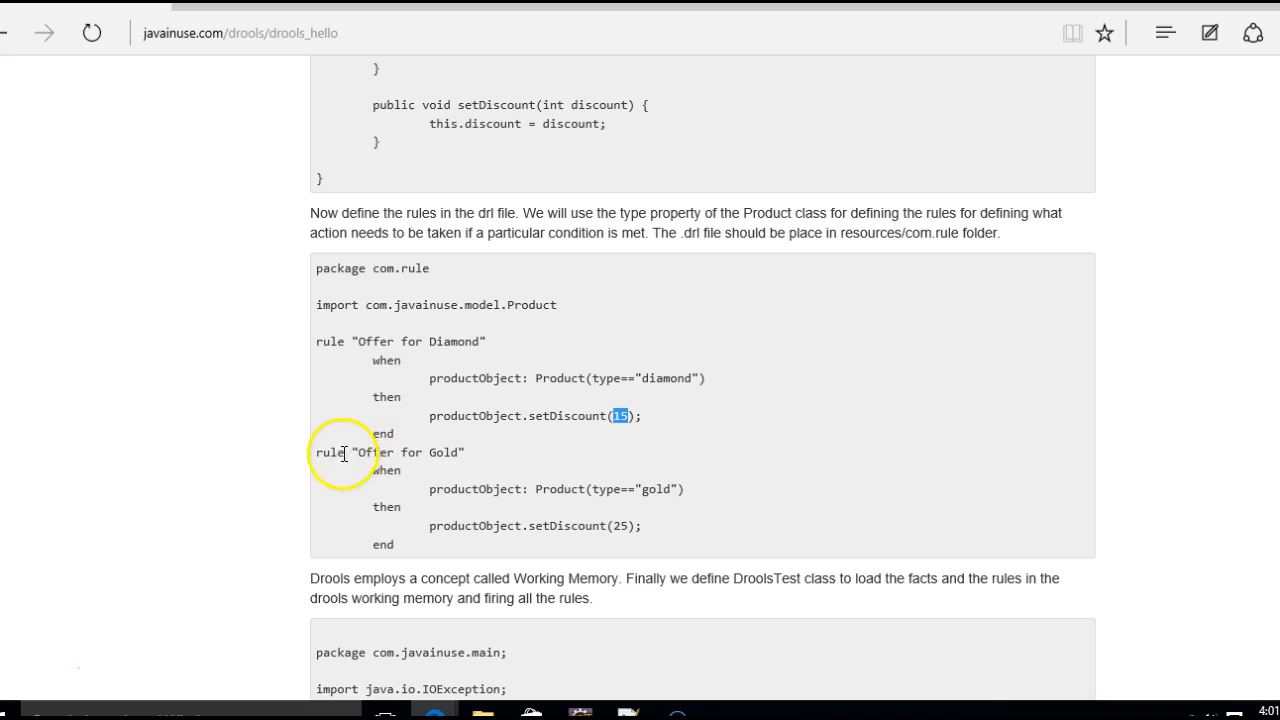
{"action": "left_click_drag", "start_coordinate": [356, 452], "coordinate": [465, 470]}
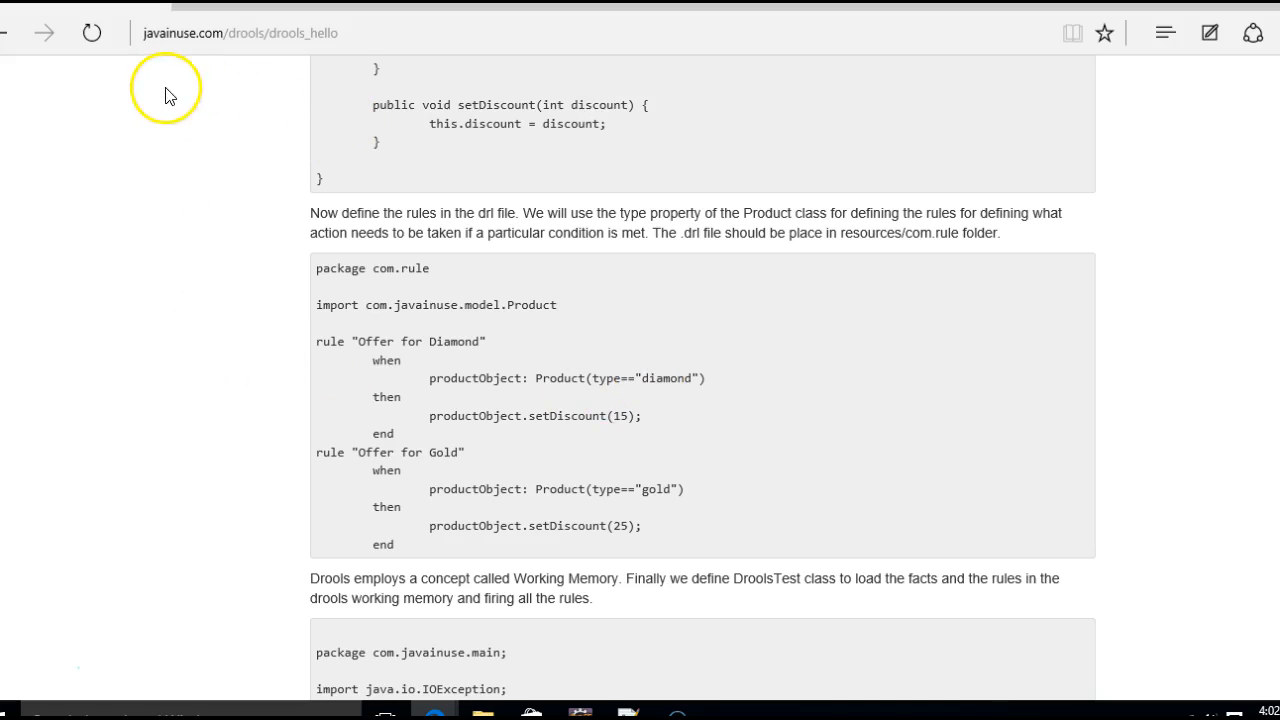
{"action": "mouse_move", "coordinate": [618, 420]}
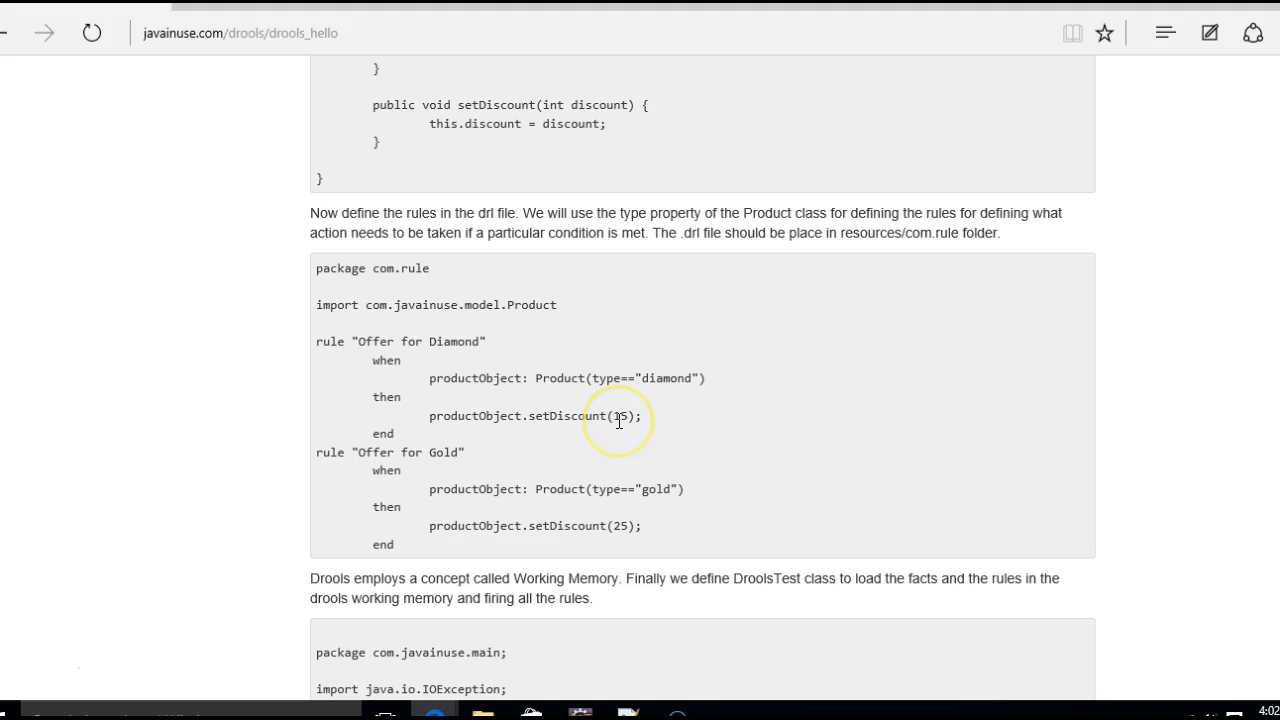
{"action": "double_click", "coordinate": [619, 416]}
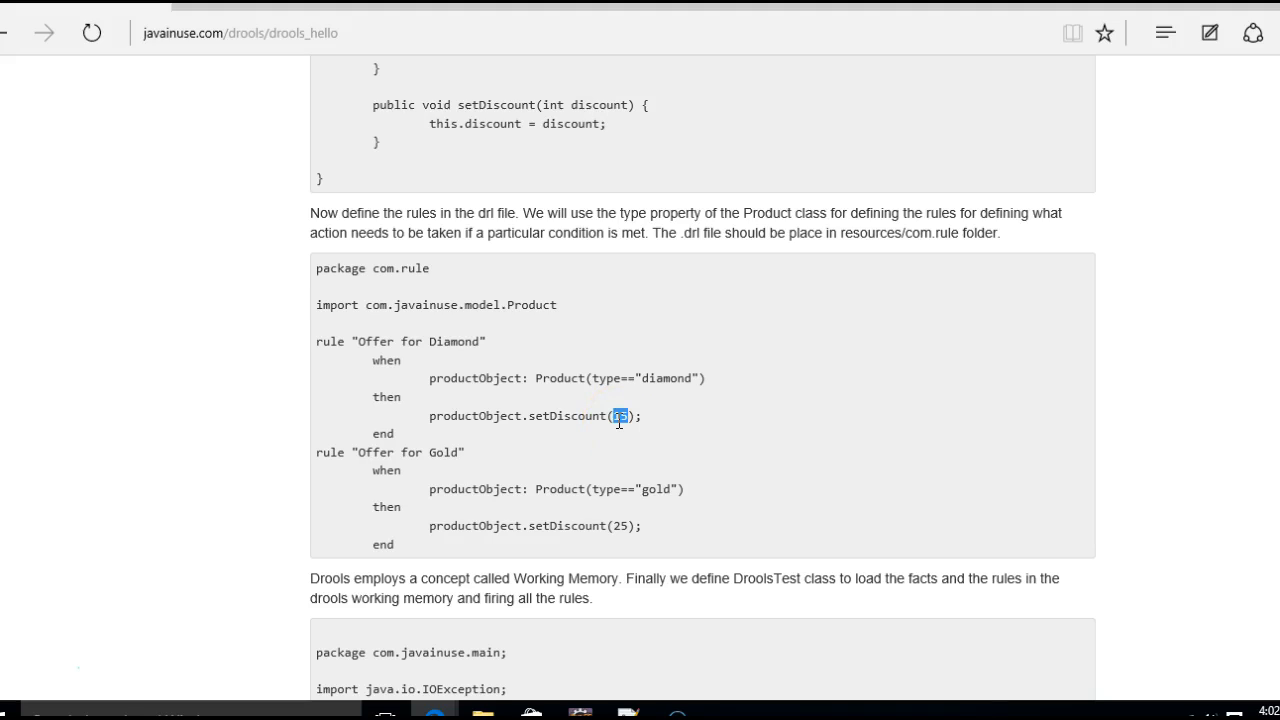
{"action": "scroll", "scroll_direction": "down", "scroll_amount": 3}
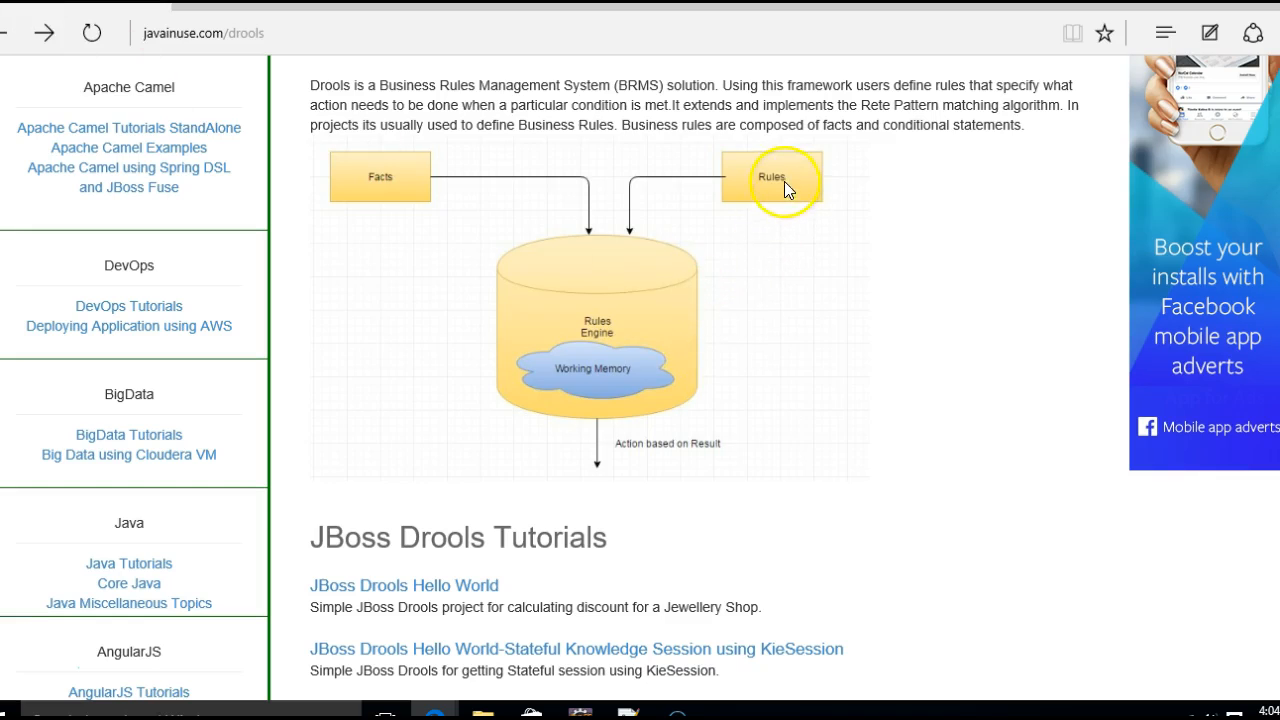
{"action": "mouse_move", "coordinate": [340, 185]}
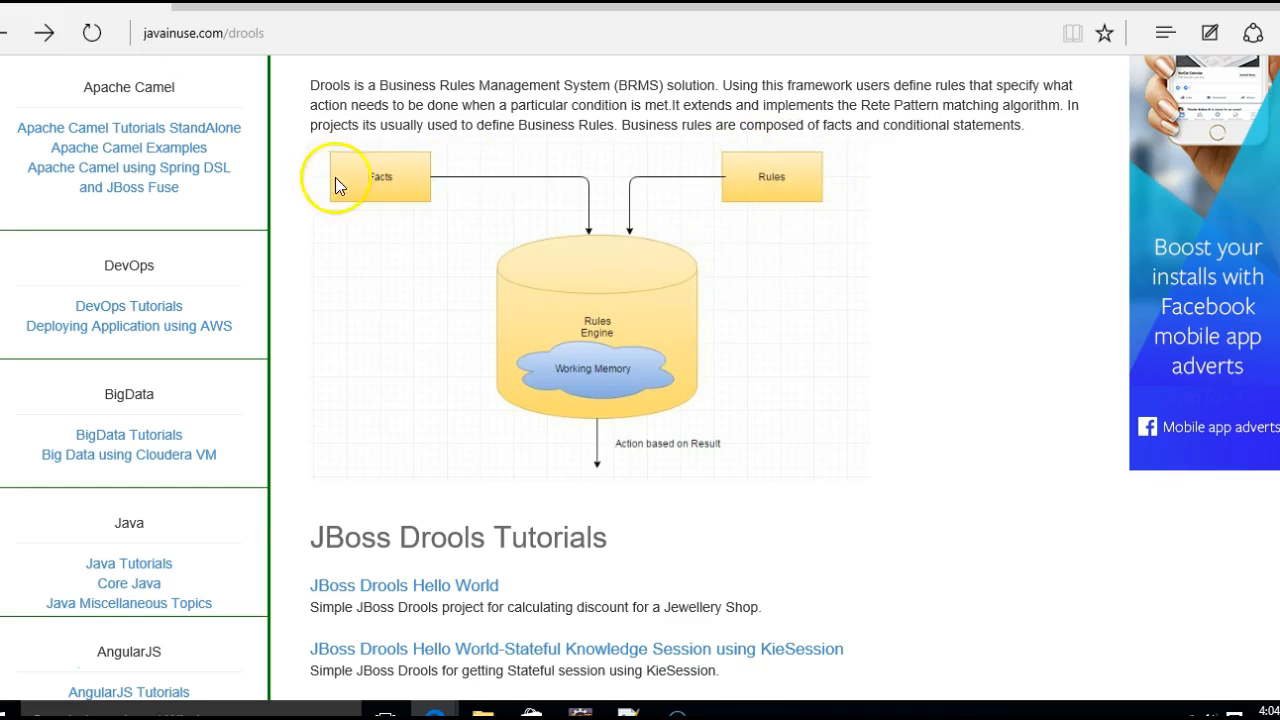
{"action": "mouse_move", "coordinate": [630, 325]}
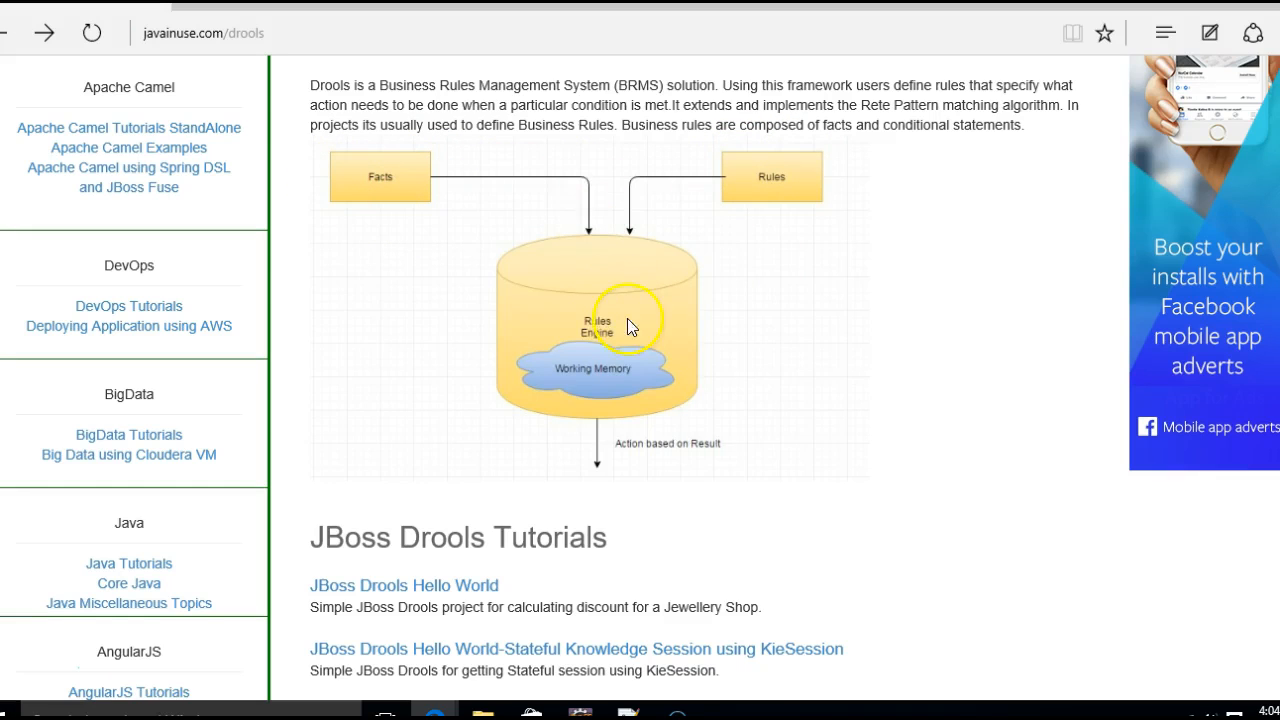
{"action": "mouse_move", "coordinate": [620, 367]}
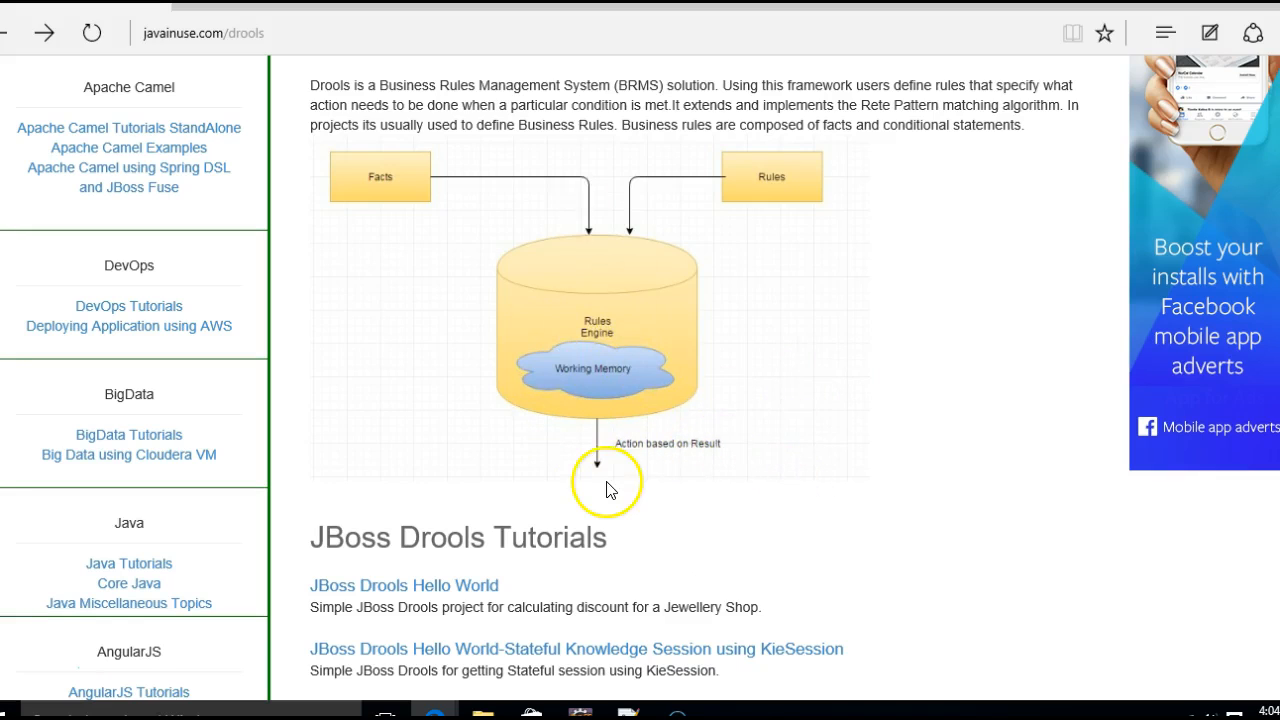
{"action": "mouse_move", "coordinate": [765, 438]}
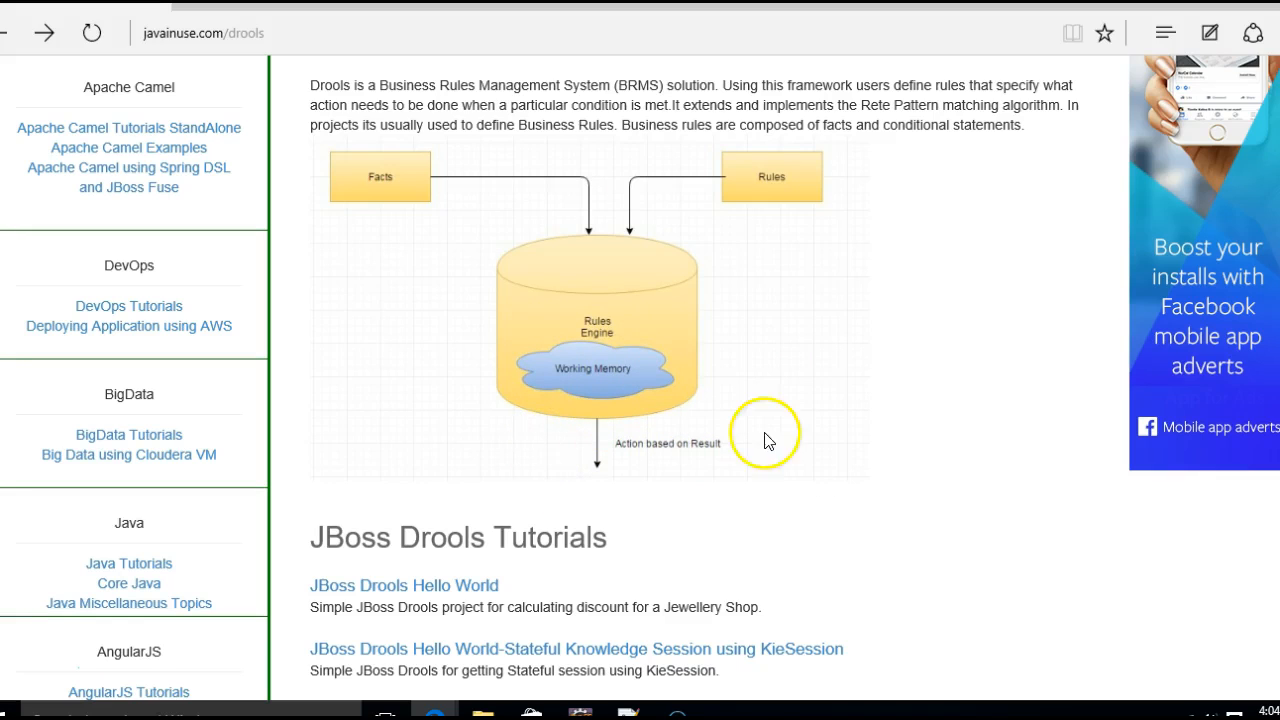
{"action": "mouse_move", "coordinate": [435, 178]}
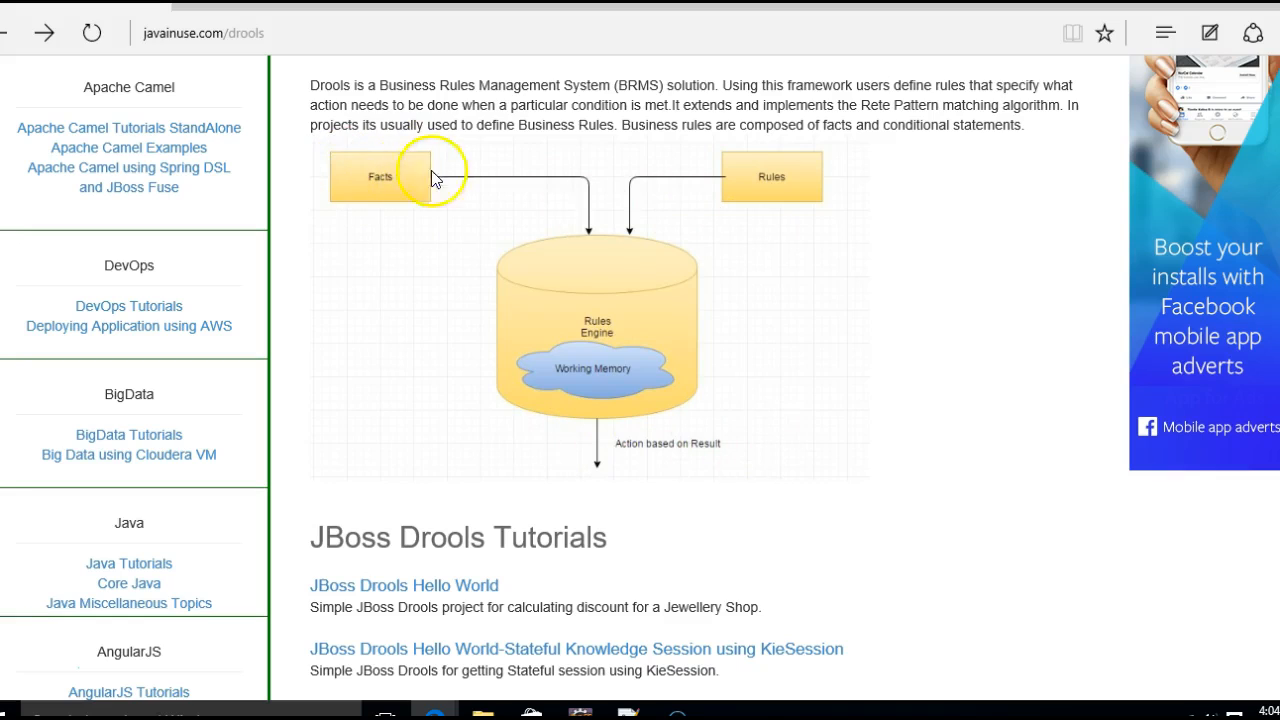
{"action": "mouse_move", "coordinate": [338, 167]}
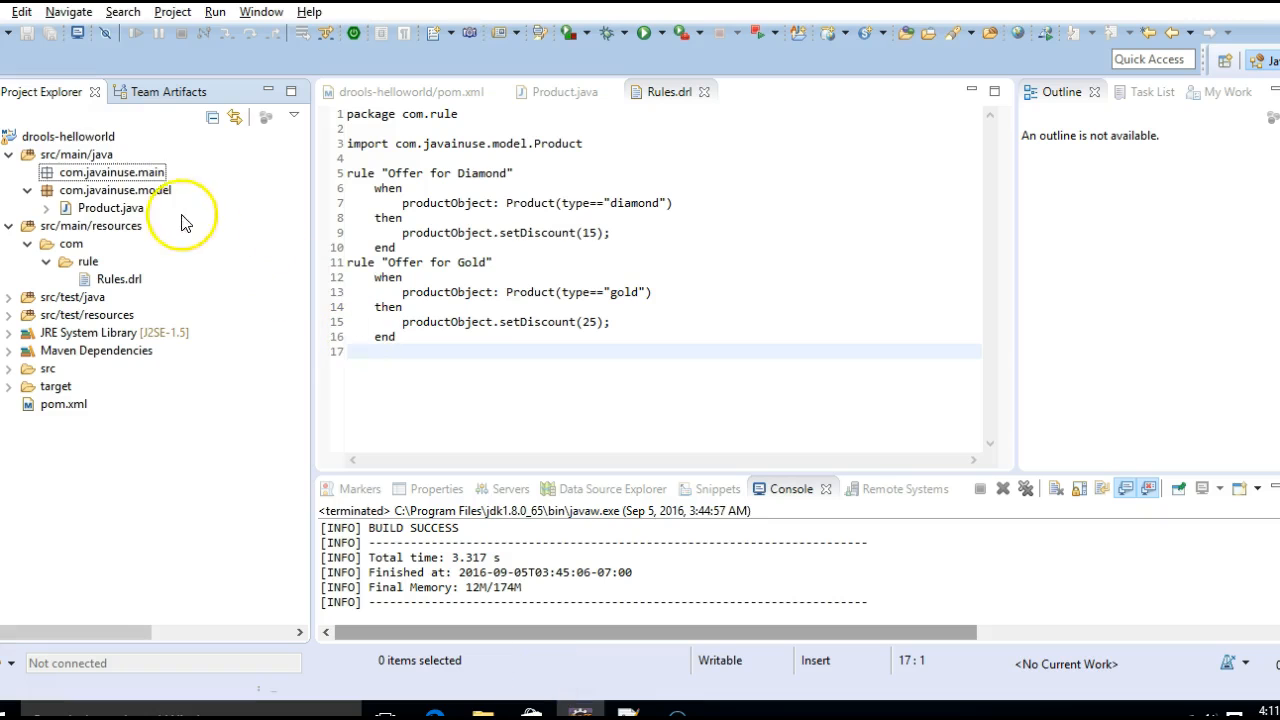
Step: Add a new Java class named DroolsTest under the com.javainuse.main package
{"action": "right_click", "coordinate": [112, 171]}
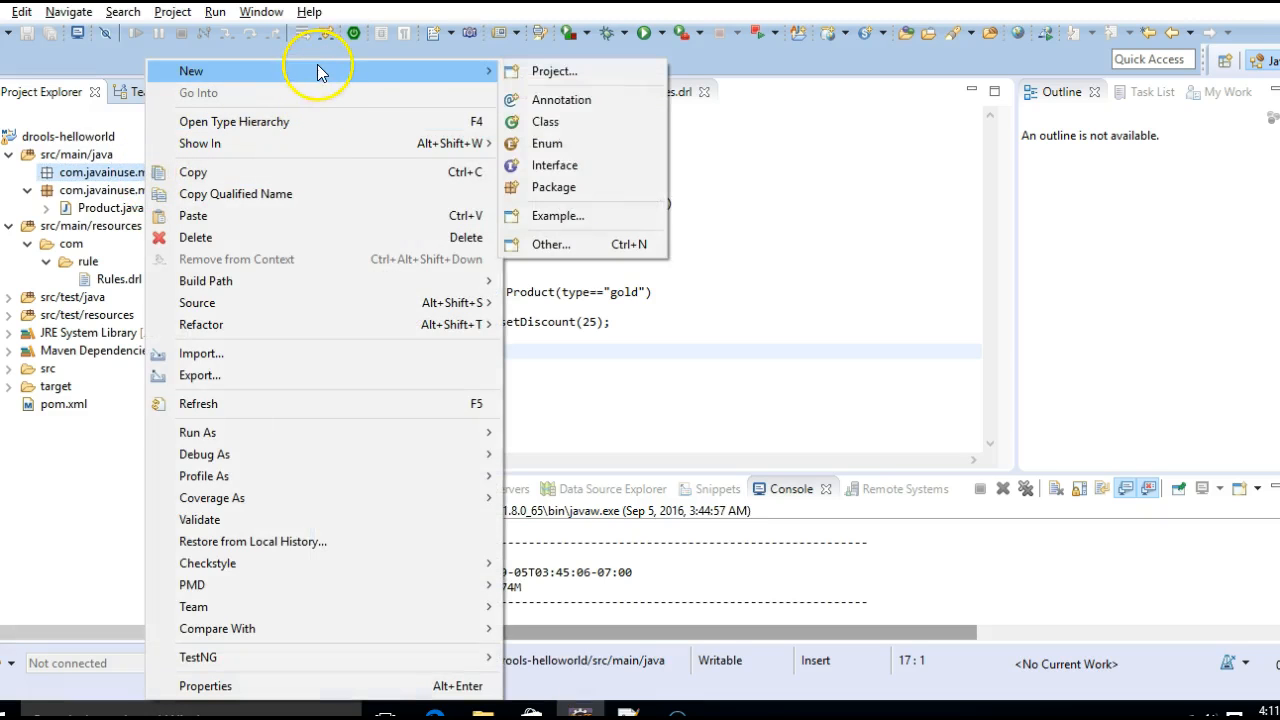
{"action": "left_click", "coordinate": [545, 121]}
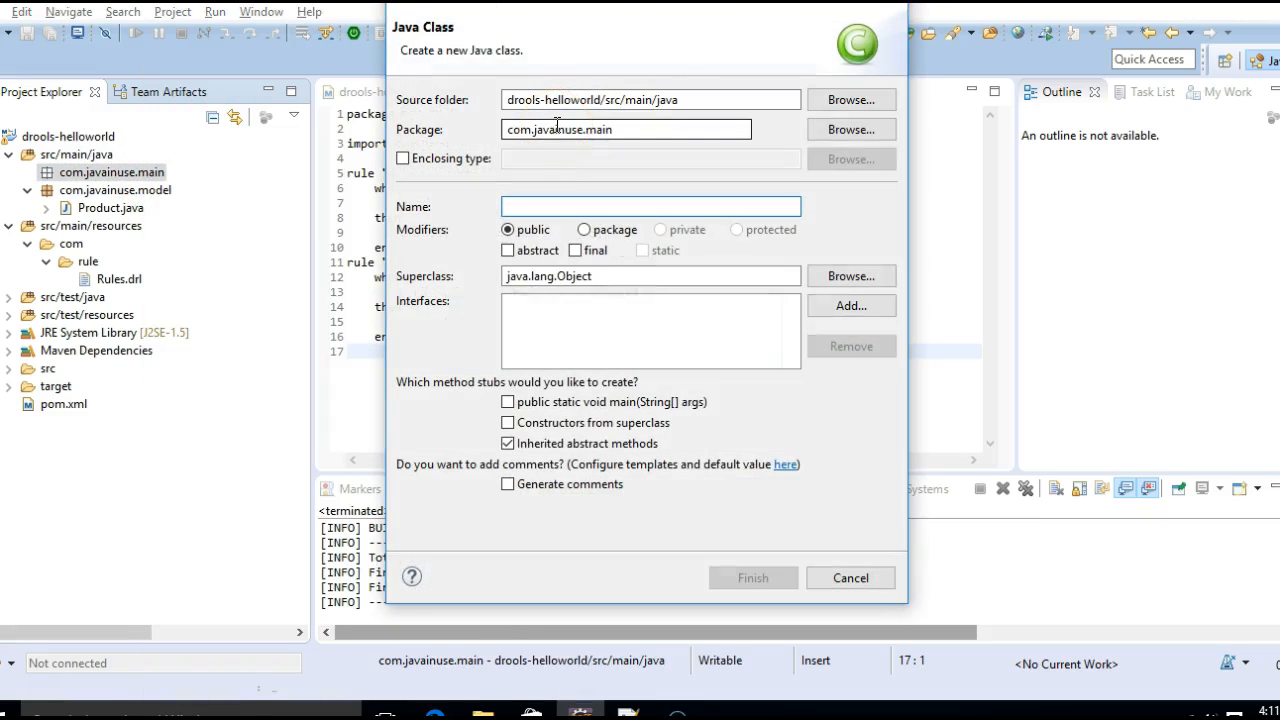
{"action": "type", "text": "Drools"}
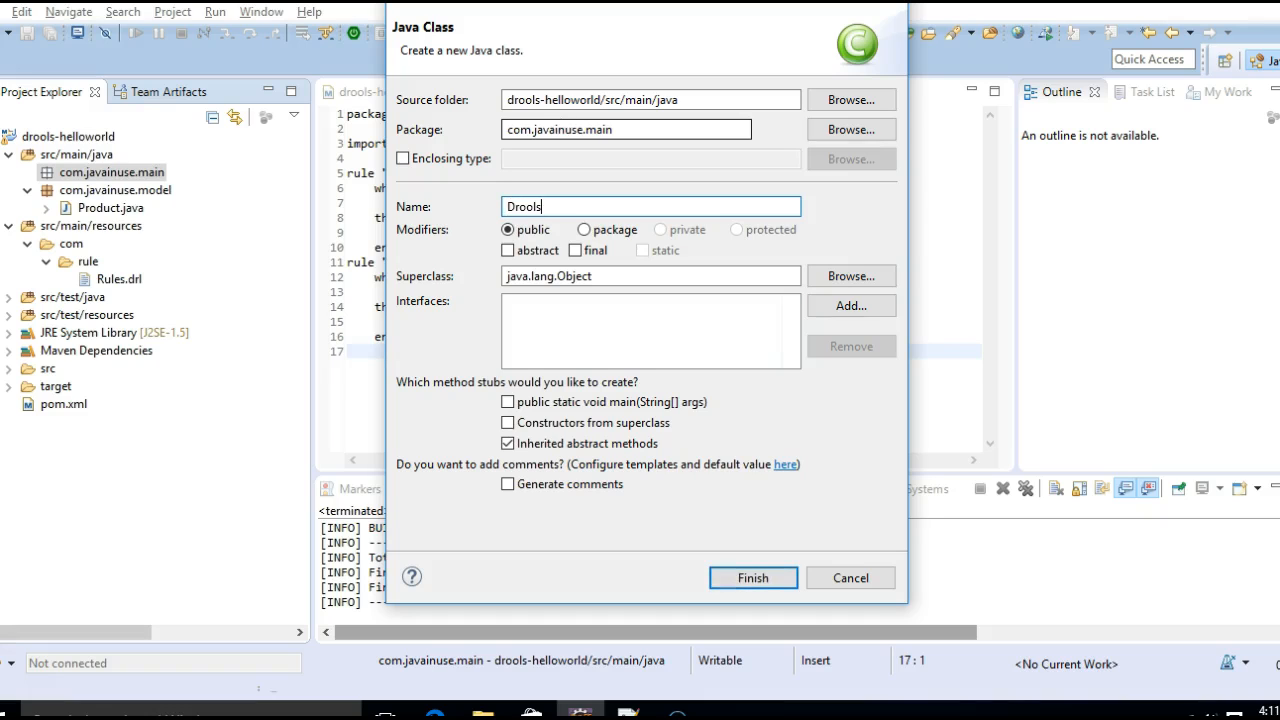
{"action": "type", "text": "Test"}
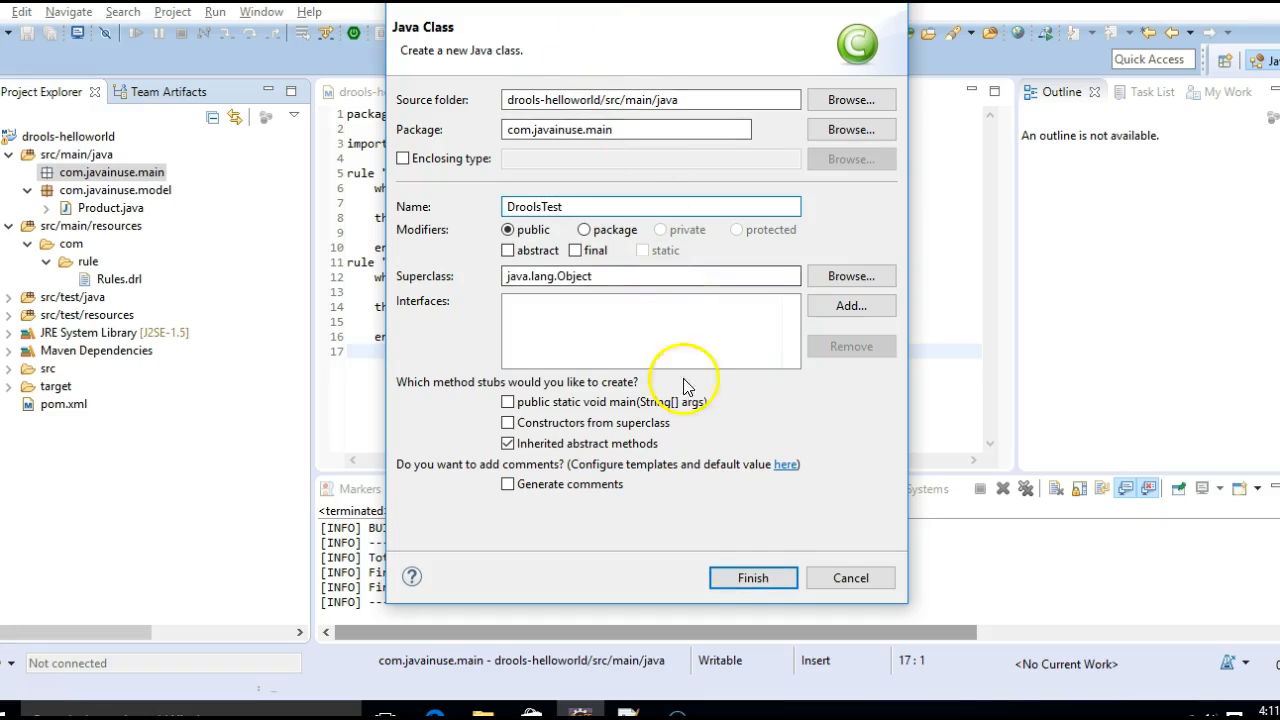
{"action": "left_click", "coordinate": [753, 578]}
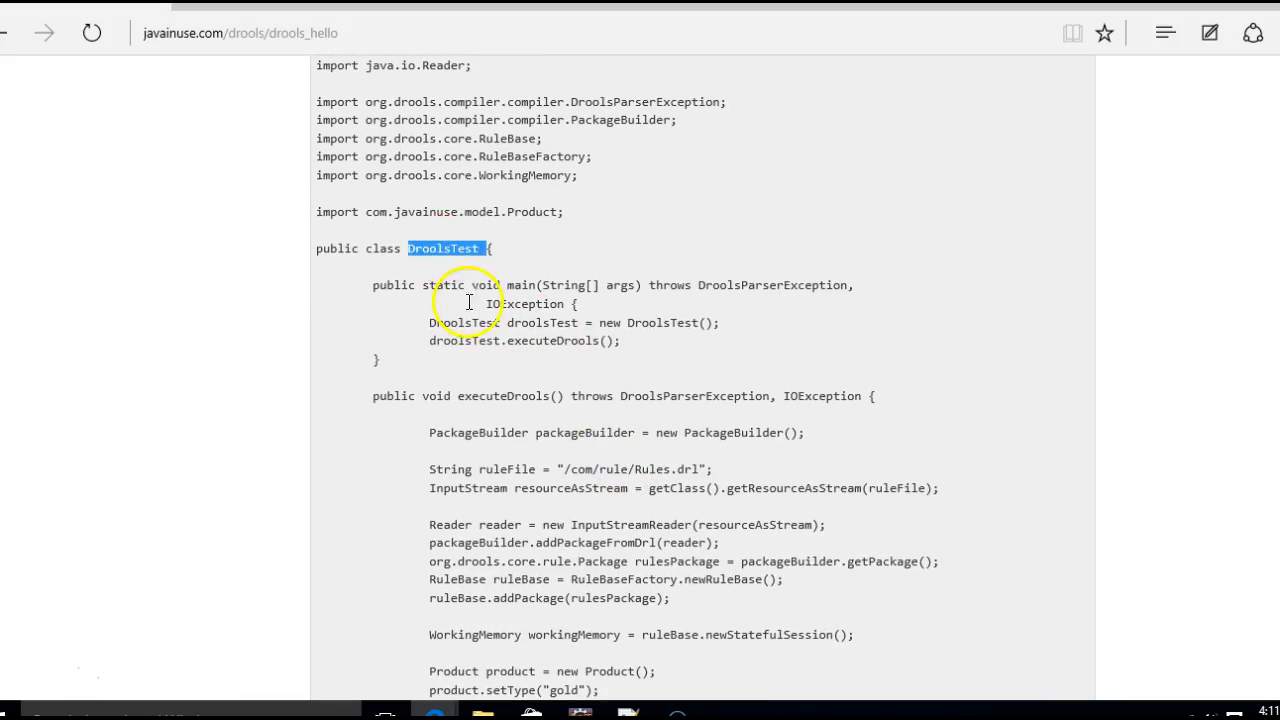
Step: Review the tutorial's DroolsTest listing, highlighting the product, its gold type and discount 25
{"action": "scroll", "scroll_direction": "down", "scroll_amount": 3}
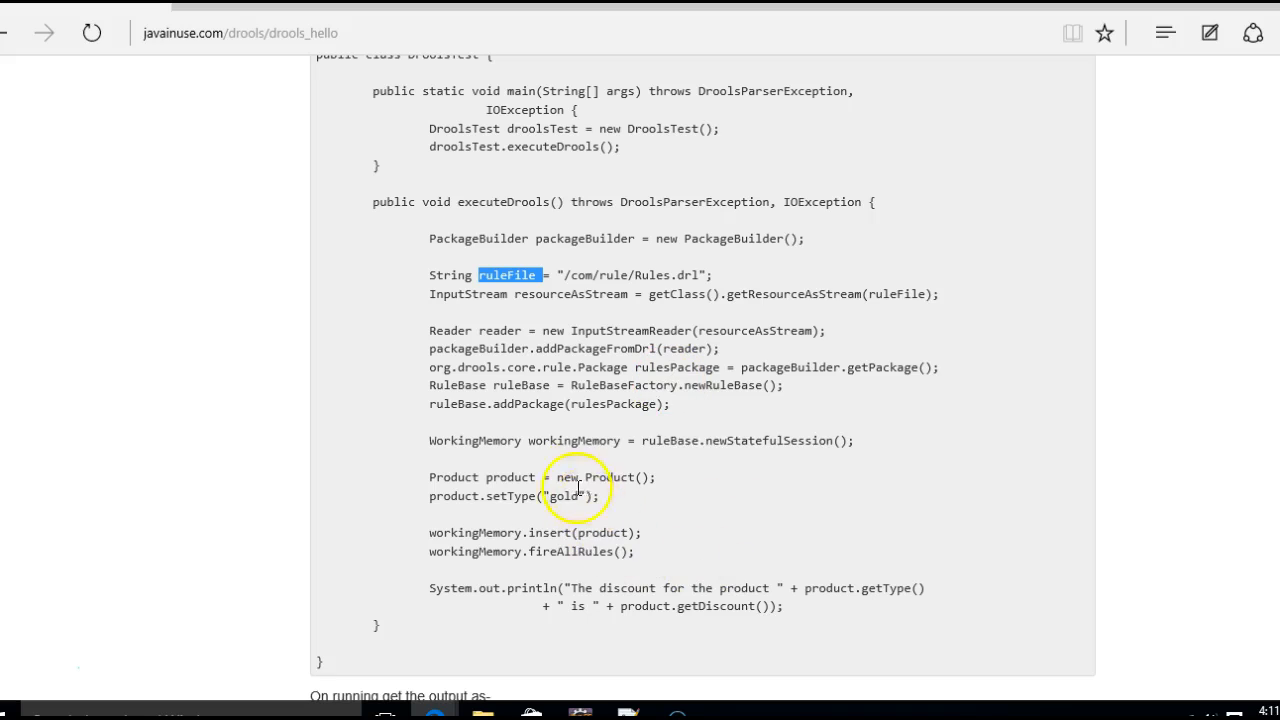
{"action": "mouse_move", "coordinate": [440, 496]}
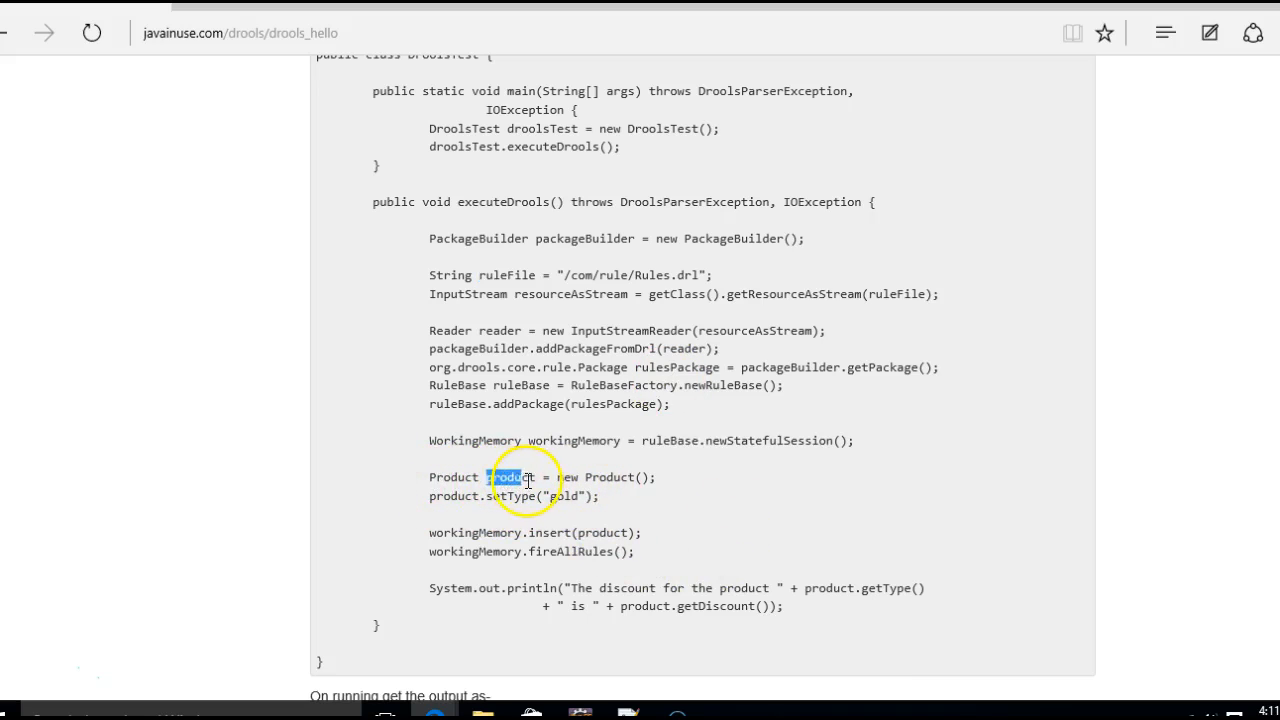
{"action": "double_click", "coordinate": [510, 477]}
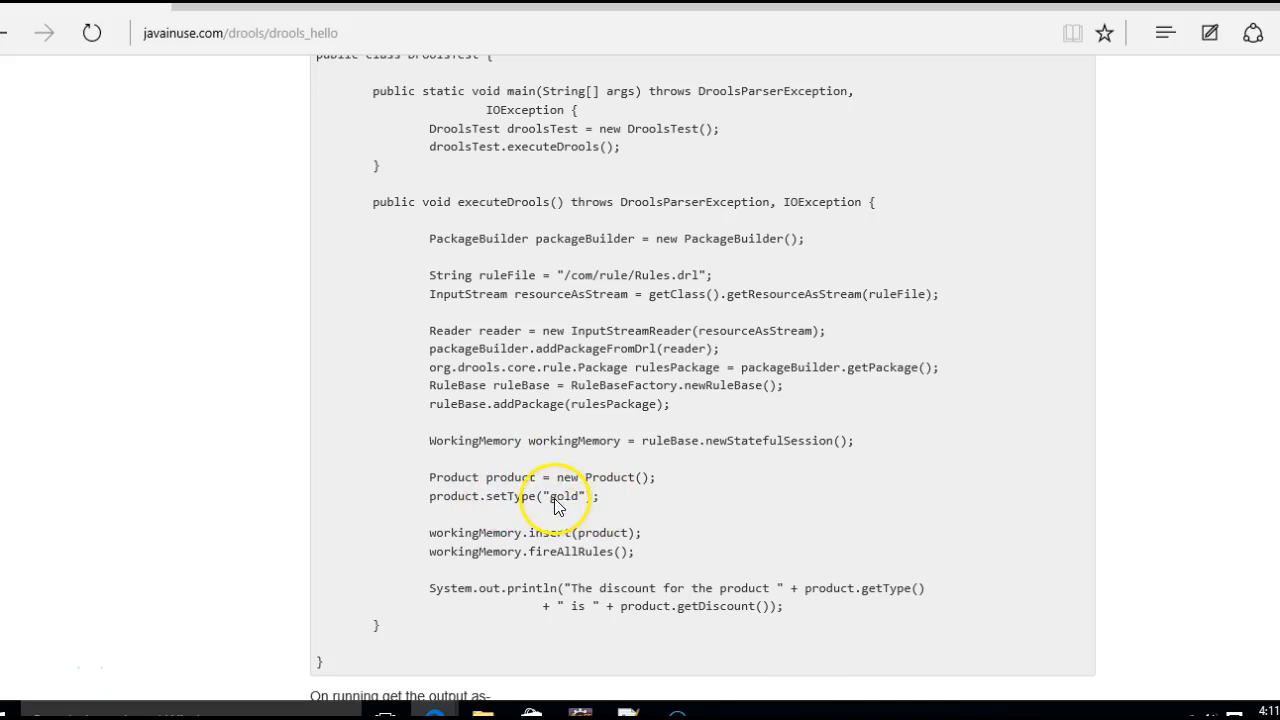
{"action": "triple_click", "coordinate": [513, 496]}
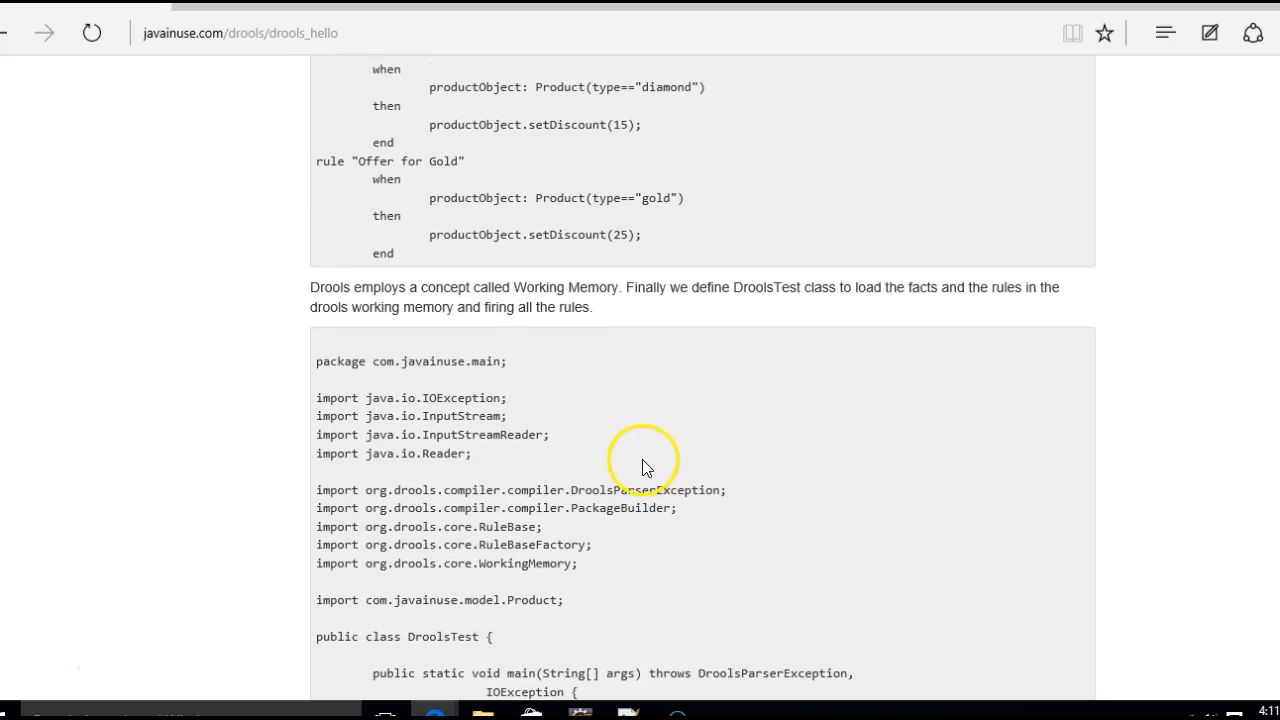
{"action": "double_click", "coordinate": [620, 234]}
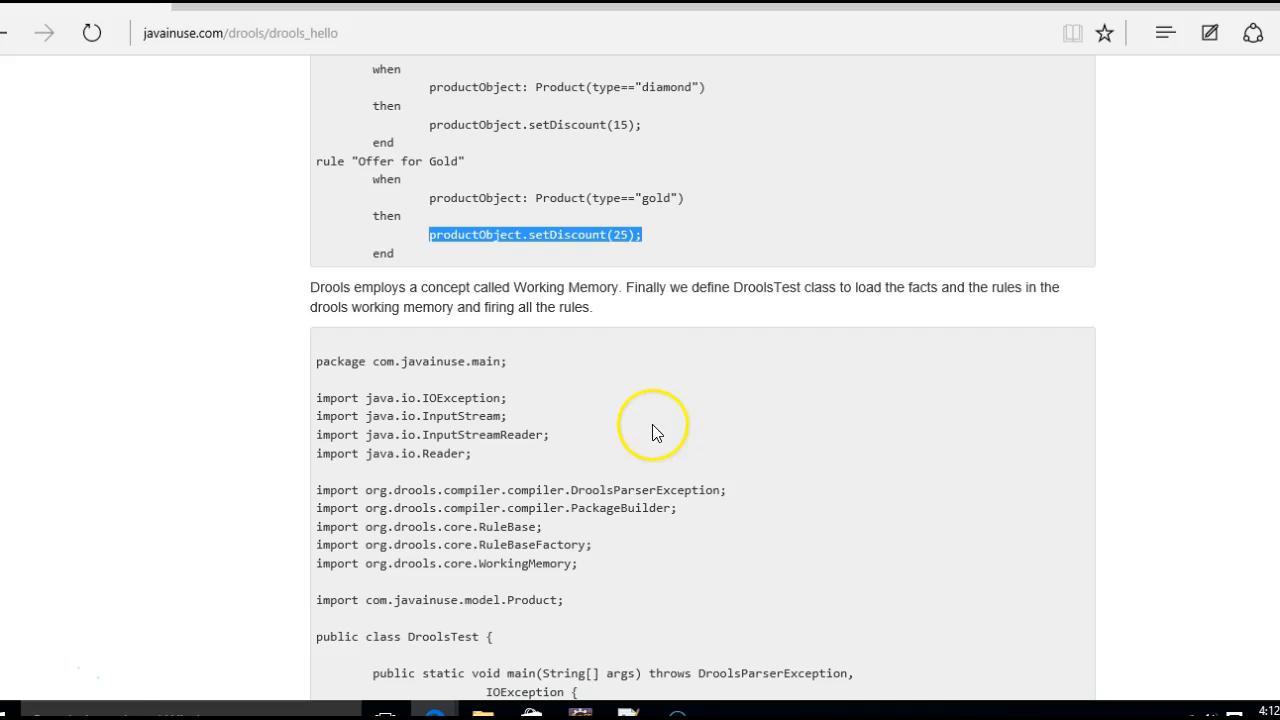
{"action": "scroll", "scroll_direction": "down", "scroll_amount": 3}
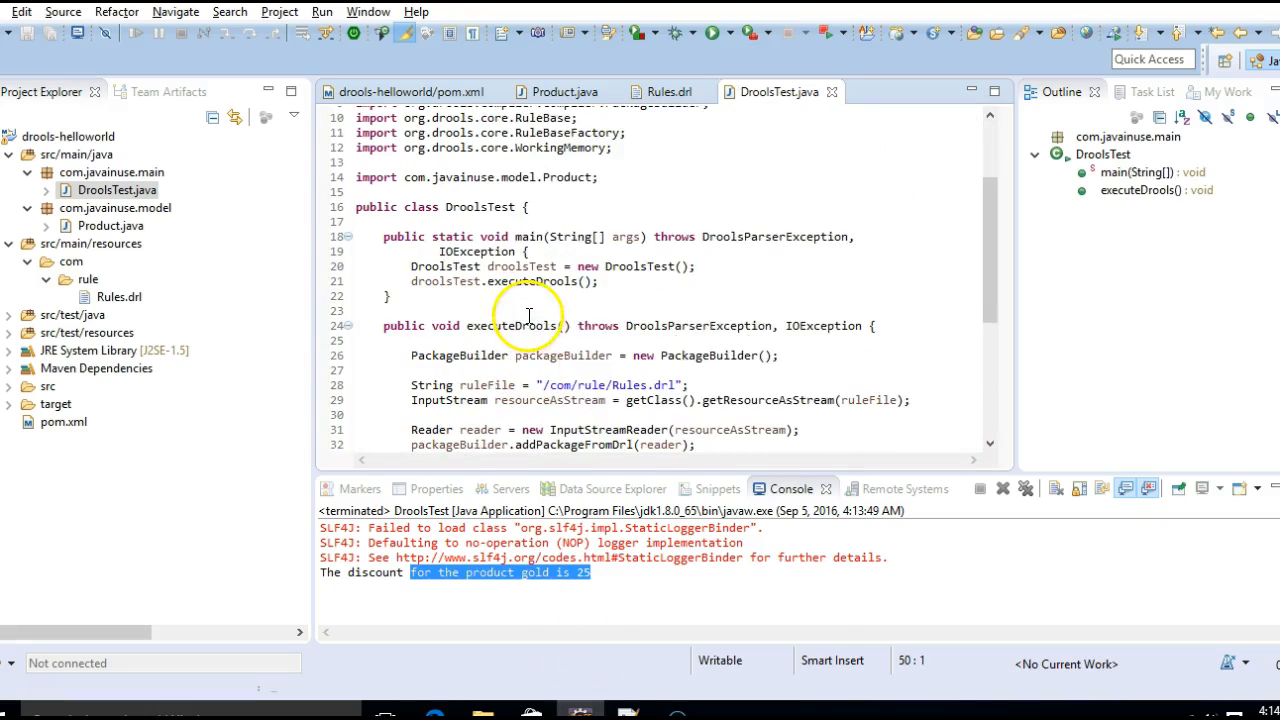
Step: Run DroolsTest as a Java application and check the console's gold discount of 25
{"action": "right_click", "coordinate": [528, 316]}
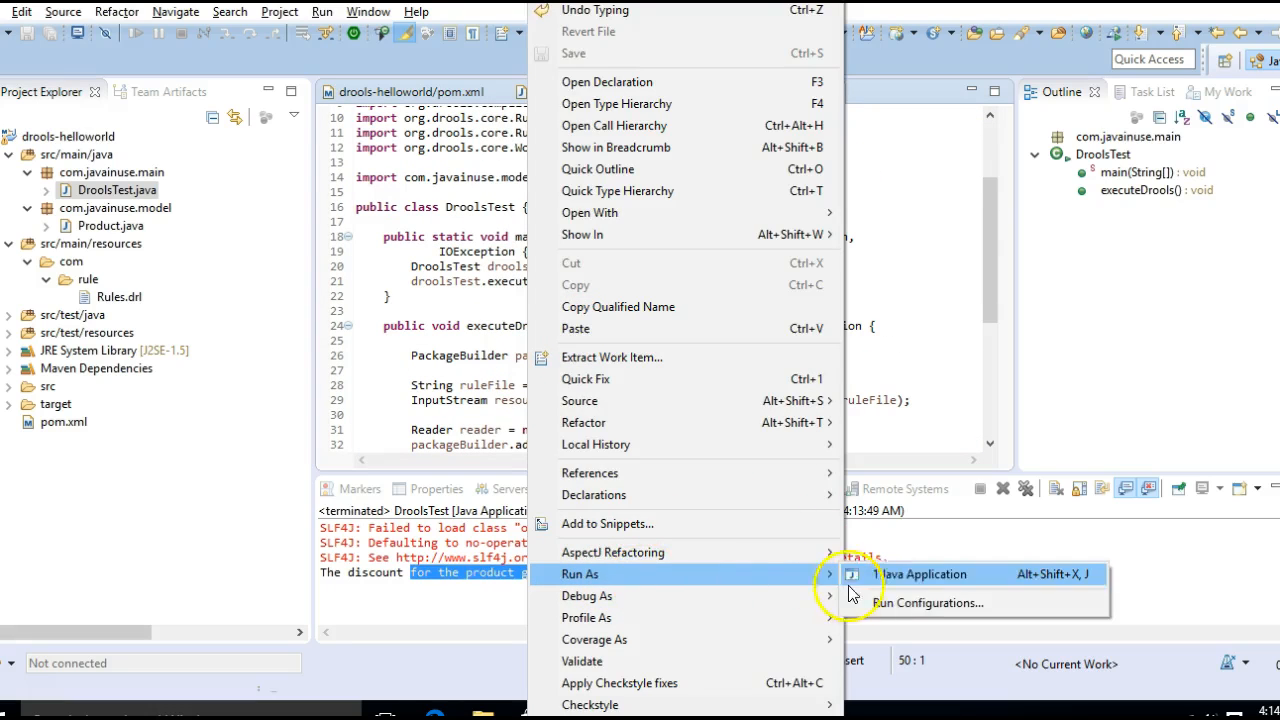
{"action": "left_click", "coordinate": [920, 573]}
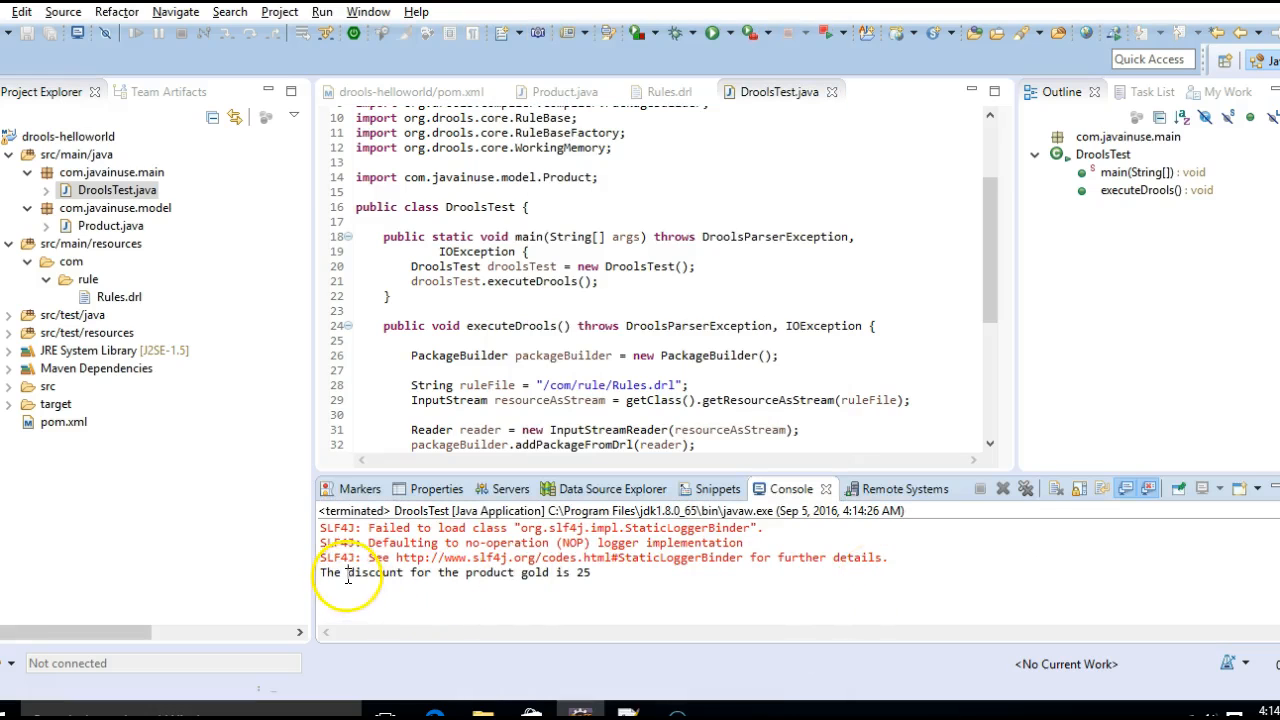
{"action": "left_click_drag", "start_coordinate": [348, 572], "coordinate": [591, 572]}
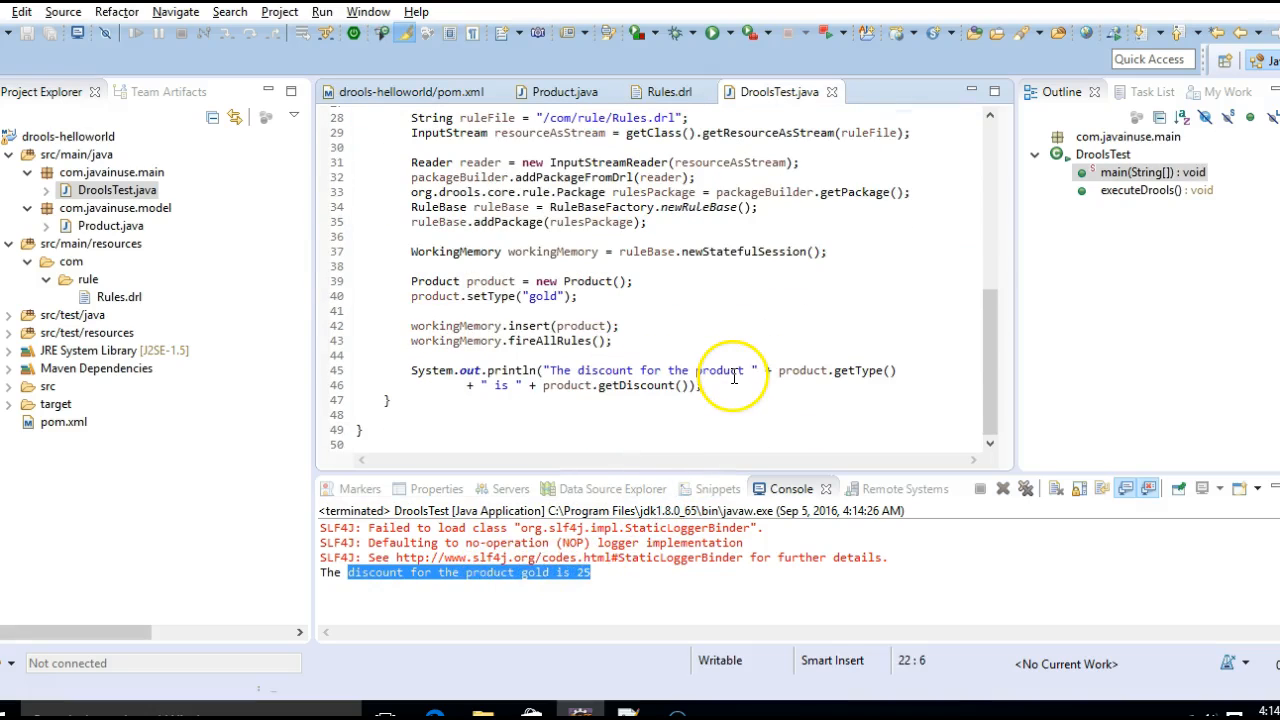
{"action": "double_click", "coordinate": [580, 325]}
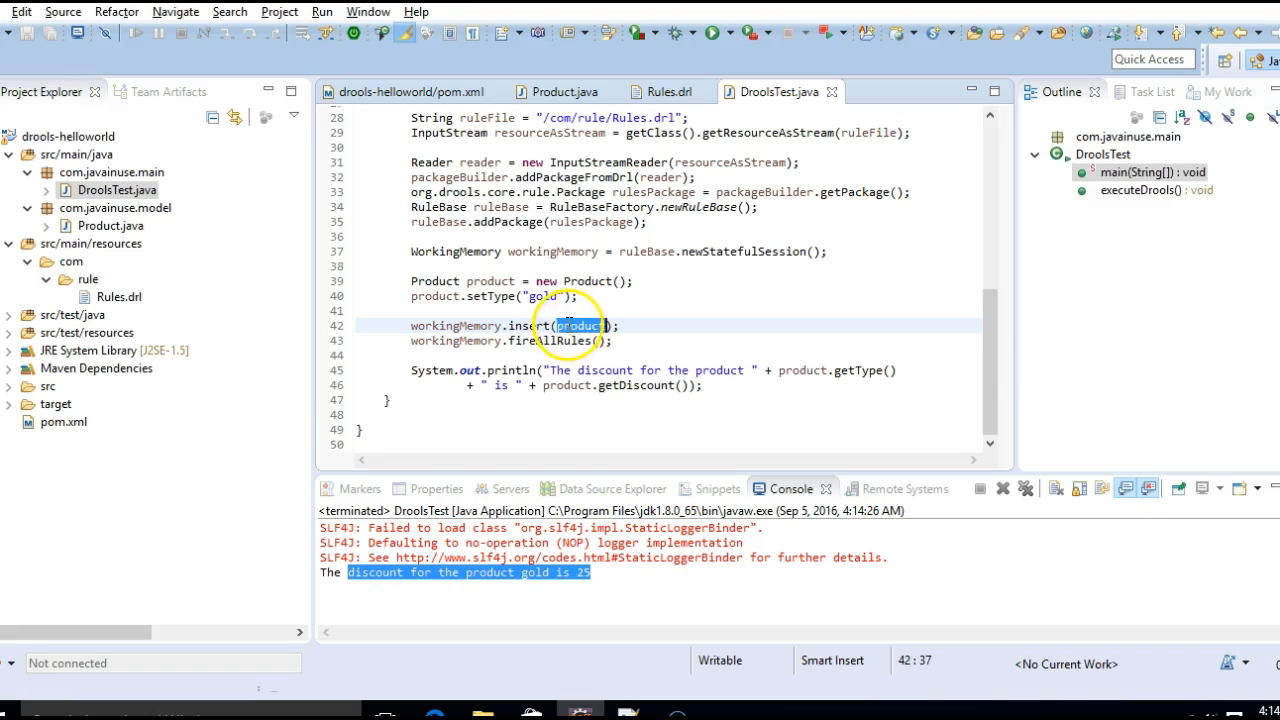
{"action": "double_click", "coordinate": [580, 325]}
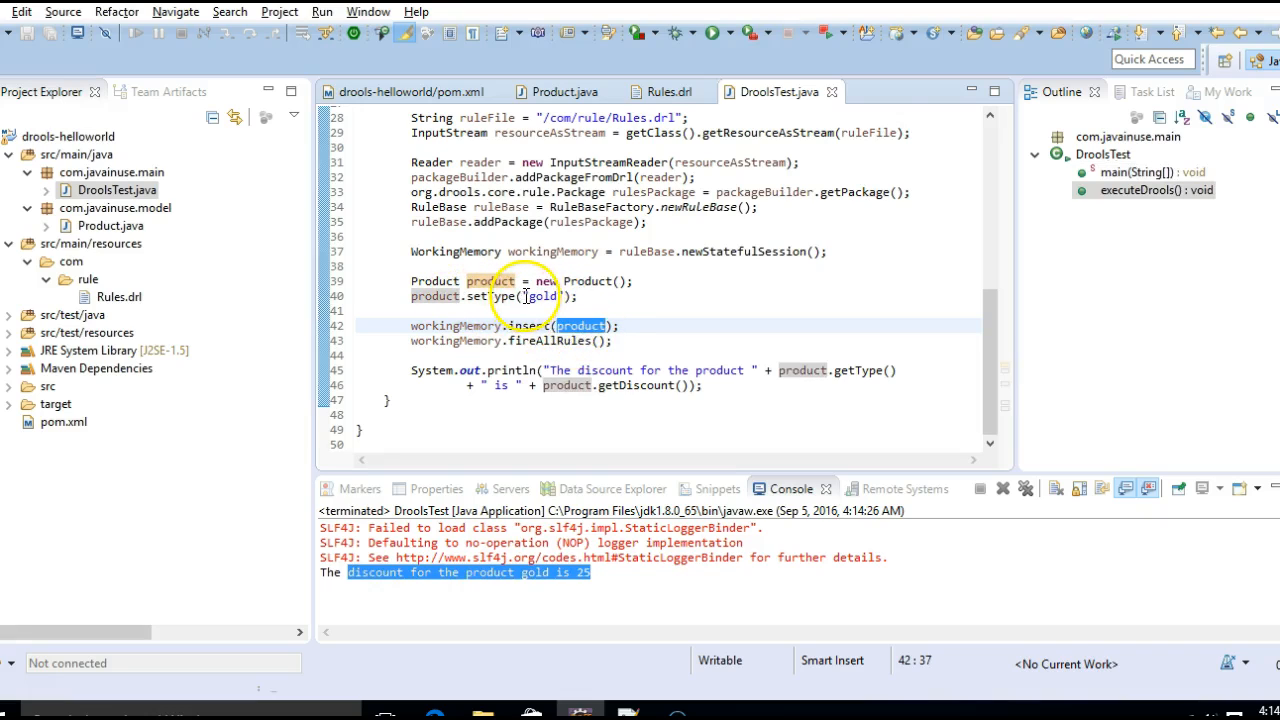
{"action": "left_click", "coordinate": [667, 91]}
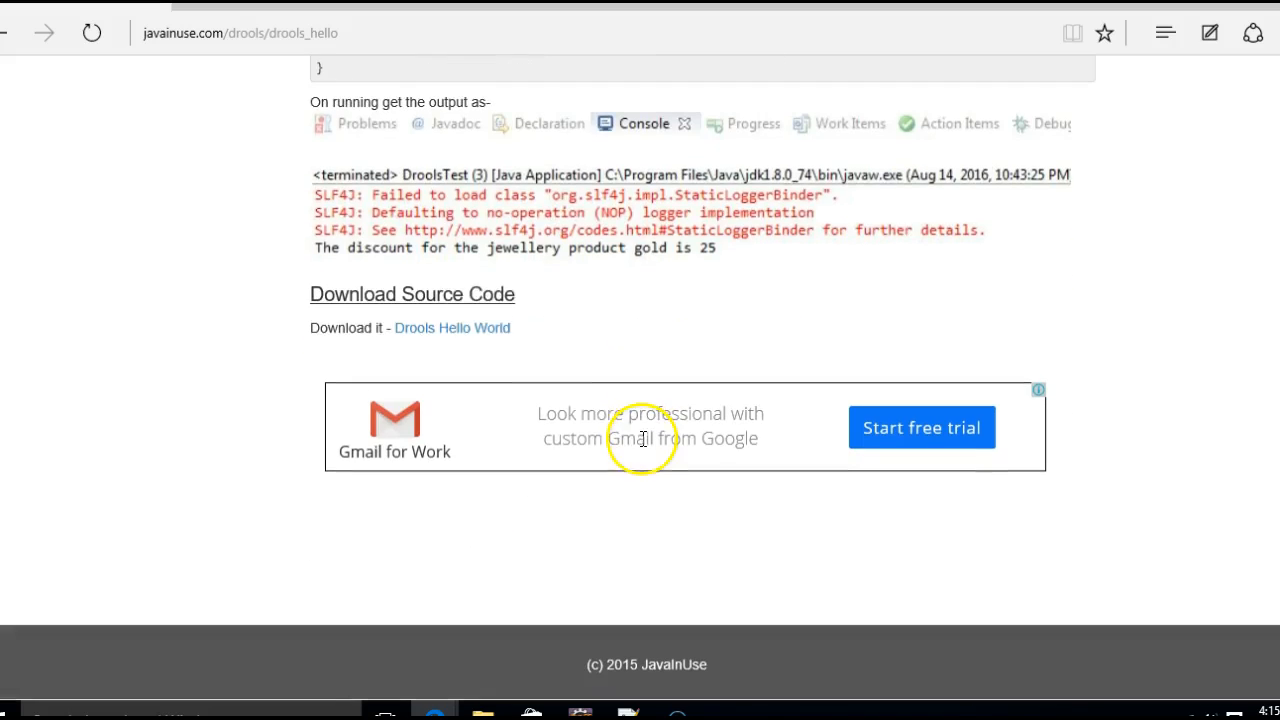
{"action": "mouse_move", "coordinate": [452, 327]}
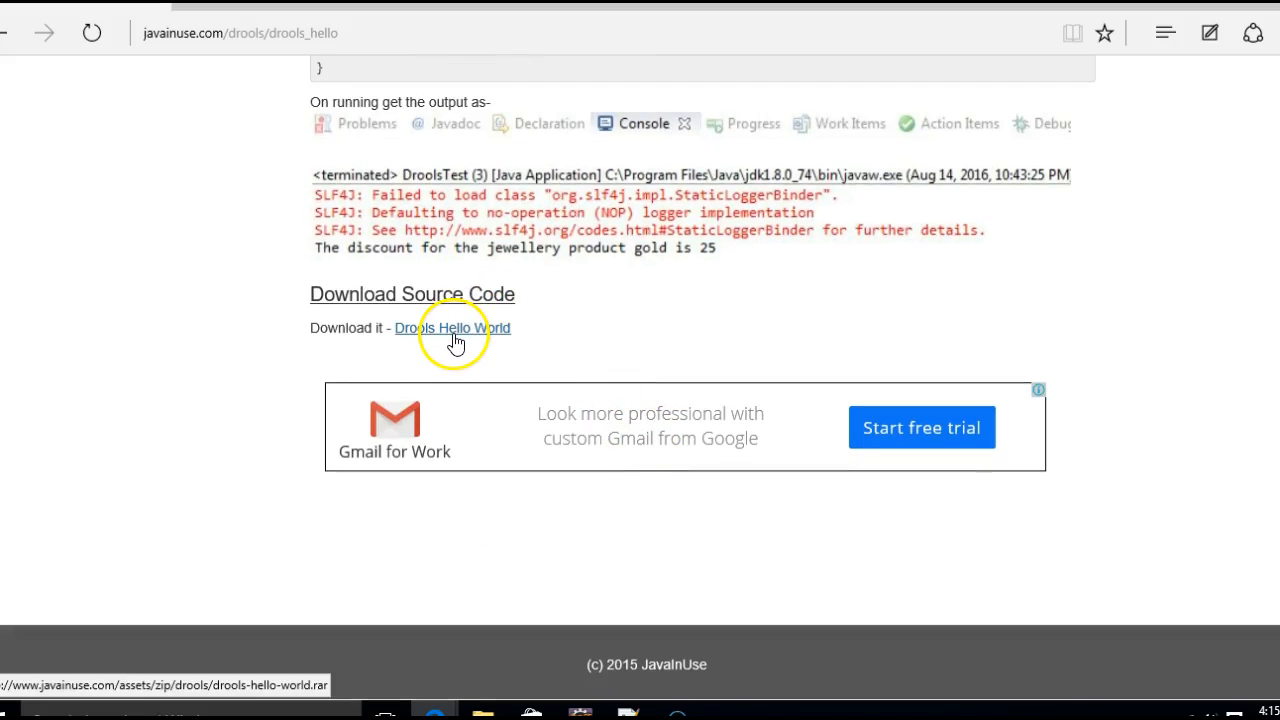